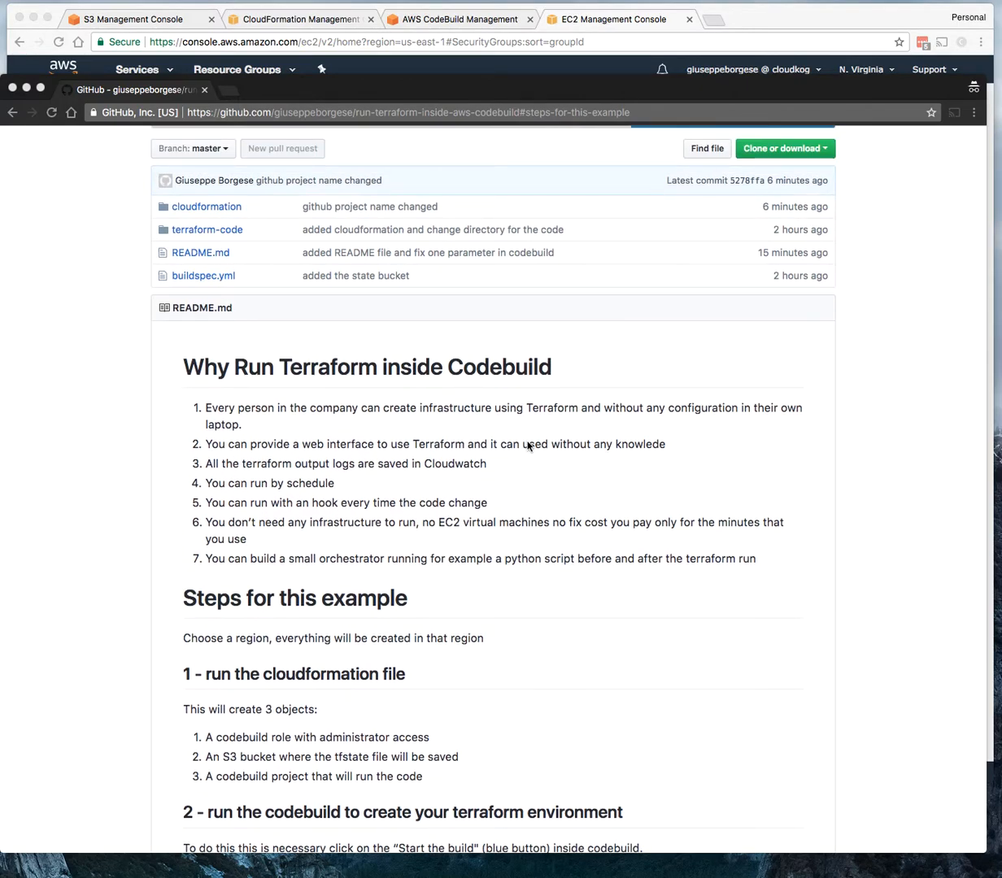
# Step: Read through the repository README and glance at the CodeBuild and CloudFormation console tabs
pyautogui.scroll(-3)
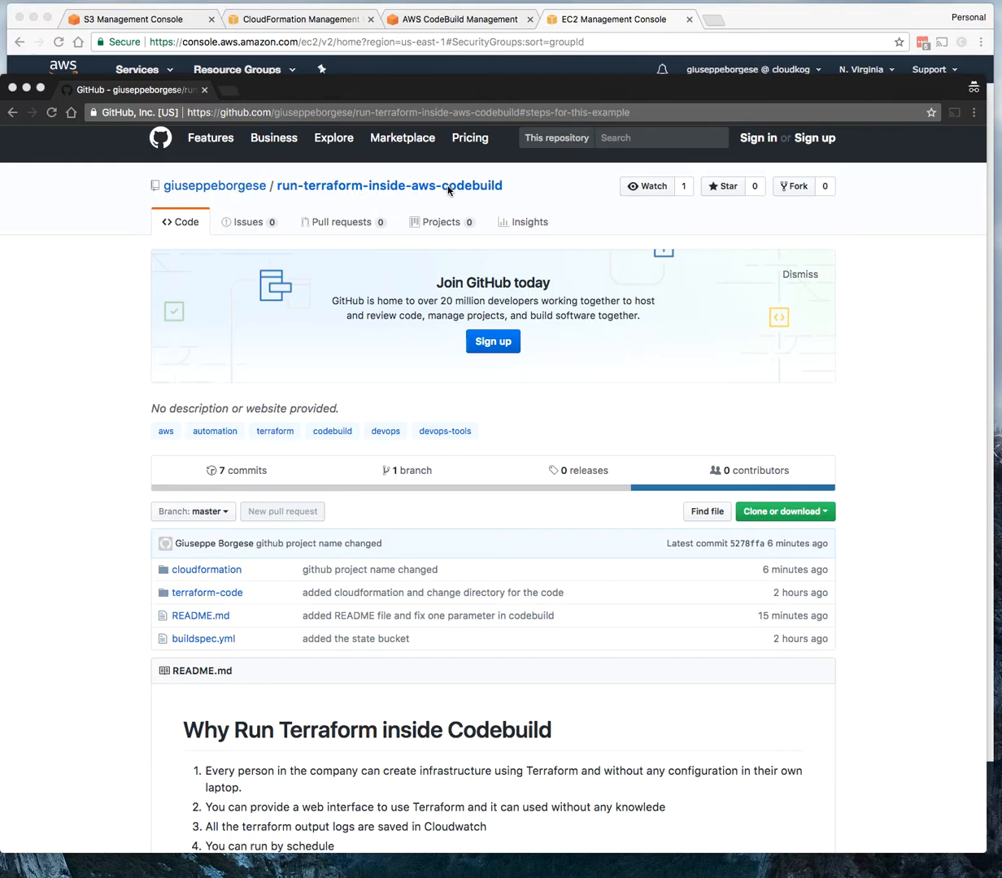
pyautogui.moveTo(532, 125)
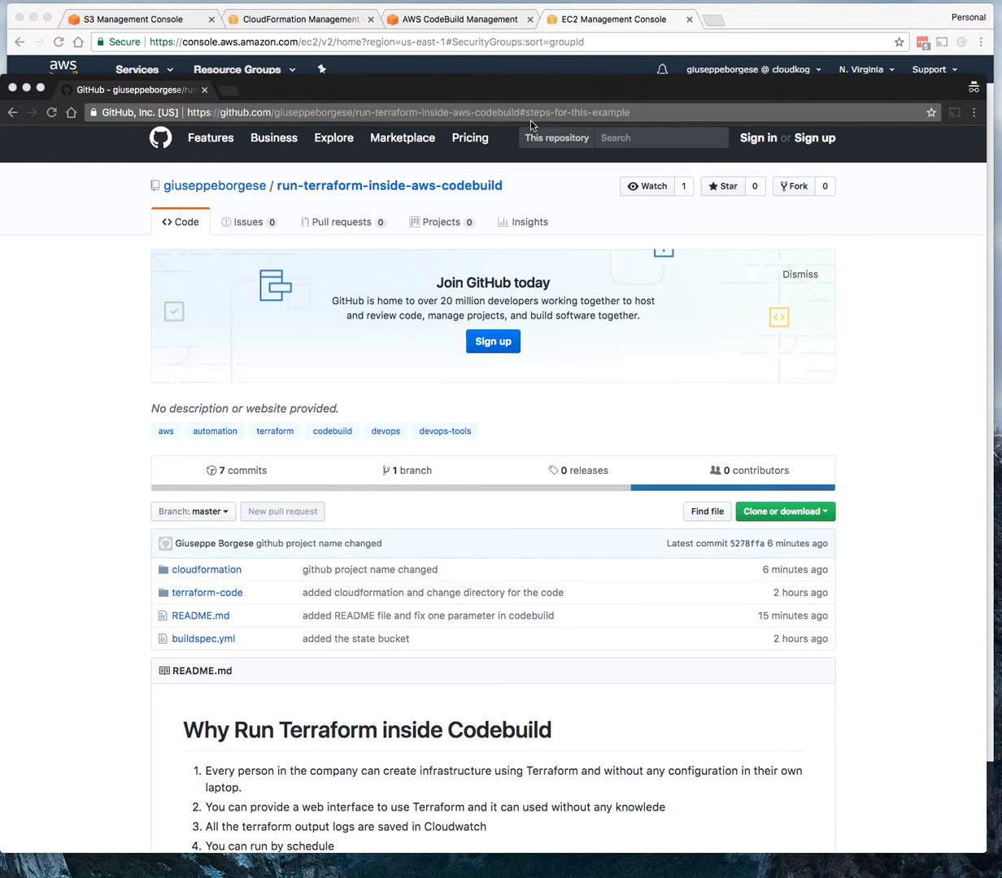
pyautogui.click(521, 112)
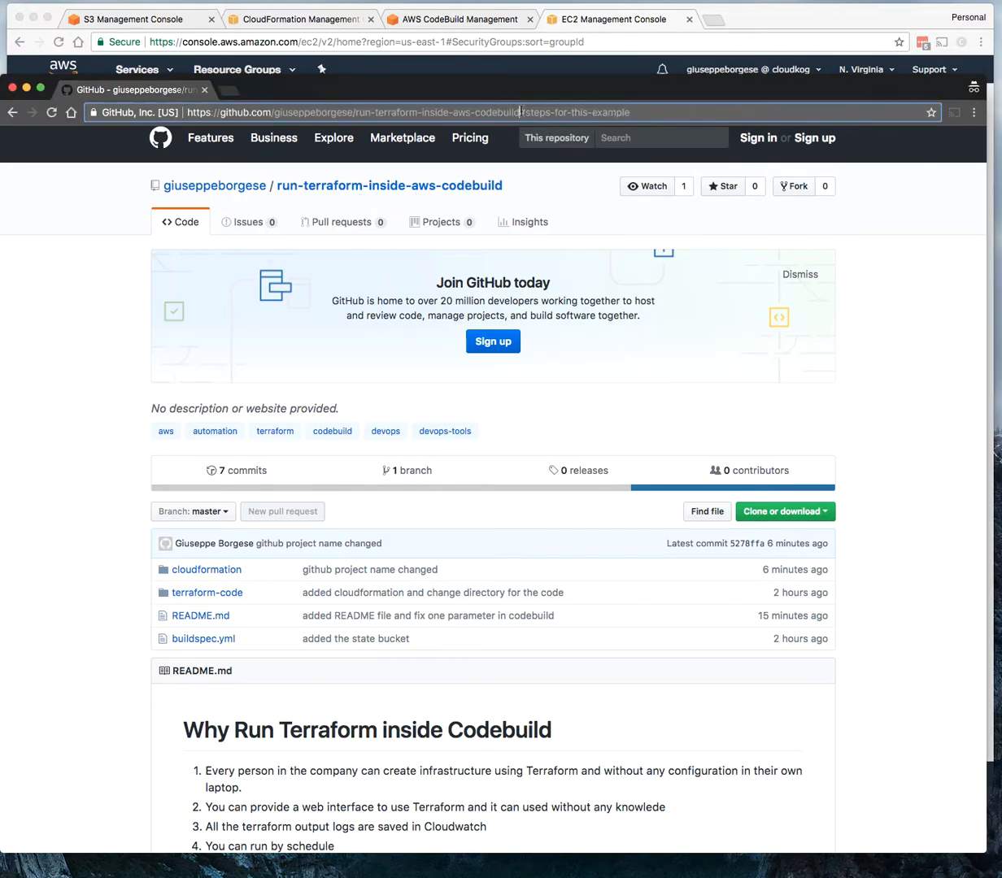
pyautogui.click(512, 112)
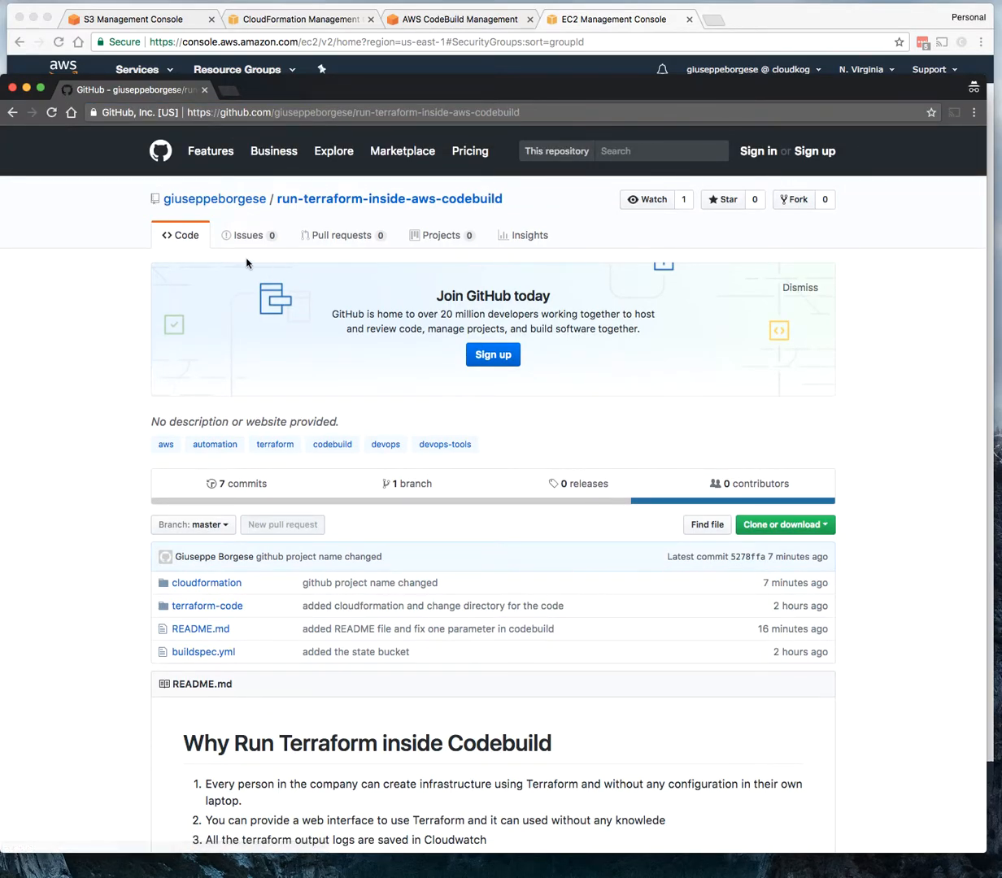
pyautogui.scroll(-3)
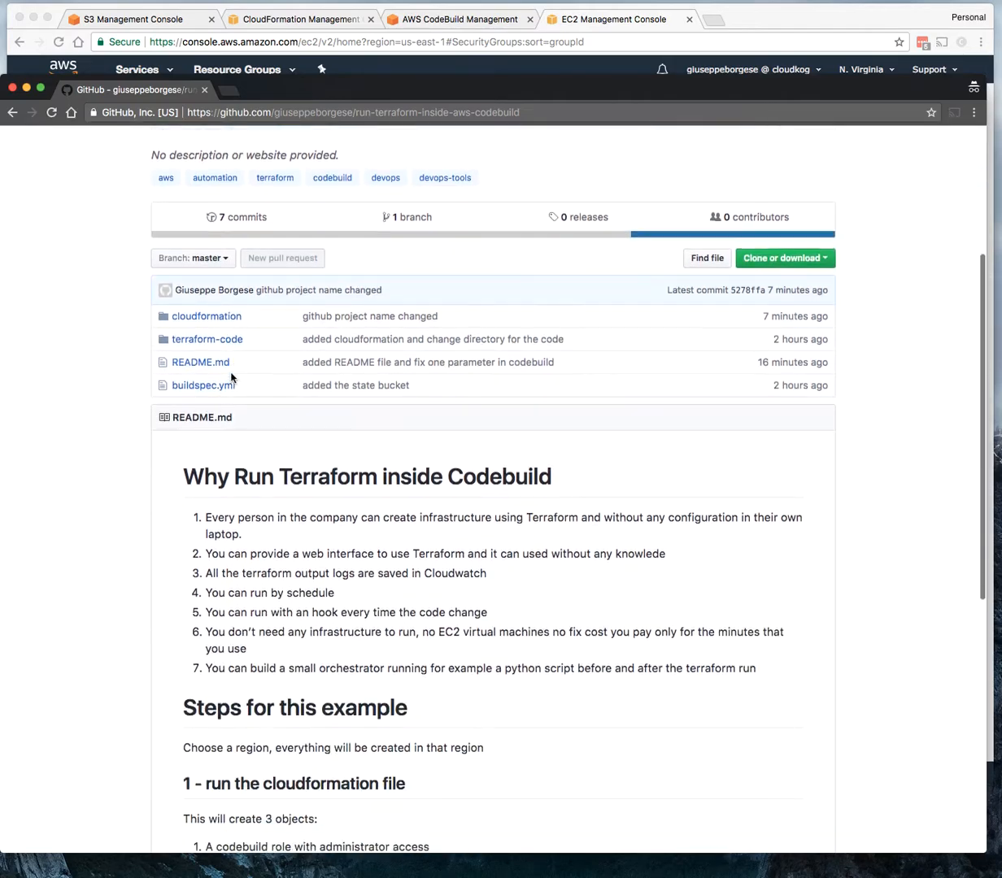
pyautogui.scroll(-3)
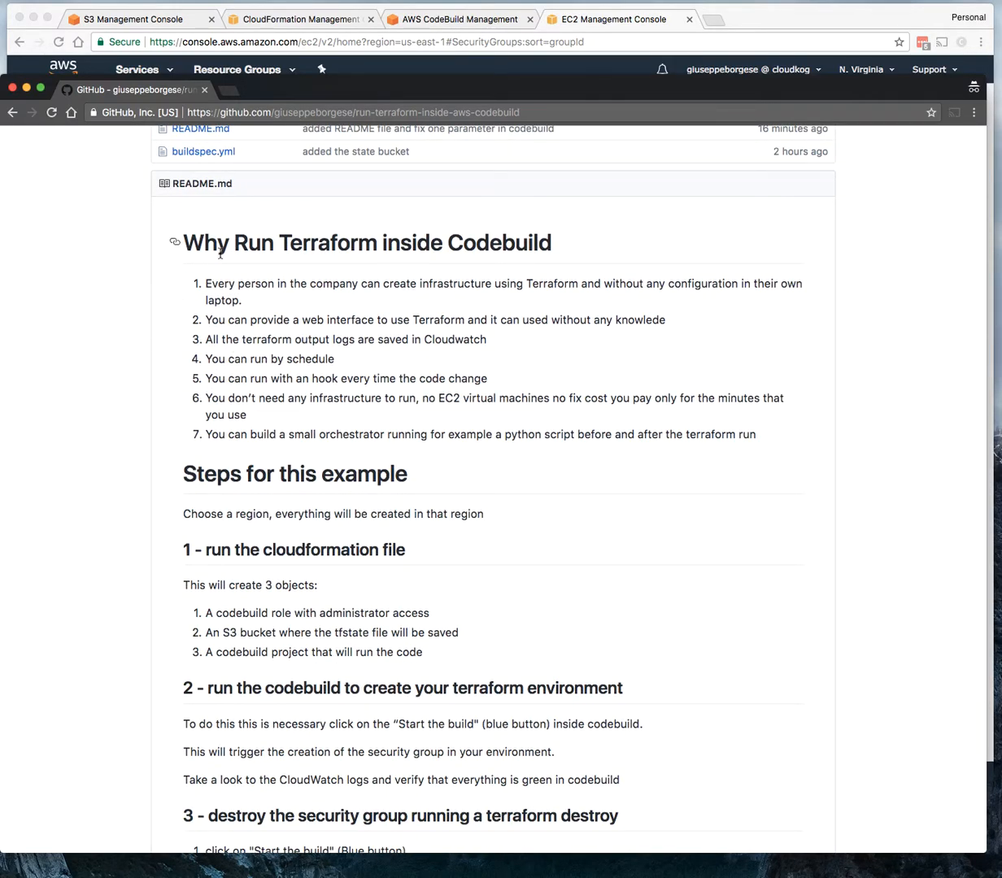
pyautogui.scroll(-3)
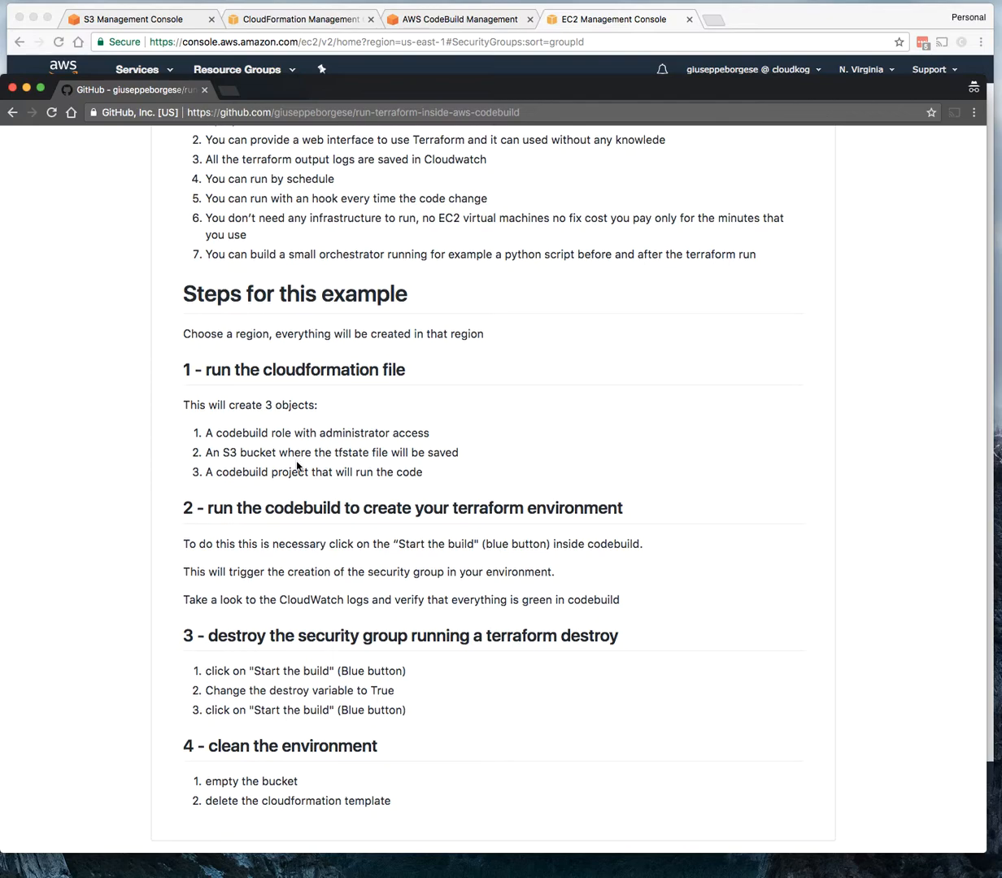
pyautogui.scroll(-3)
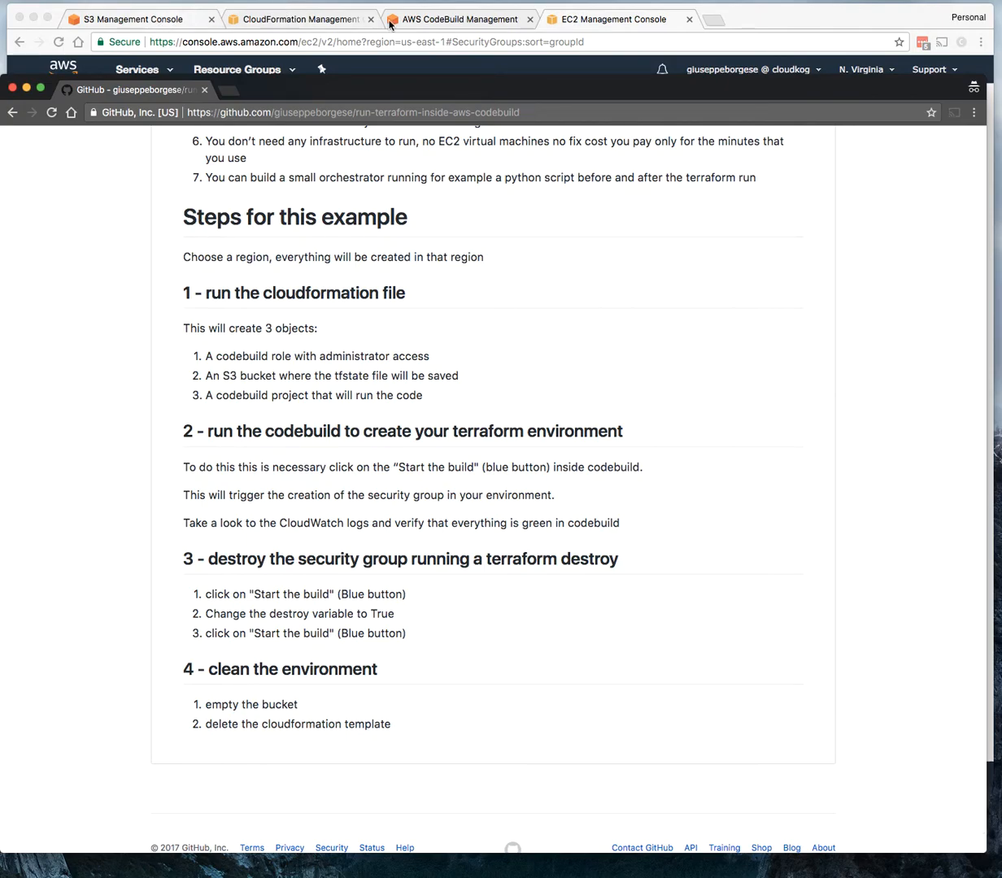
pyautogui.click(299, 19)
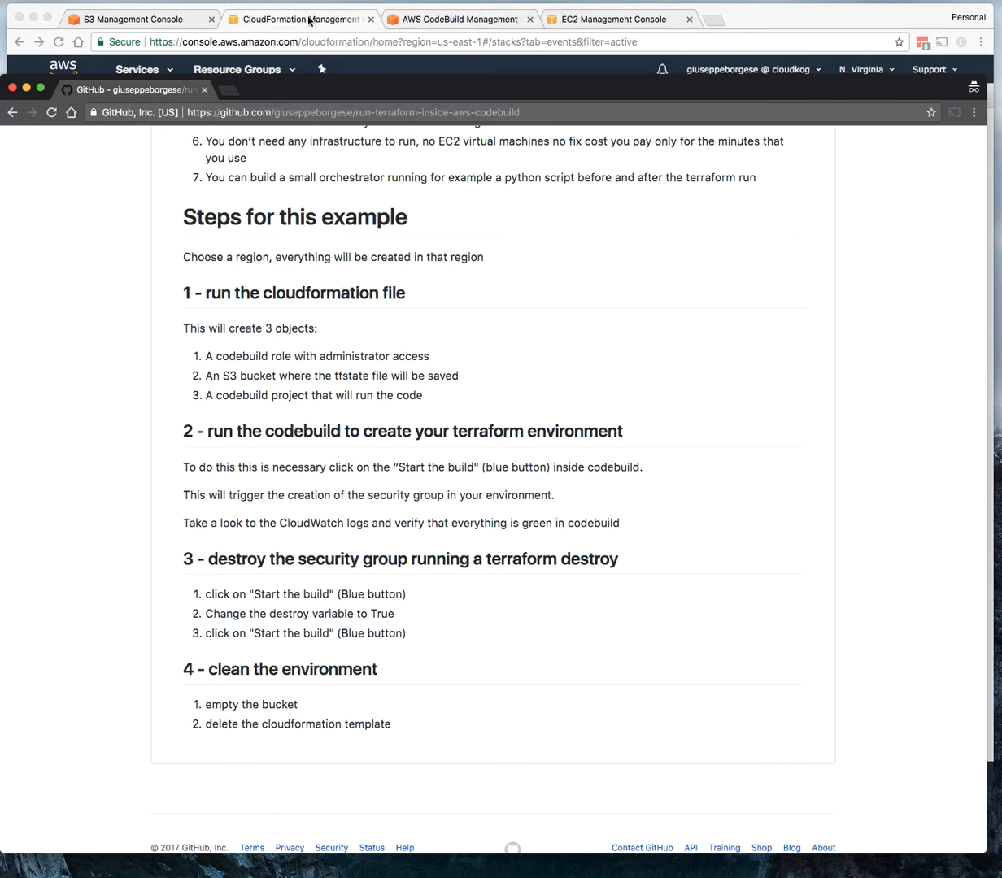
pyautogui.click(298, 19)
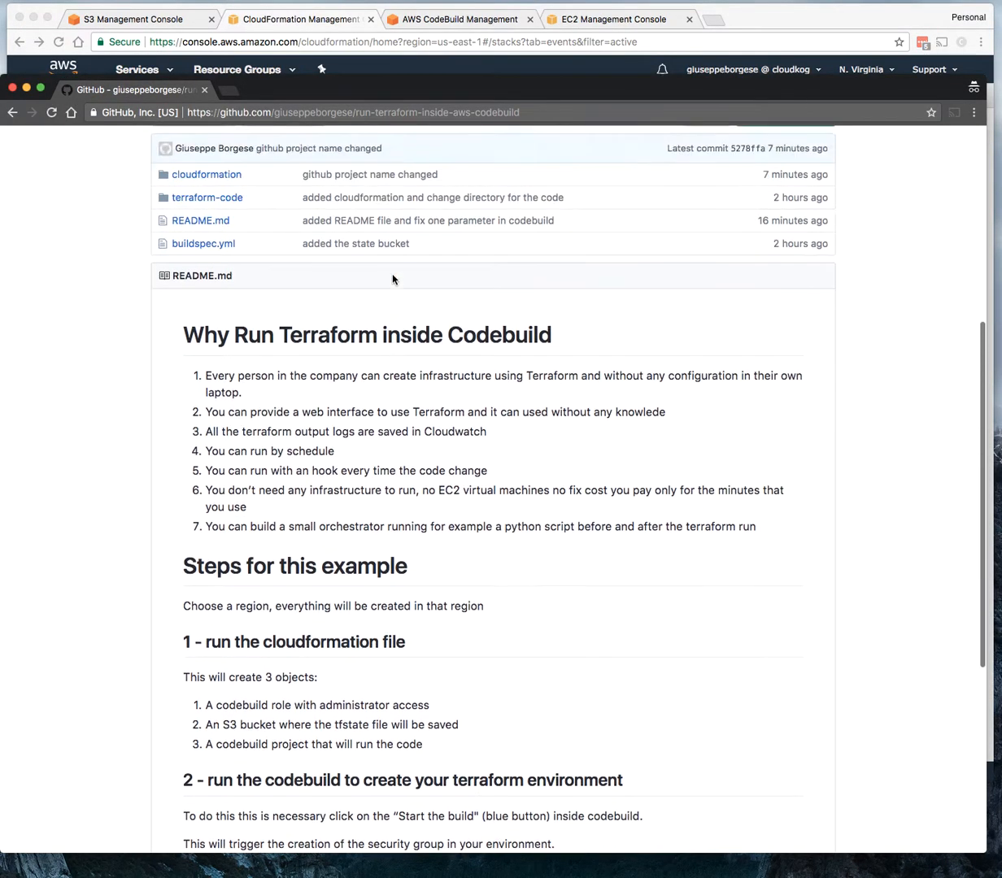
# Step: Save the raw cloudformation/codebuild.json template to Downloads and return to its file page
pyautogui.click(206, 174)
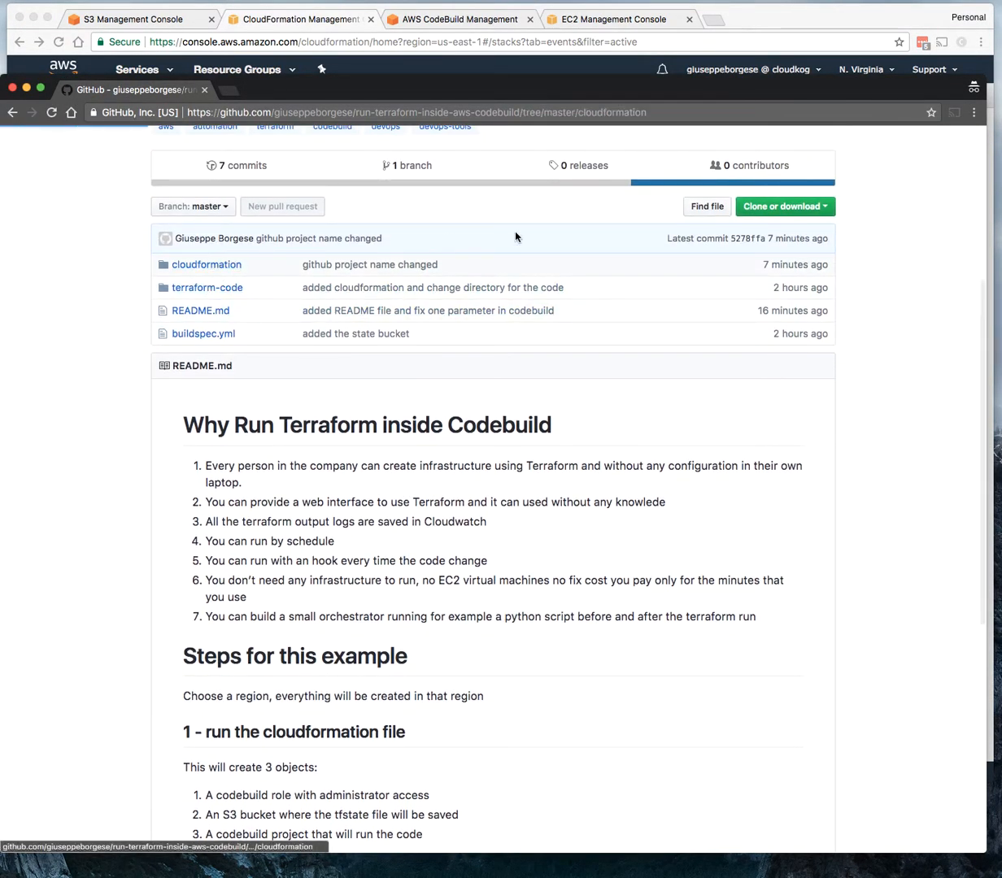
pyautogui.click(205, 265)
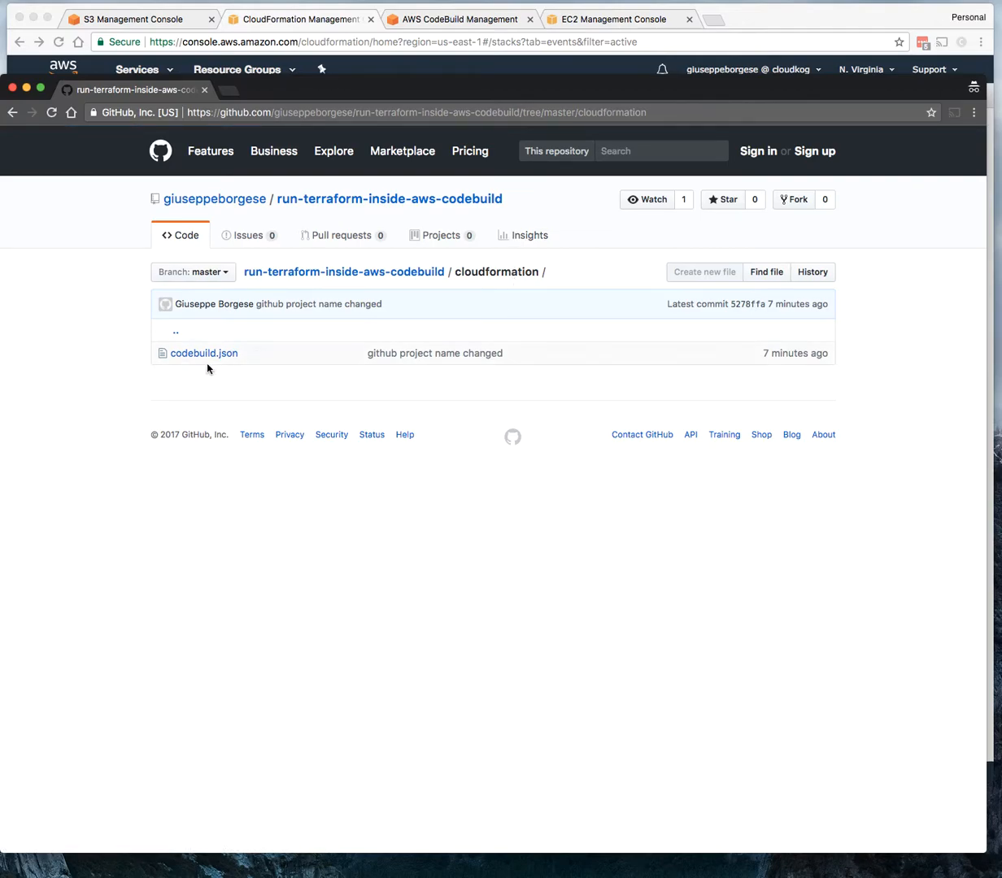
pyautogui.moveTo(203, 353)
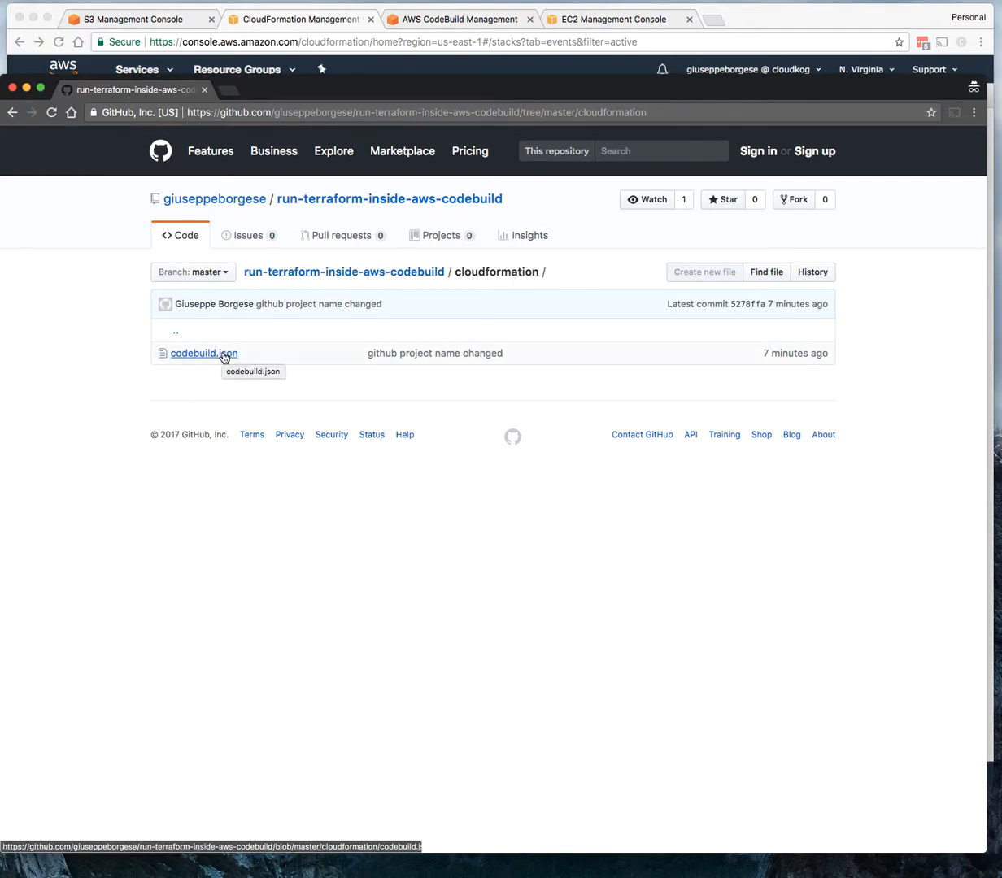
pyautogui.click(203, 353)
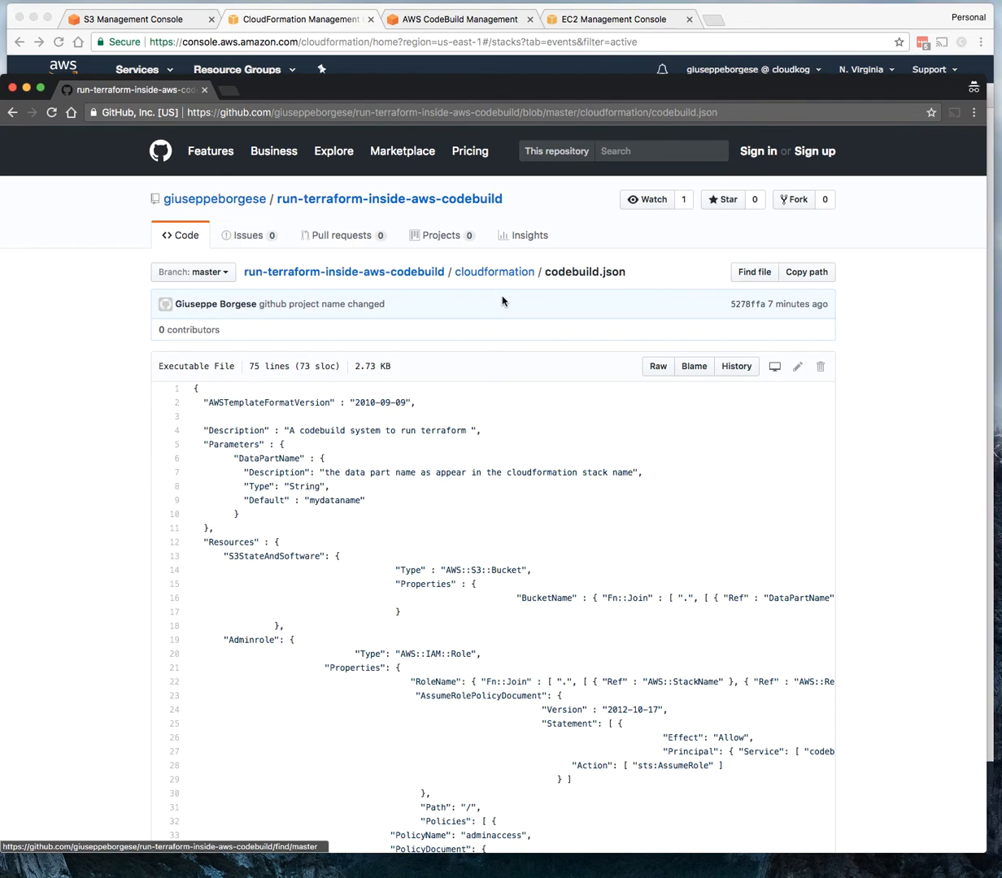
pyautogui.click(657, 366)
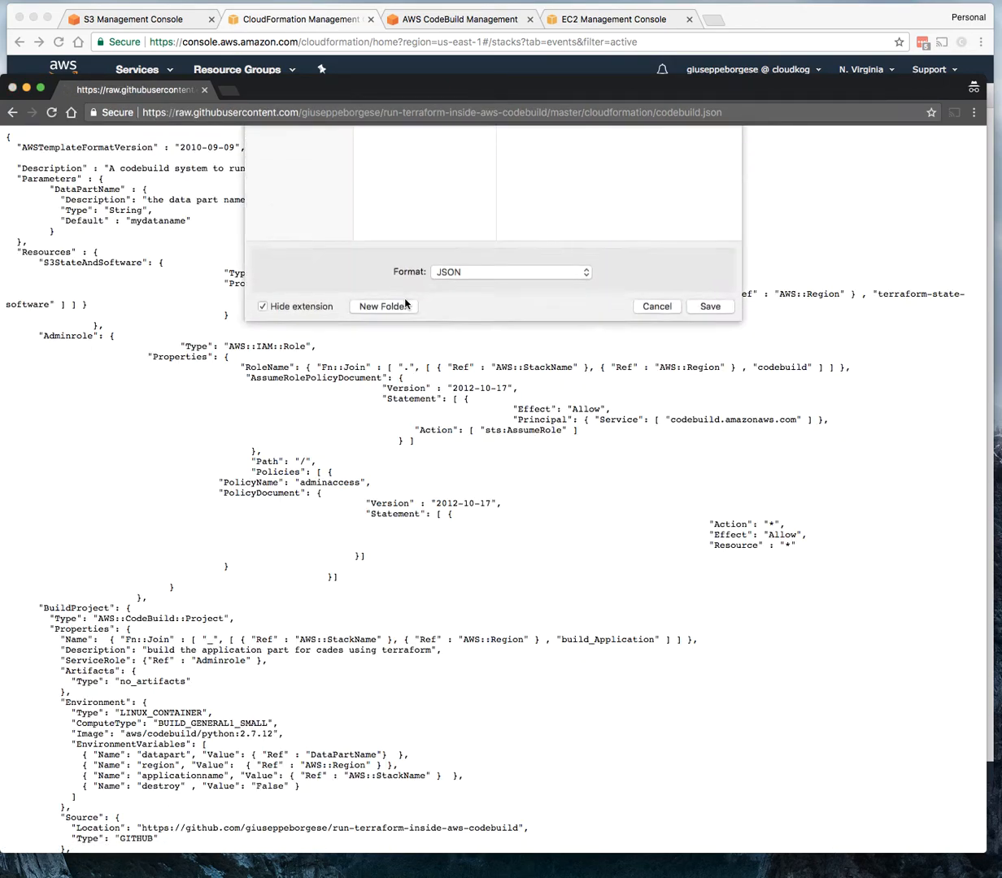
pyautogui.click(593, 150)
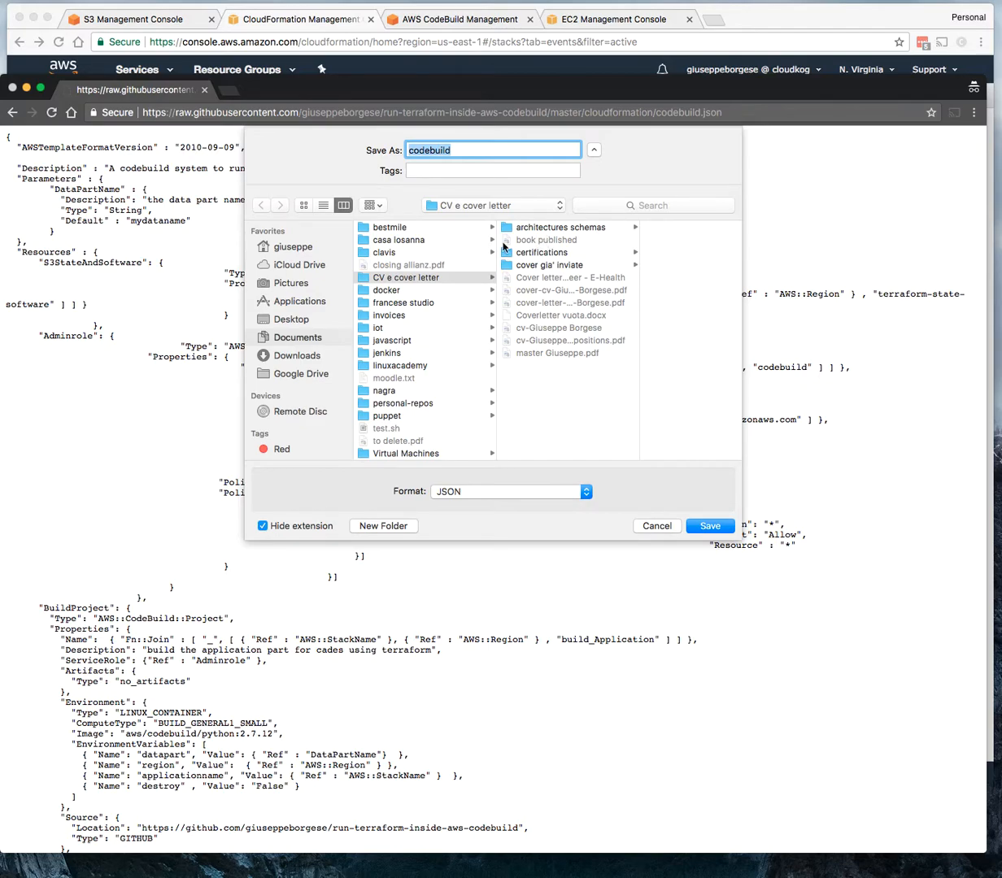
pyautogui.moveTo(302, 360)
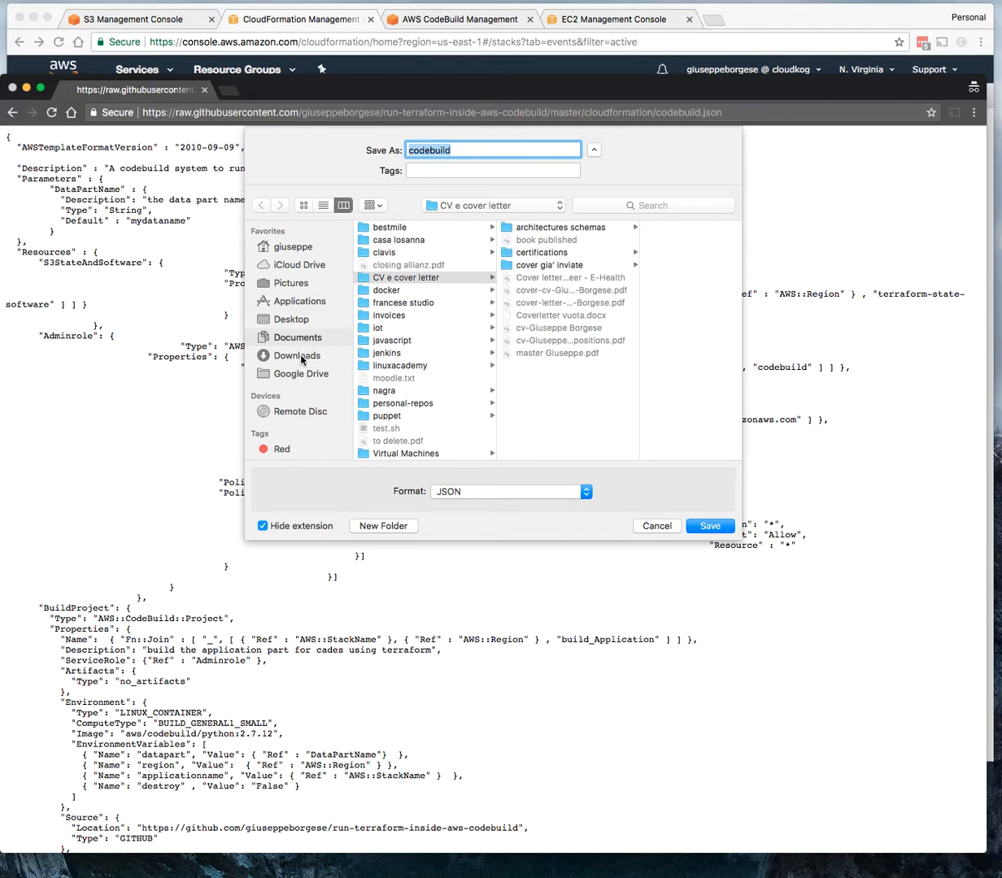
pyautogui.click(296, 356)
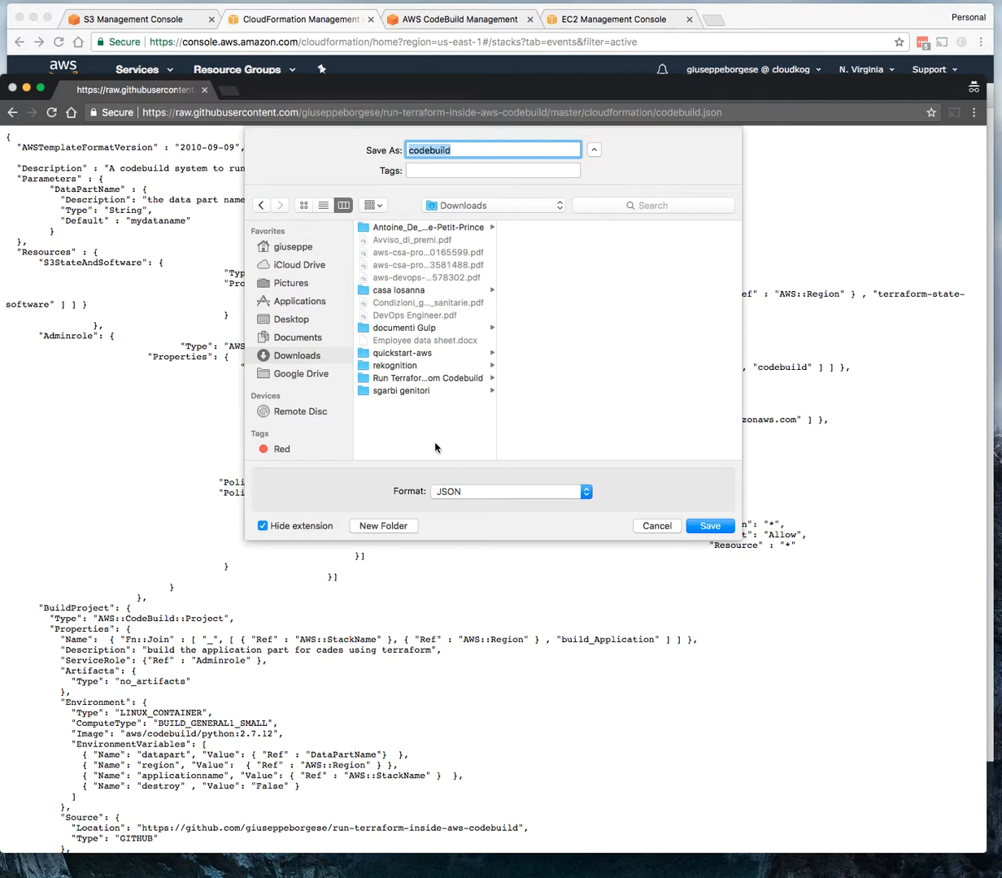
pyautogui.click(709, 525)
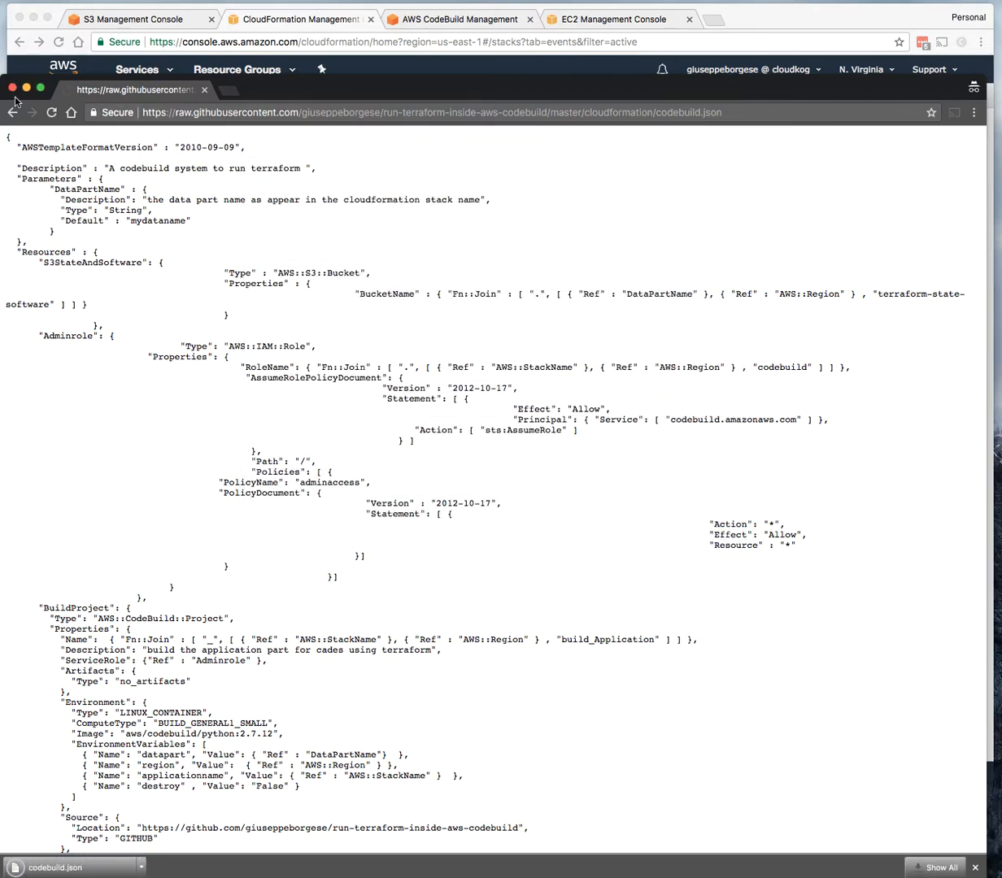
pyautogui.click(13, 113)
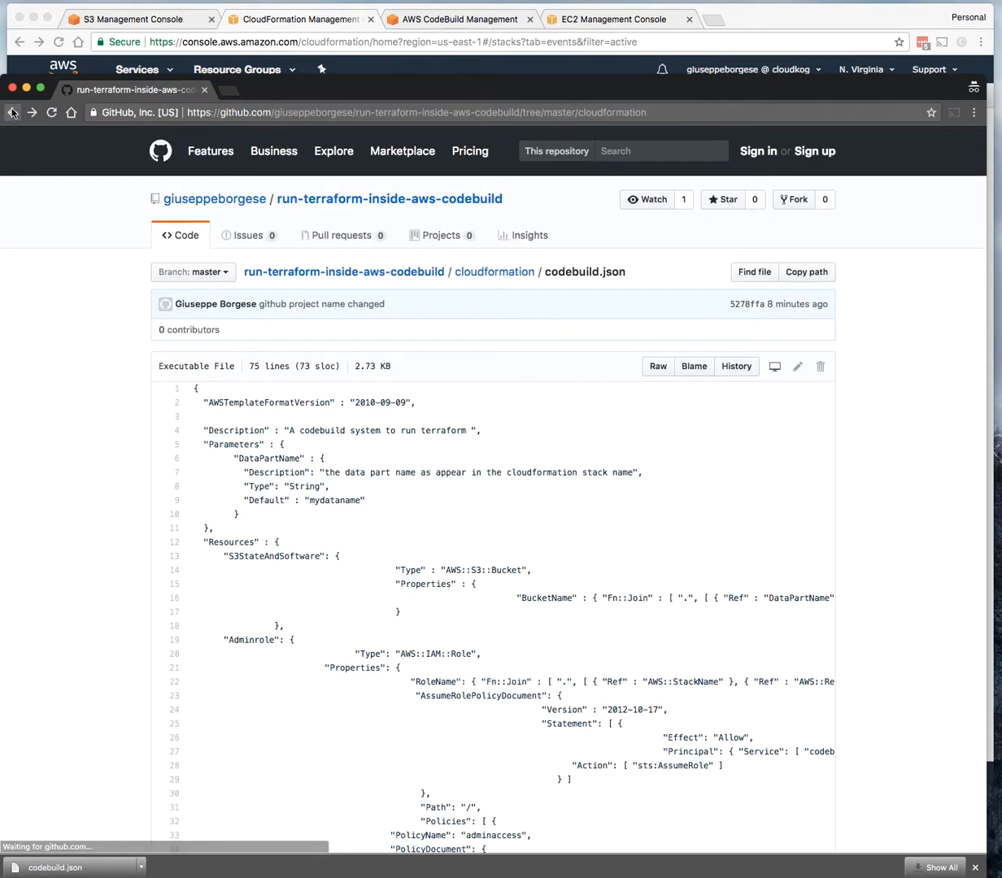
# Step: Upload codebuild.json as the new stack's template and continue to the stack details
pyautogui.click(299, 19)
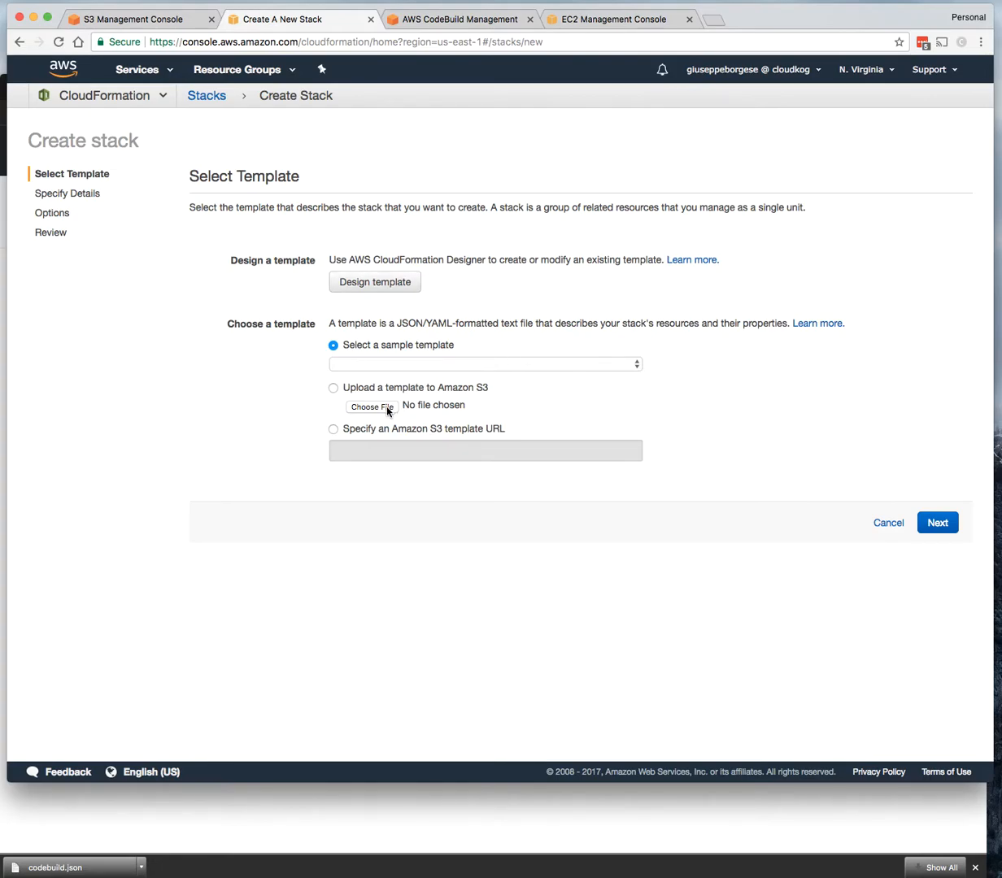
pyautogui.click(371, 407)
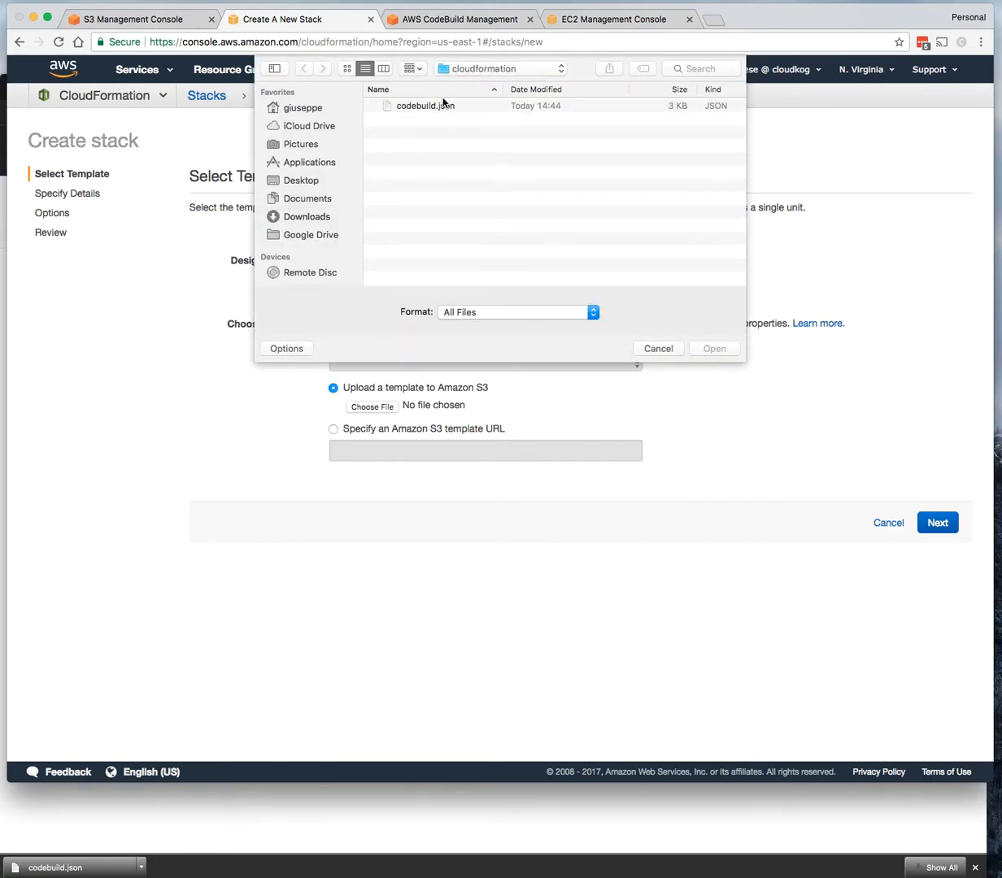
pyautogui.click(424, 104)
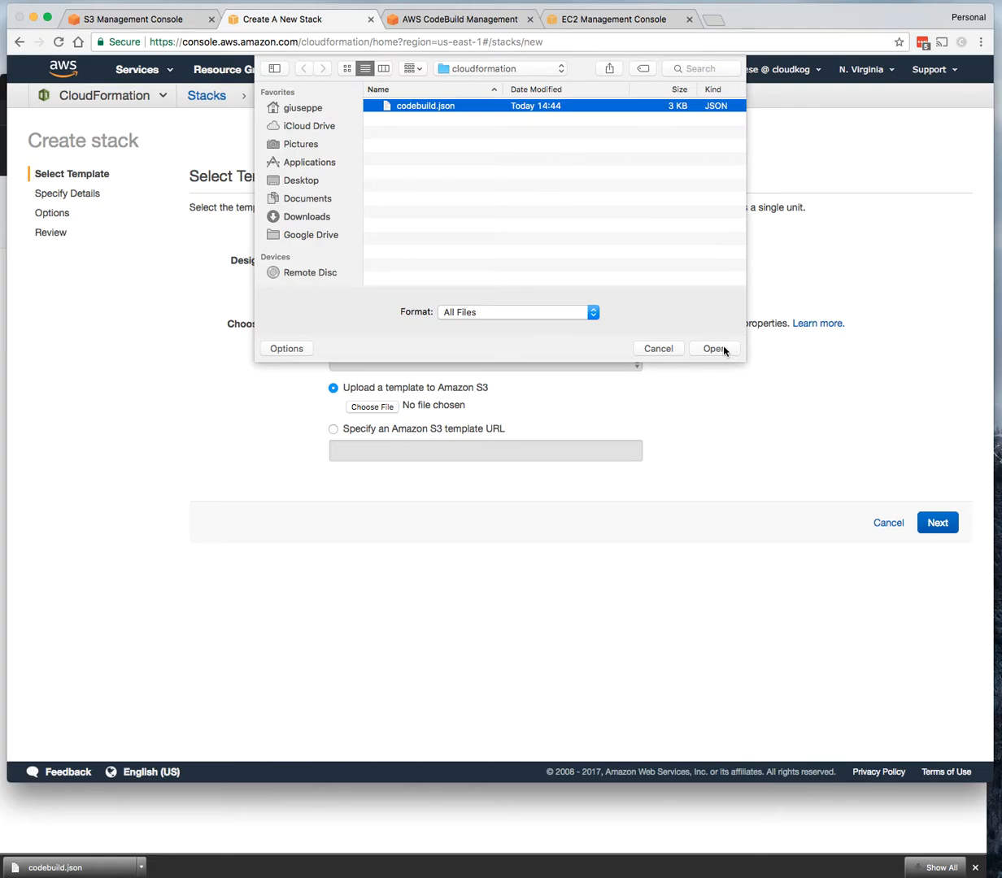
pyautogui.click(714, 348)
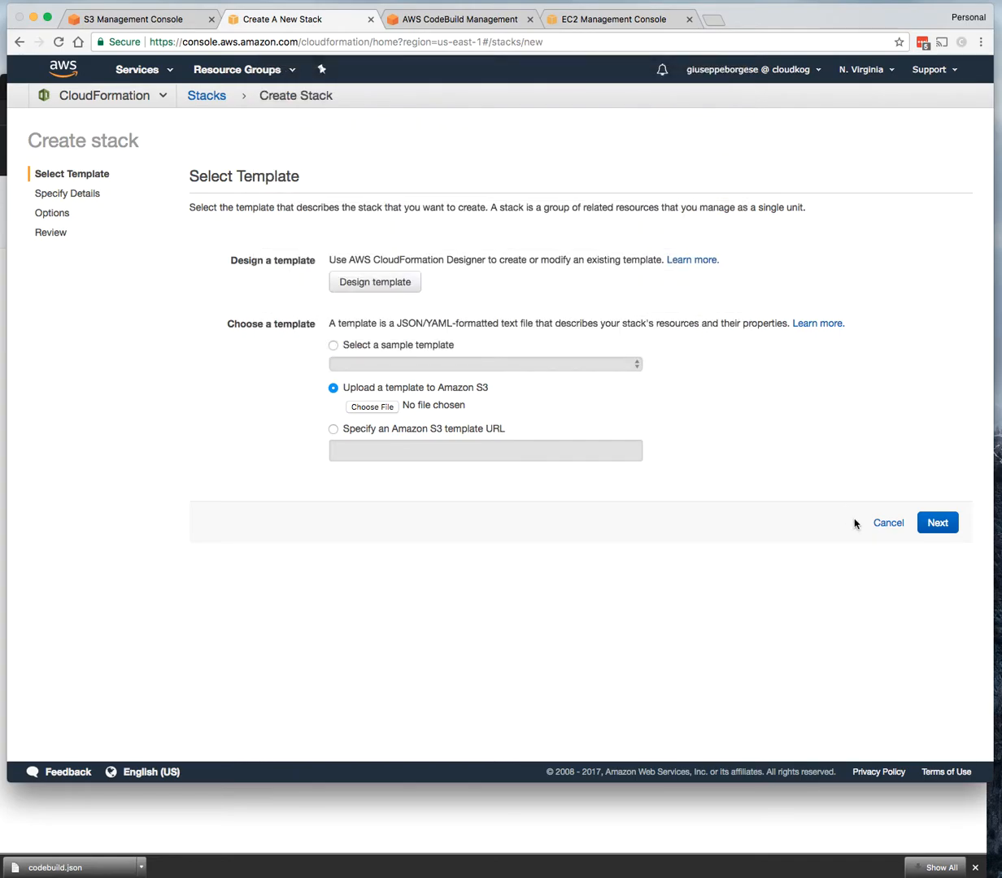
pyautogui.click(372, 406)
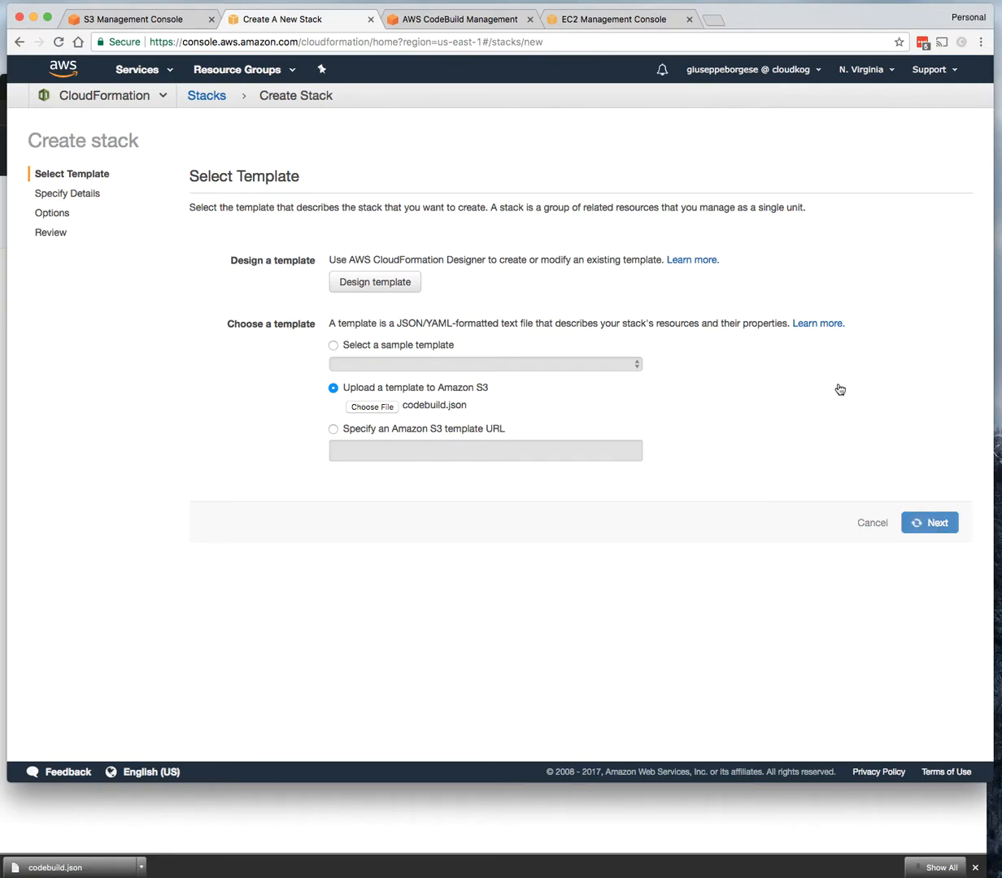
# Step: Name the stack createsecgroup and set DataPartName to mydatagiuseppe
pyautogui.click(929, 523)
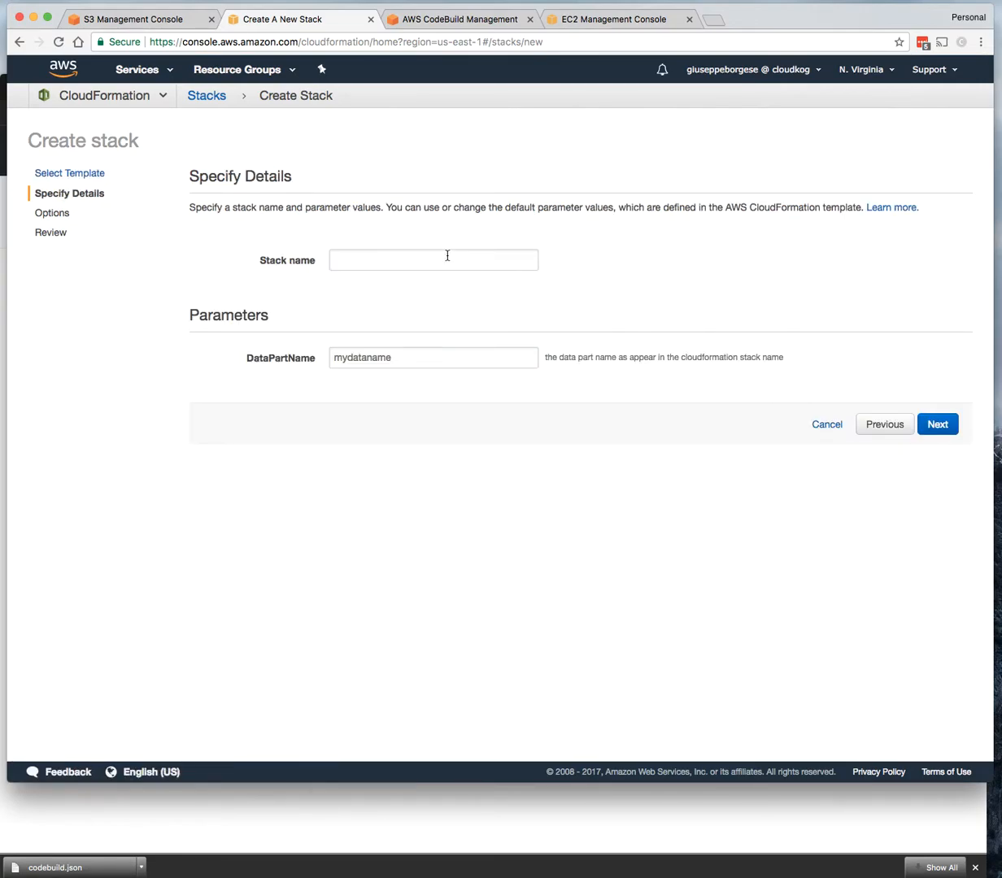
pyautogui.moveTo(428, 270)
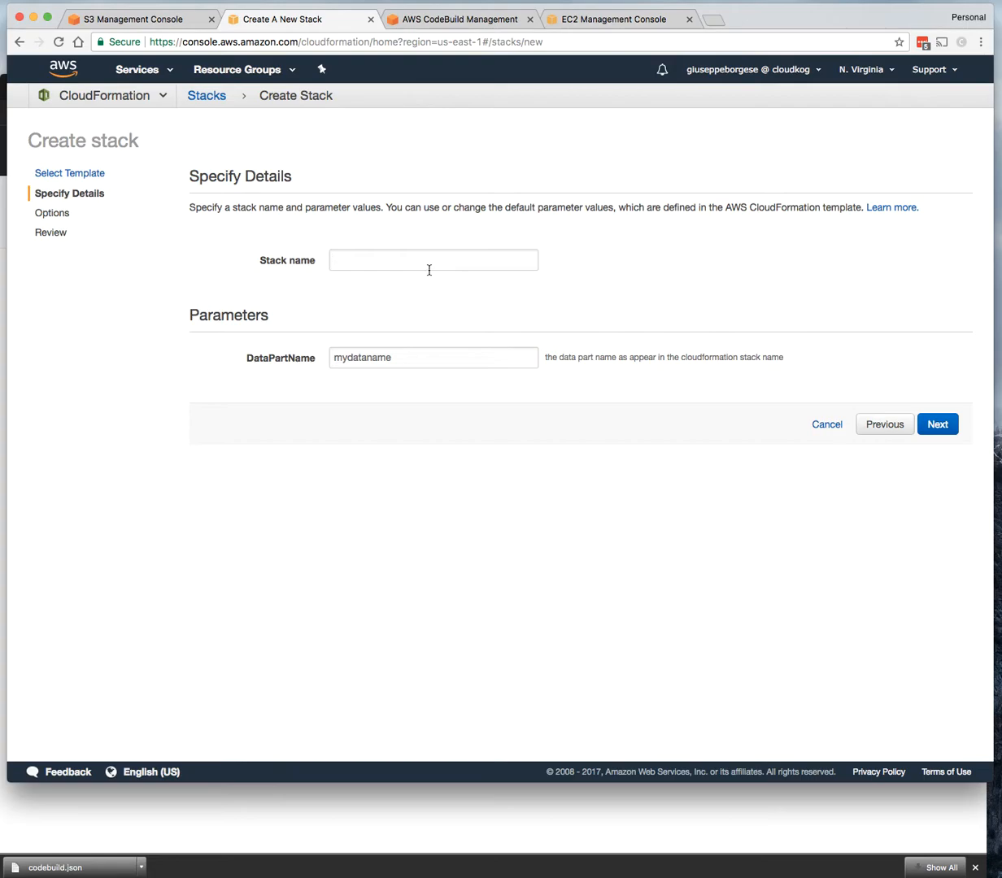
pyautogui.write('se')
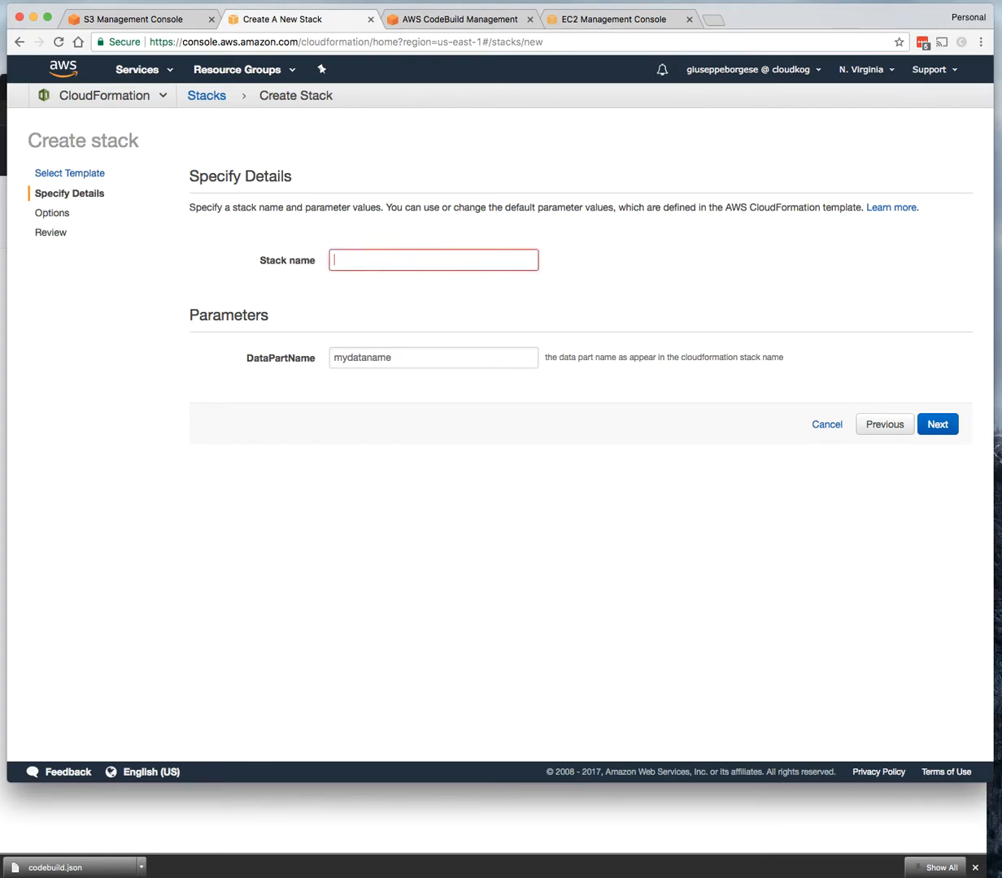
pyautogui.write('createsecgroup')
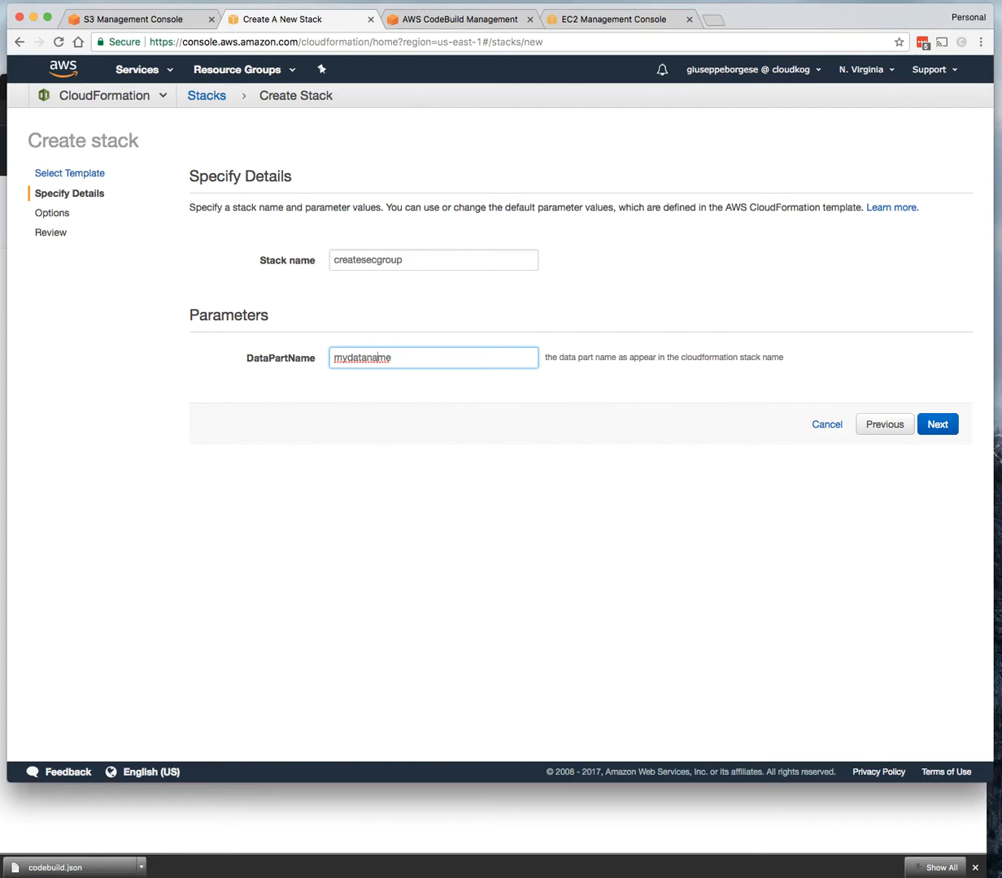
pyautogui.press('BackSpace')
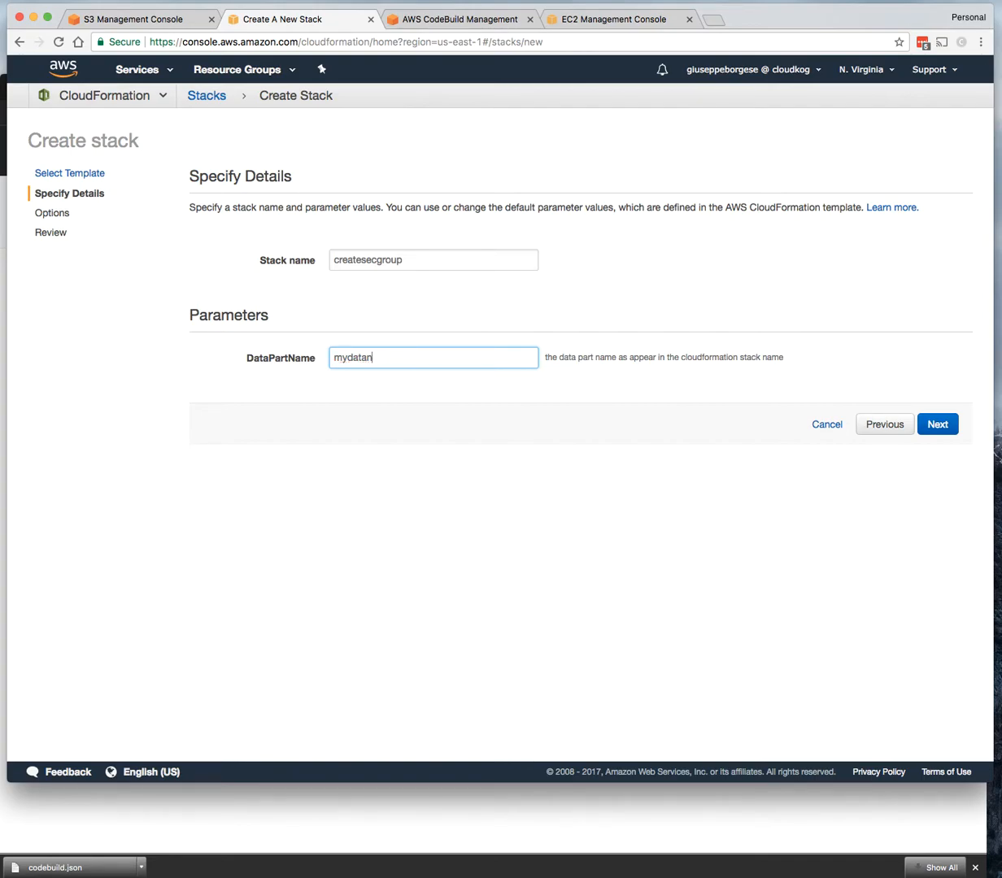
pyautogui.write('giuseppe')
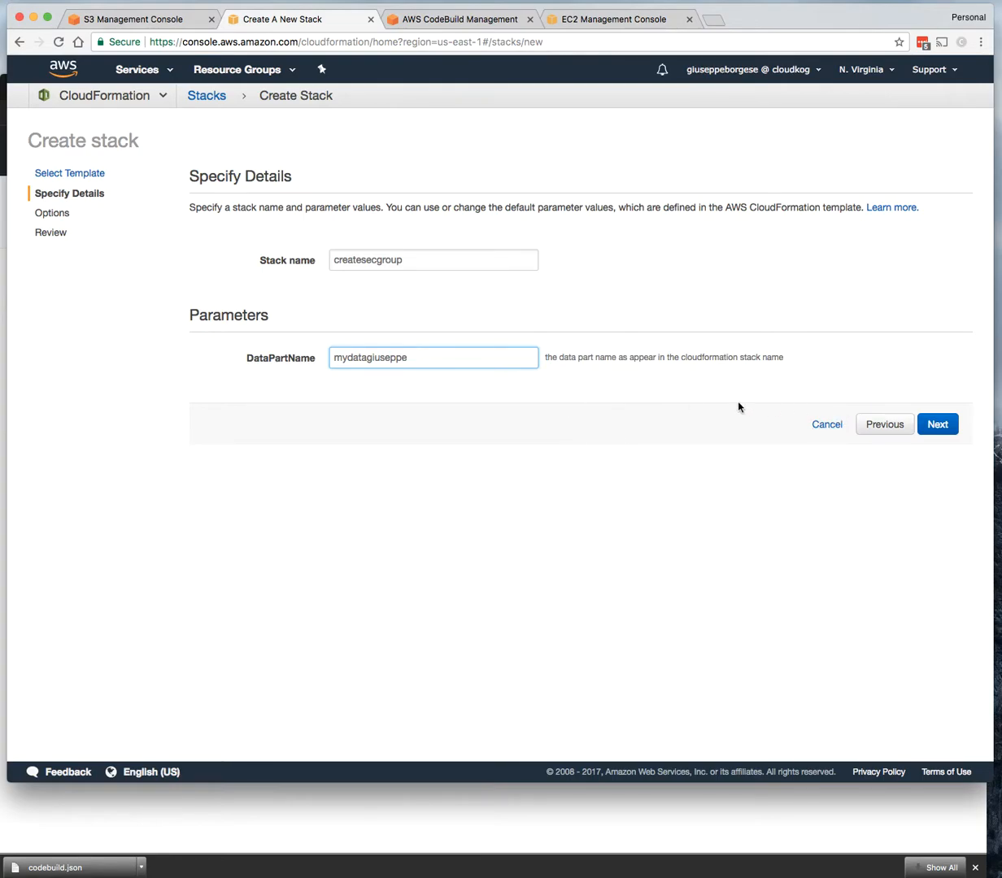
# Step: Pass through stack options, acknowledge IAM resource creation, and create the stack
pyautogui.click(937, 424)
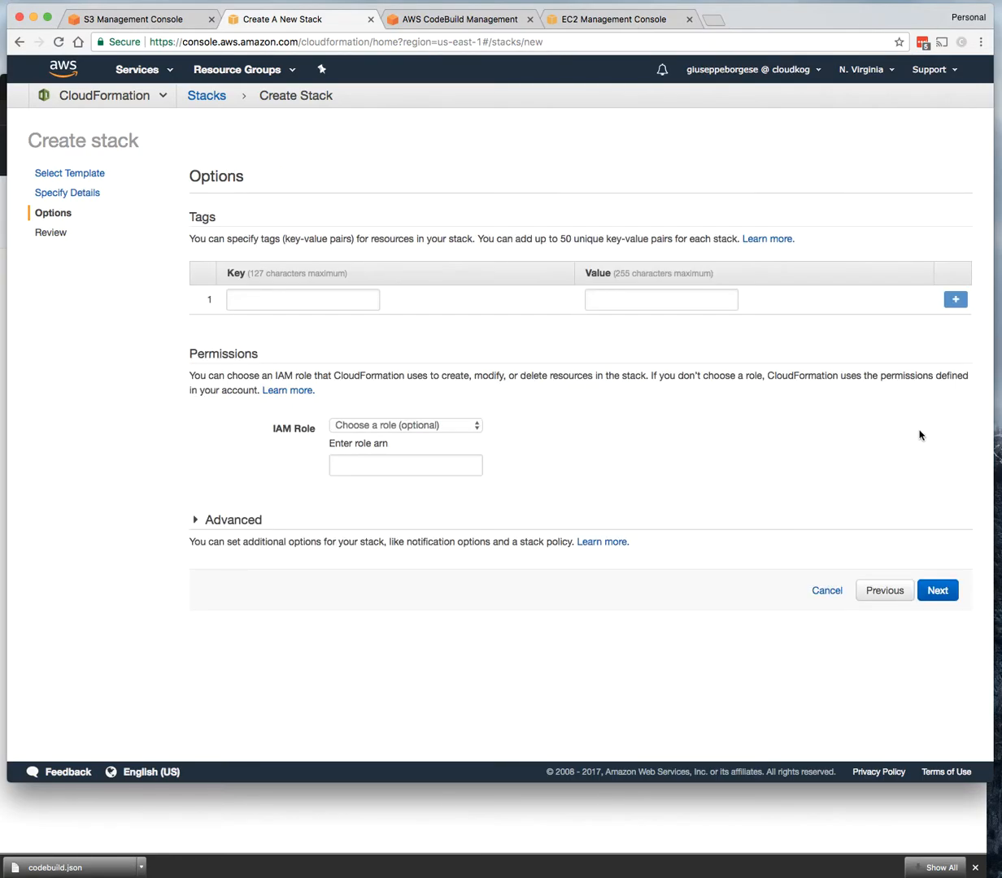
pyautogui.click(937, 590)
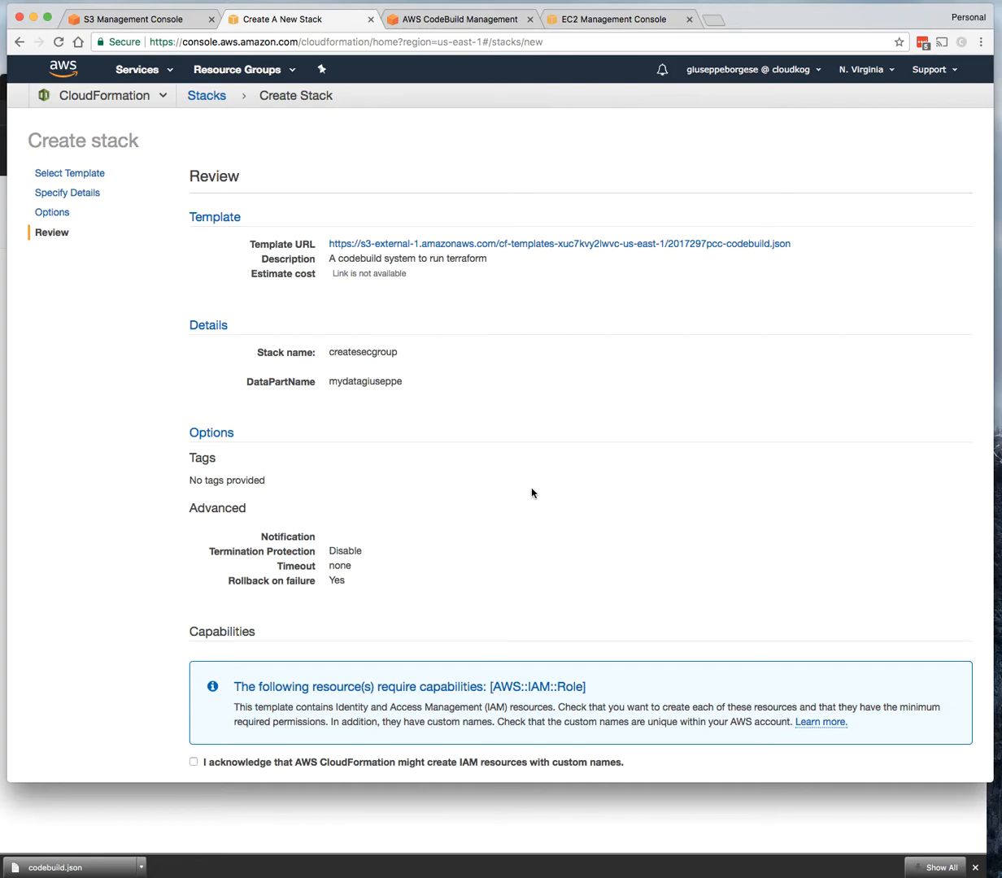
pyautogui.click(193, 653)
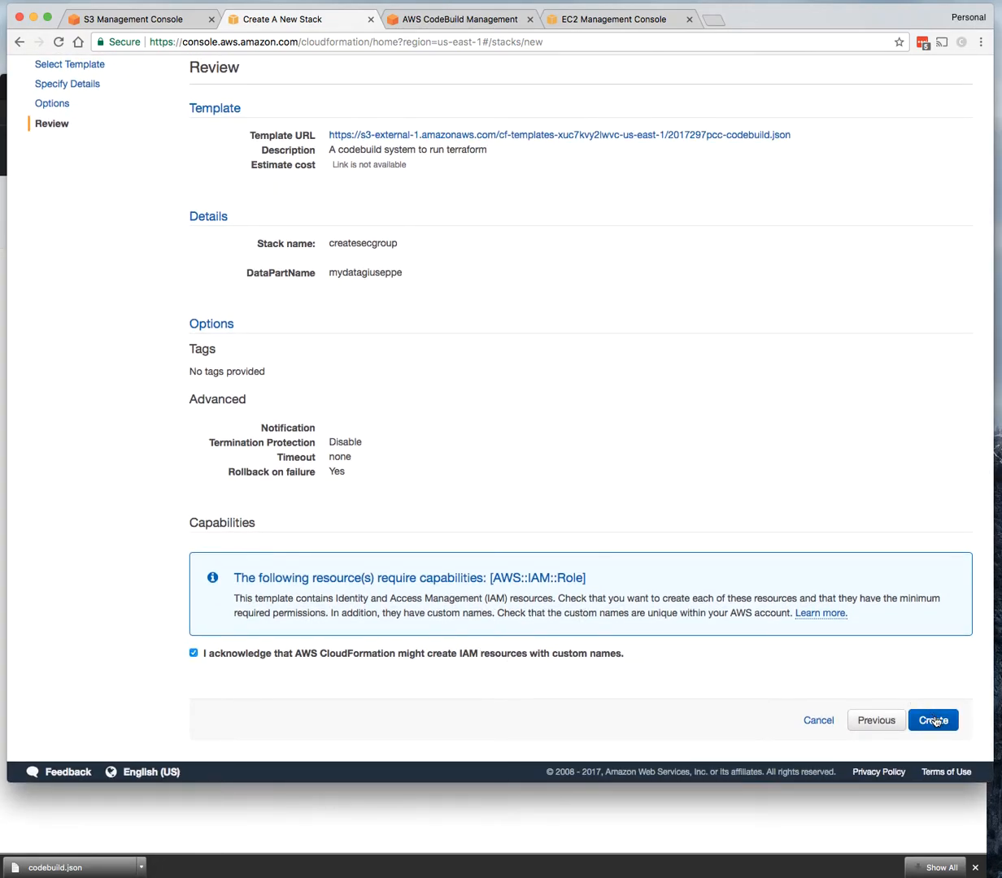
pyautogui.click(933, 720)
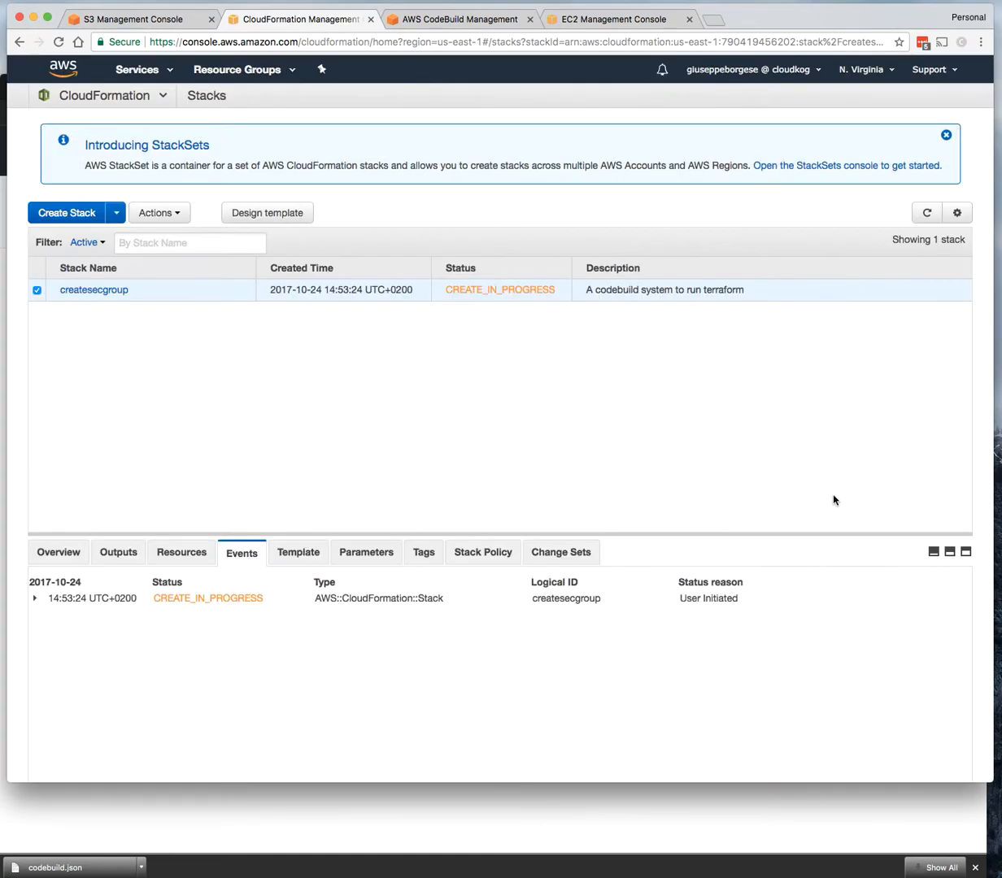
pyautogui.moveTo(410, 328)
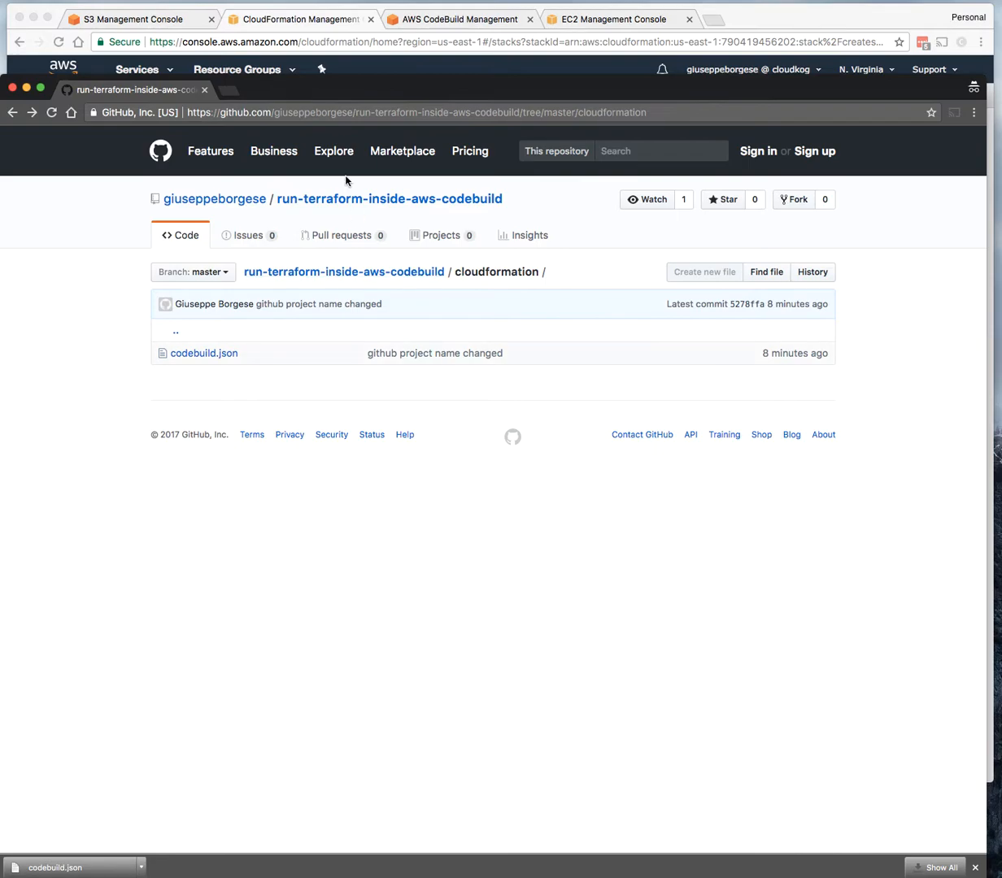
# Step: Open the repository root and scroll to the README's 'Steps for this example' section
pyautogui.click(343, 272)
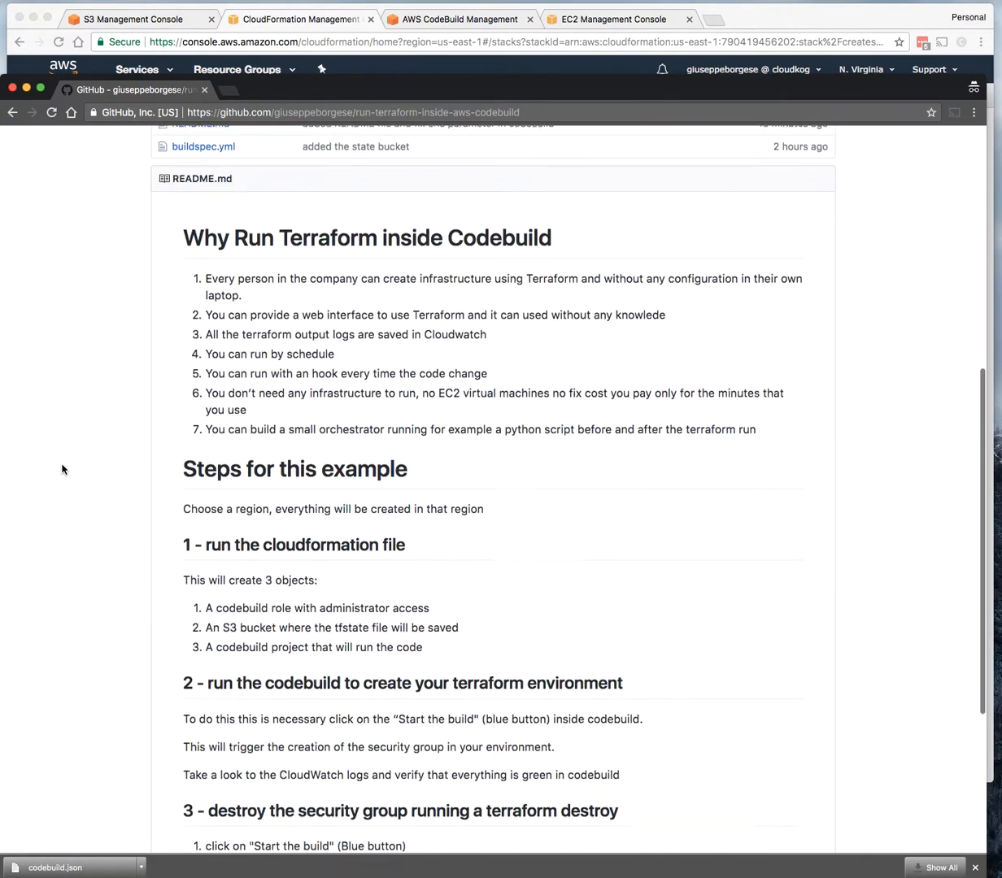
pyautogui.scroll(-3)
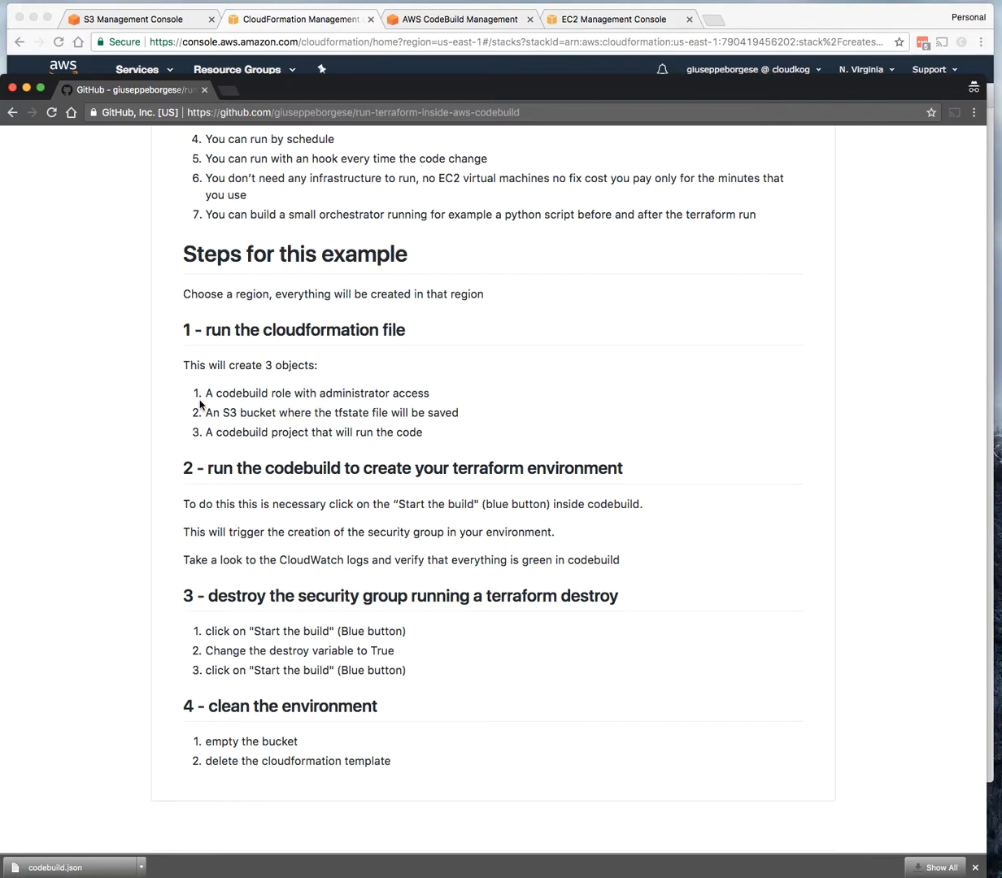
pyautogui.moveTo(181, 407)
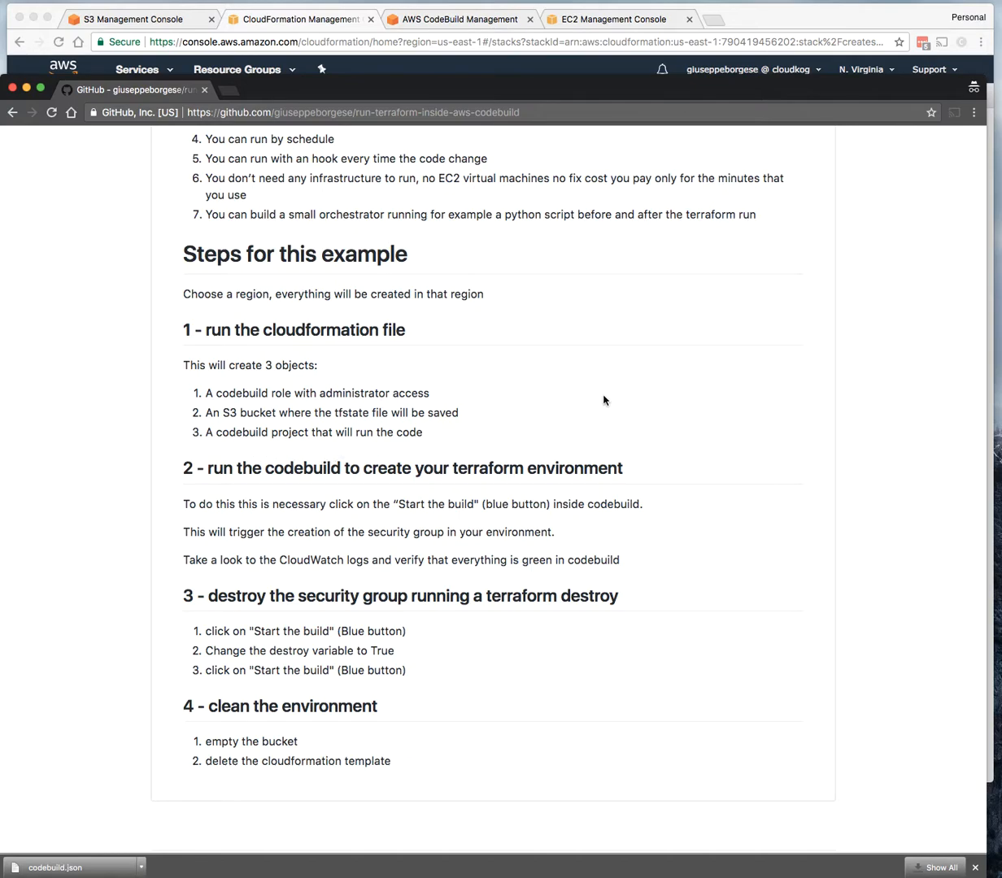
pyautogui.moveTo(309, 17)
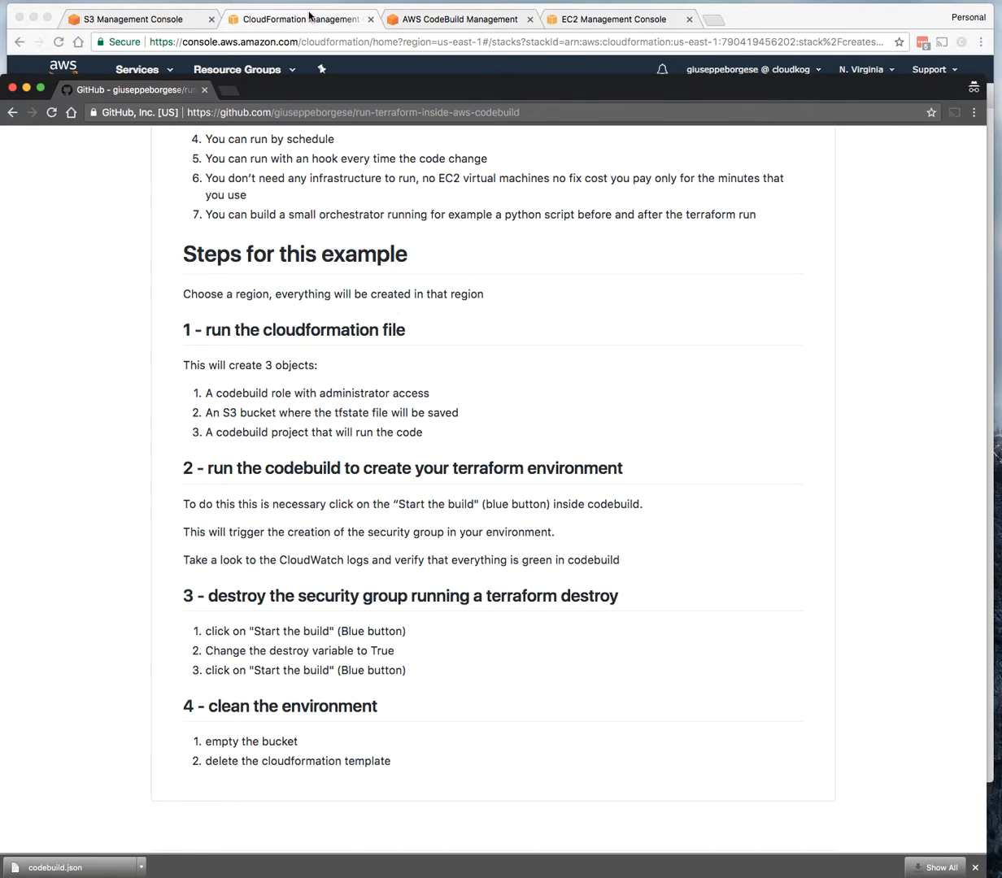
# Step: Refresh createsecgroup to CREATE_COMPLETE and list its IAM role, CodeBuild project and S3 bucket
pyautogui.click(297, 19)
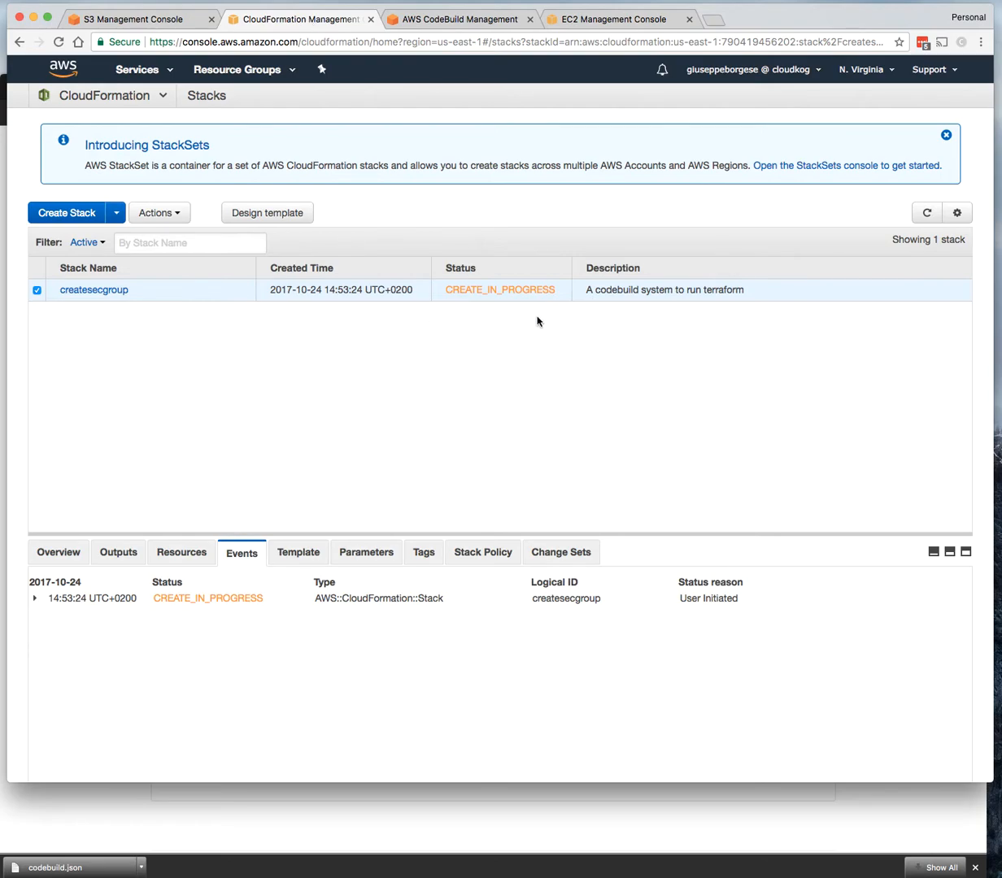
pyautogui.click(926, 212)
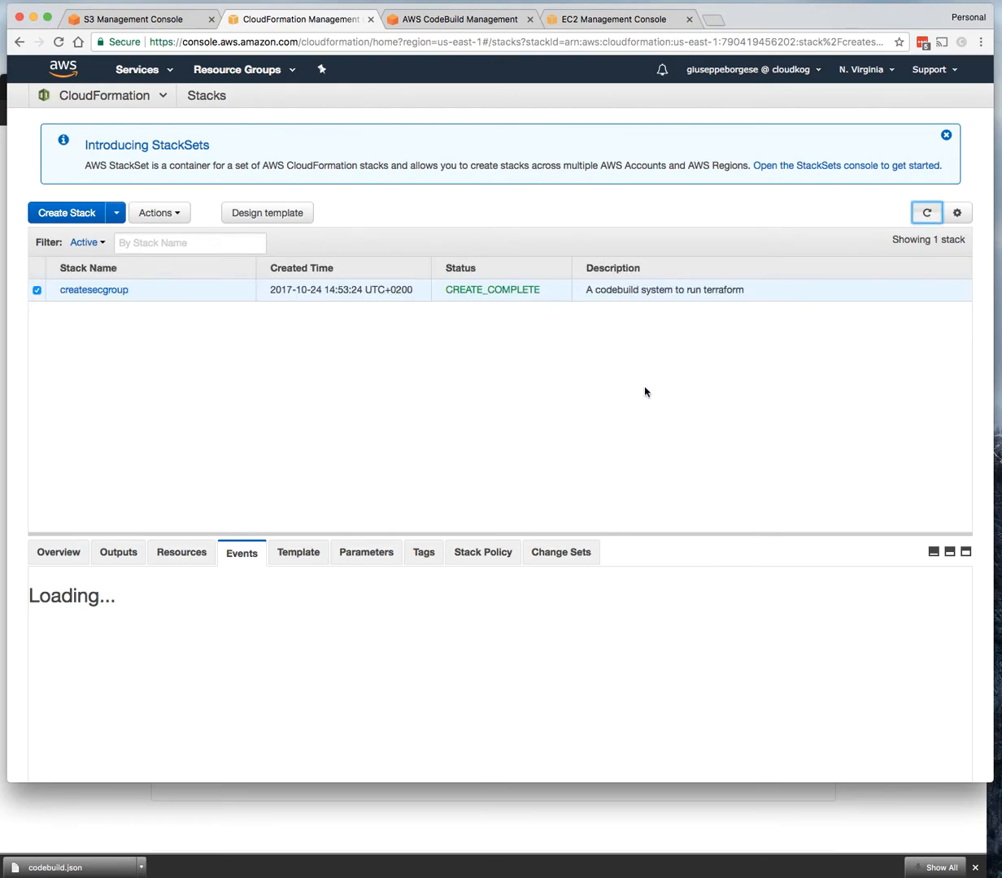
pyautogui.click(181, 552)
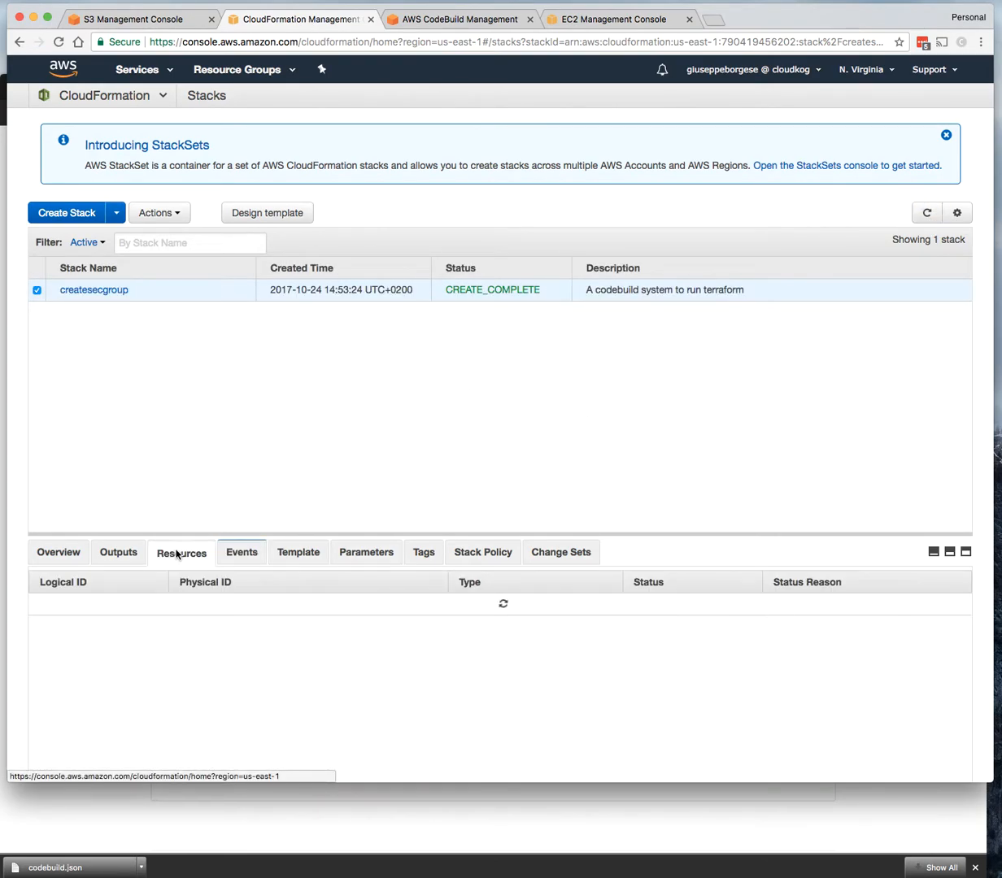
pyautogui.click(181, 552)
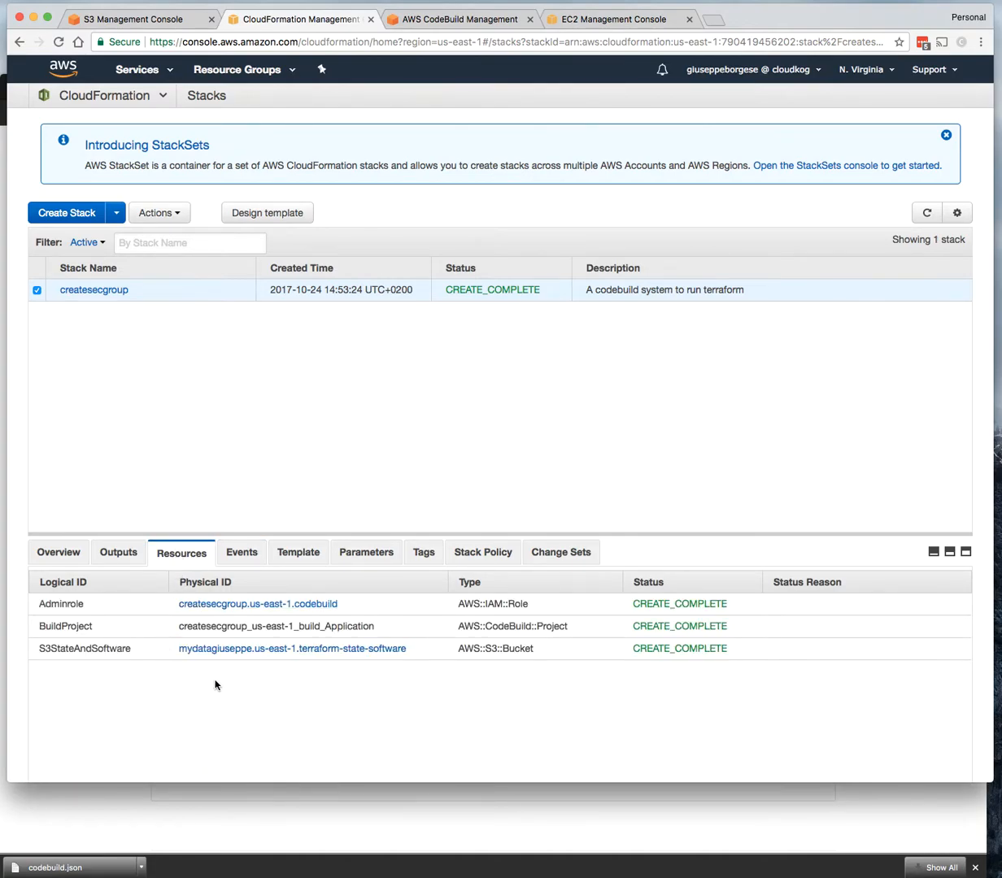
pyautogui.moveTo(116, 615)
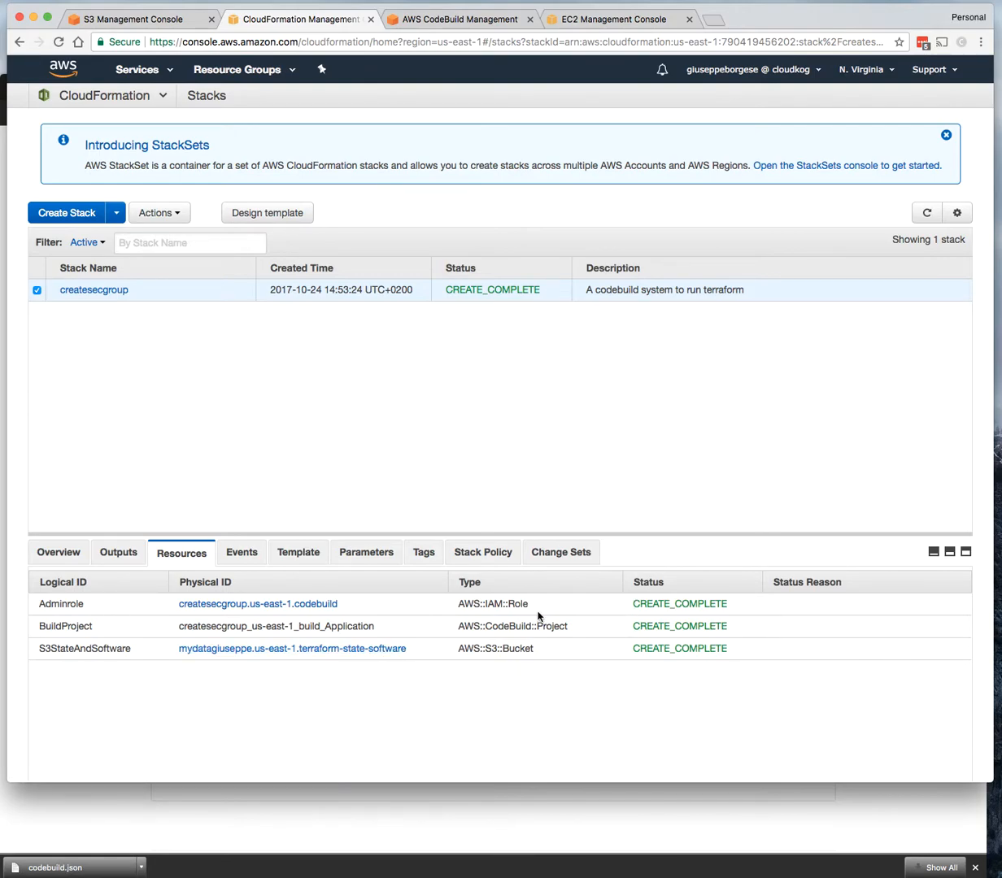
pyautogui.moveTo(563, 252)
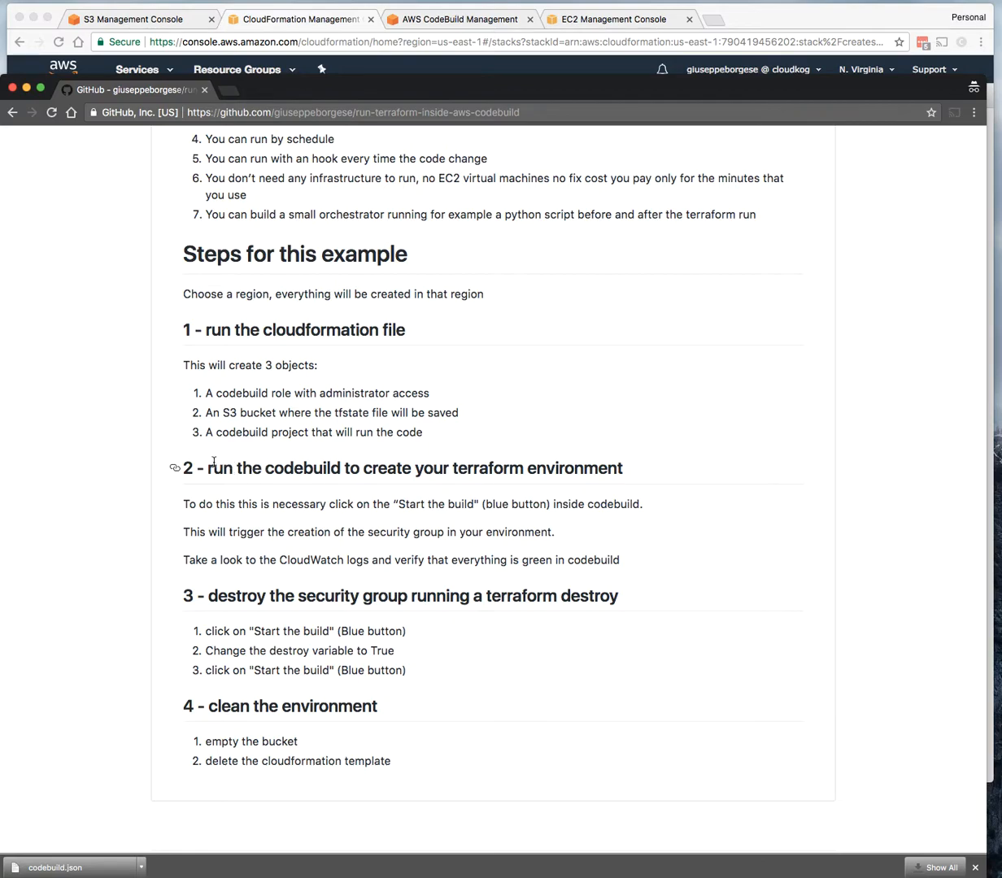
pyautogui.moveTo(408, 527)
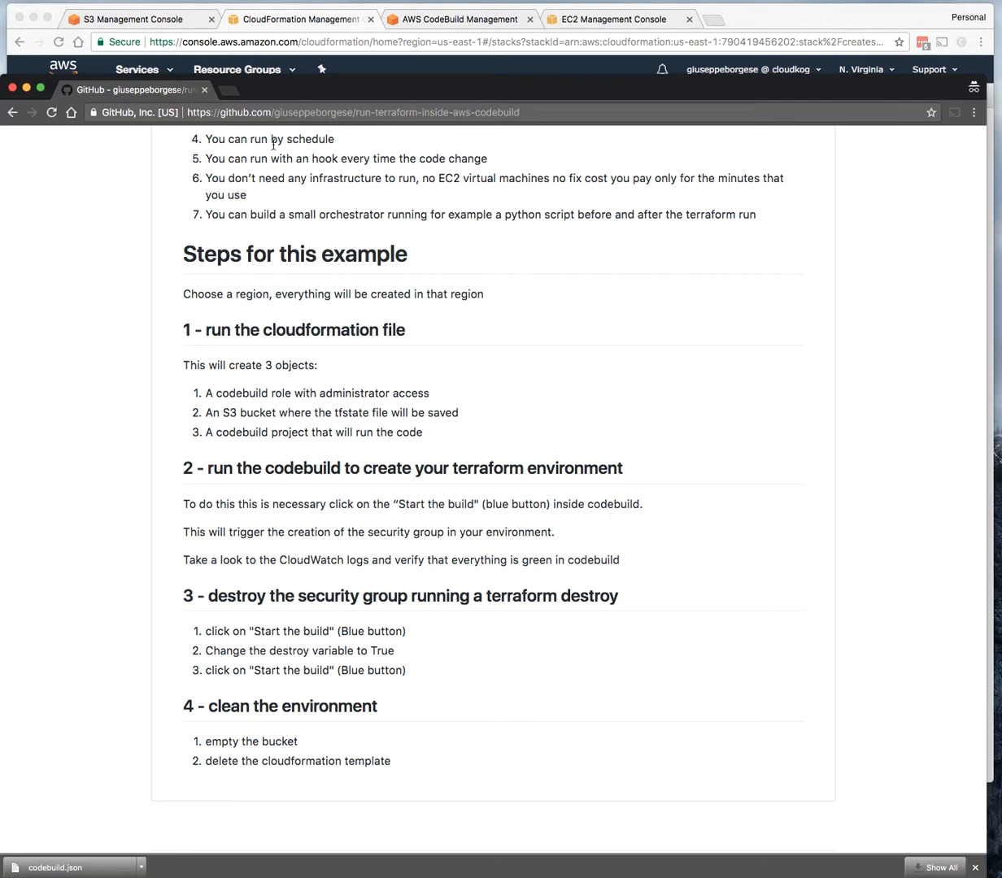
pyautogui.click(300, 19)
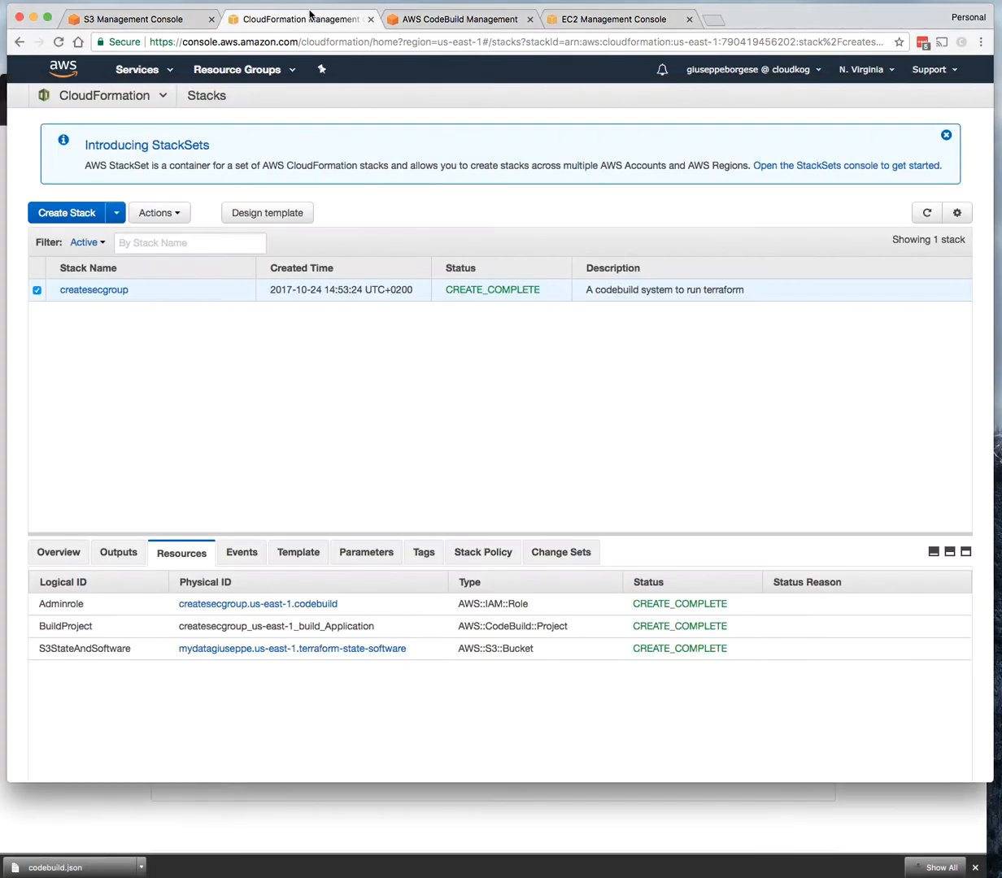
# Step: Launch a build of the createsecgroup_us-east-1_build_Application project from CodeBuild
pyautogui.click(460, 18)
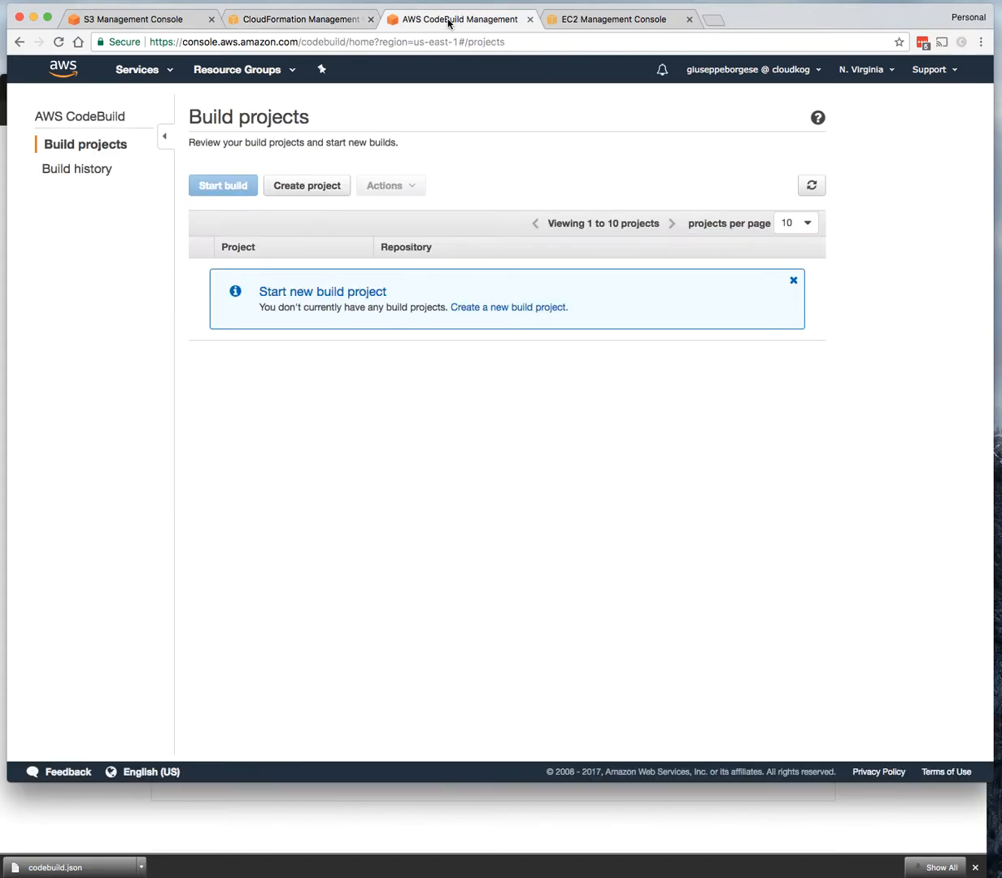
pyautogui.moveTo(306, 124)
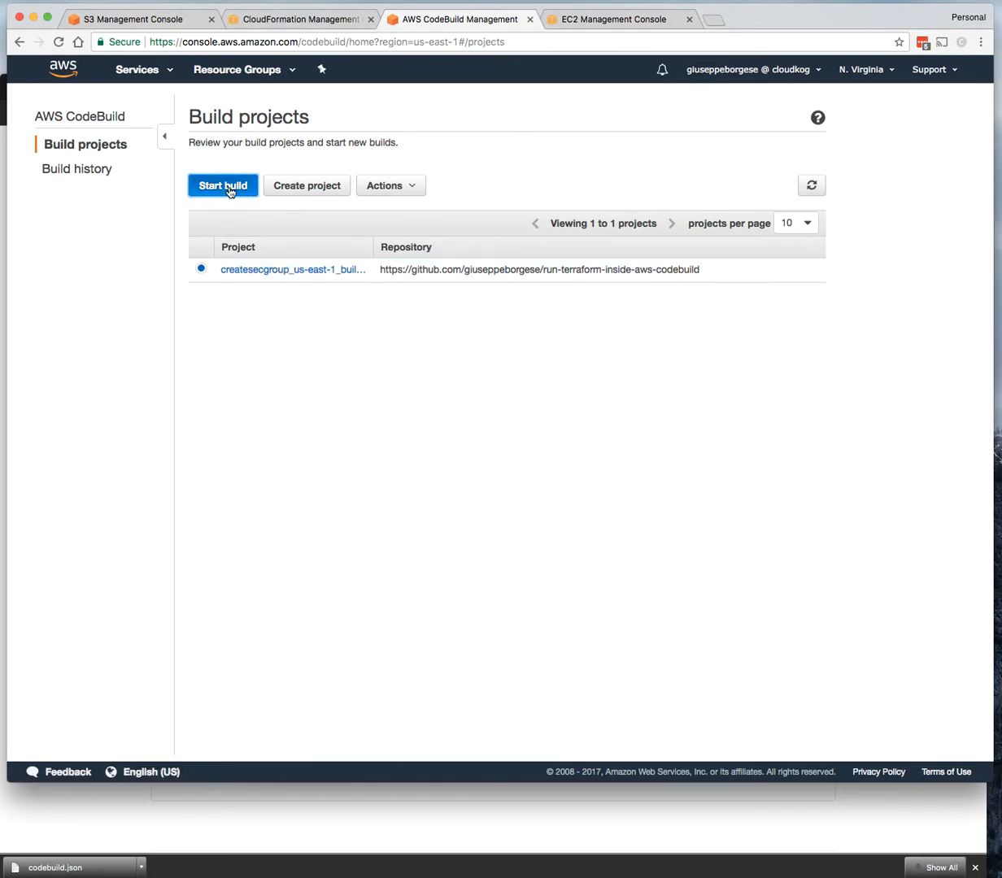
pyautogui.click(222, 186)
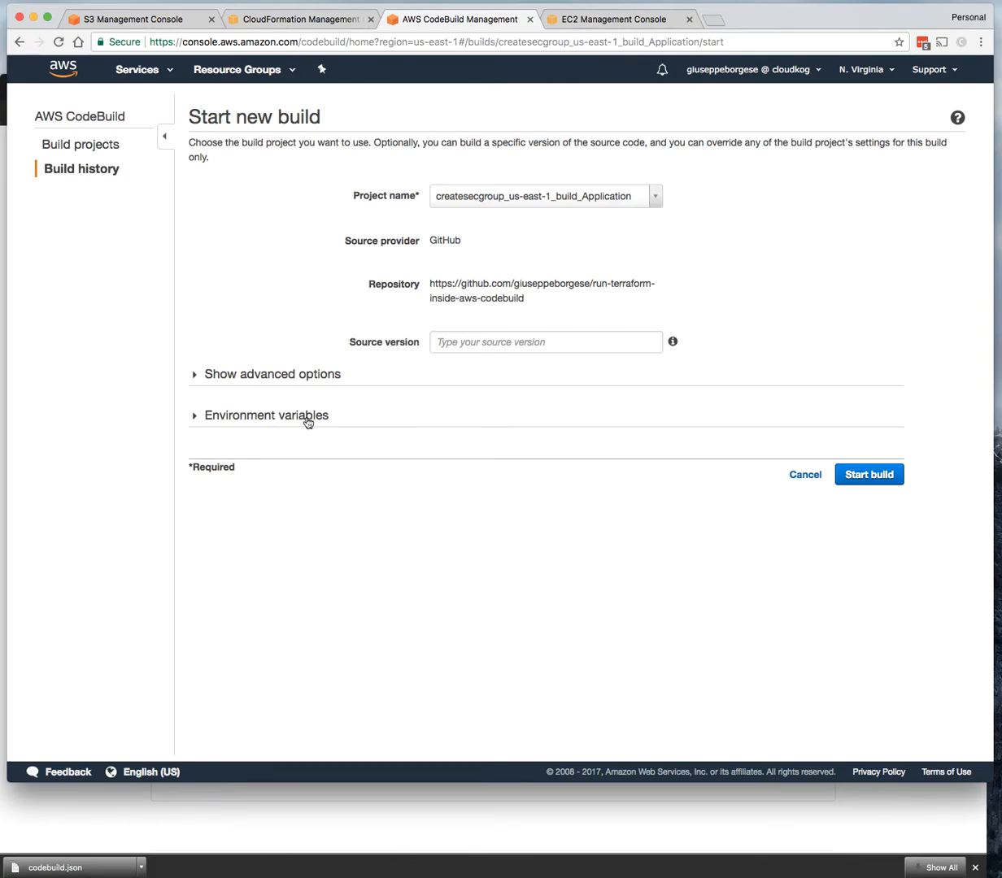
pyautogui.click(869, 474)
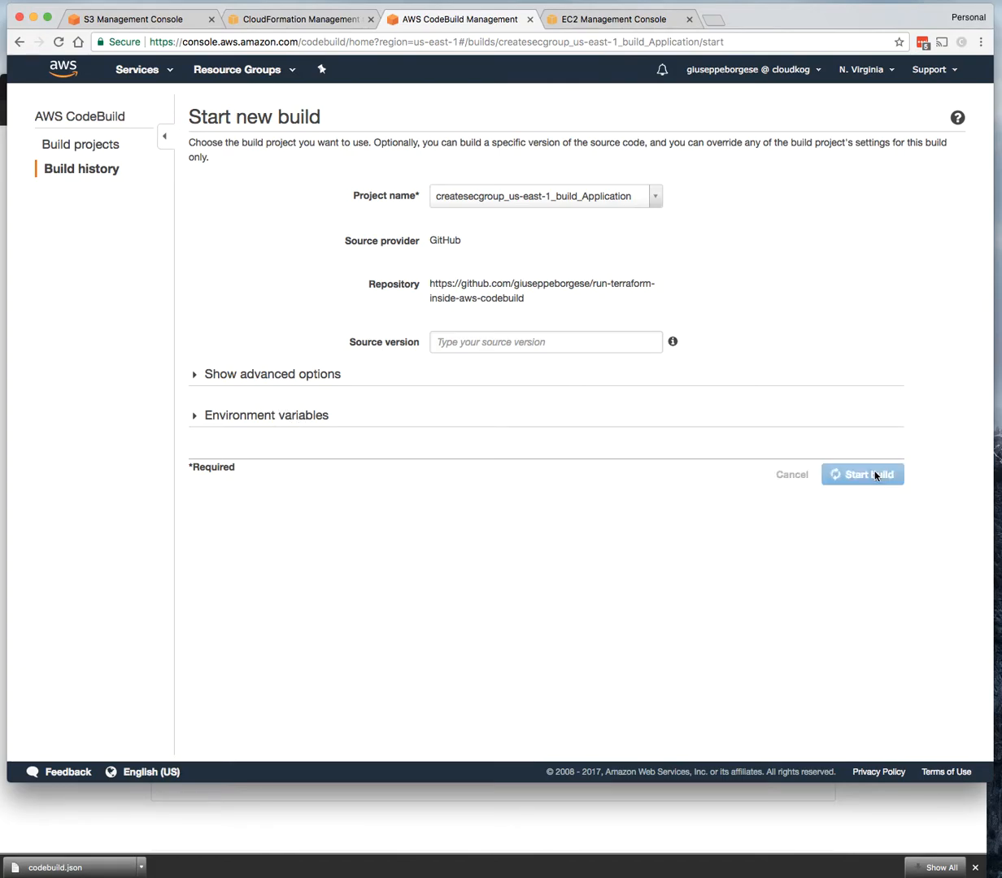
# Step: Monitor Phase details and build logs as source download finishes and install begins
pyautogui.click(861, 475)
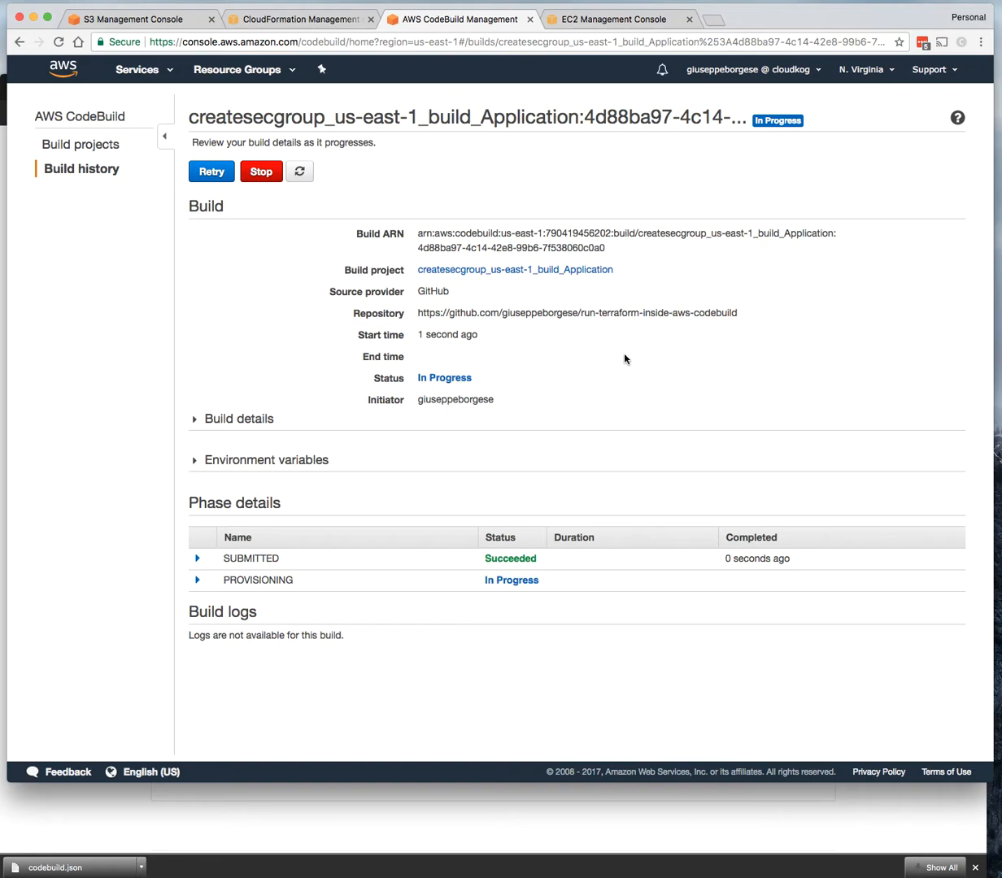
pyautogui.moveTo(310, 483)
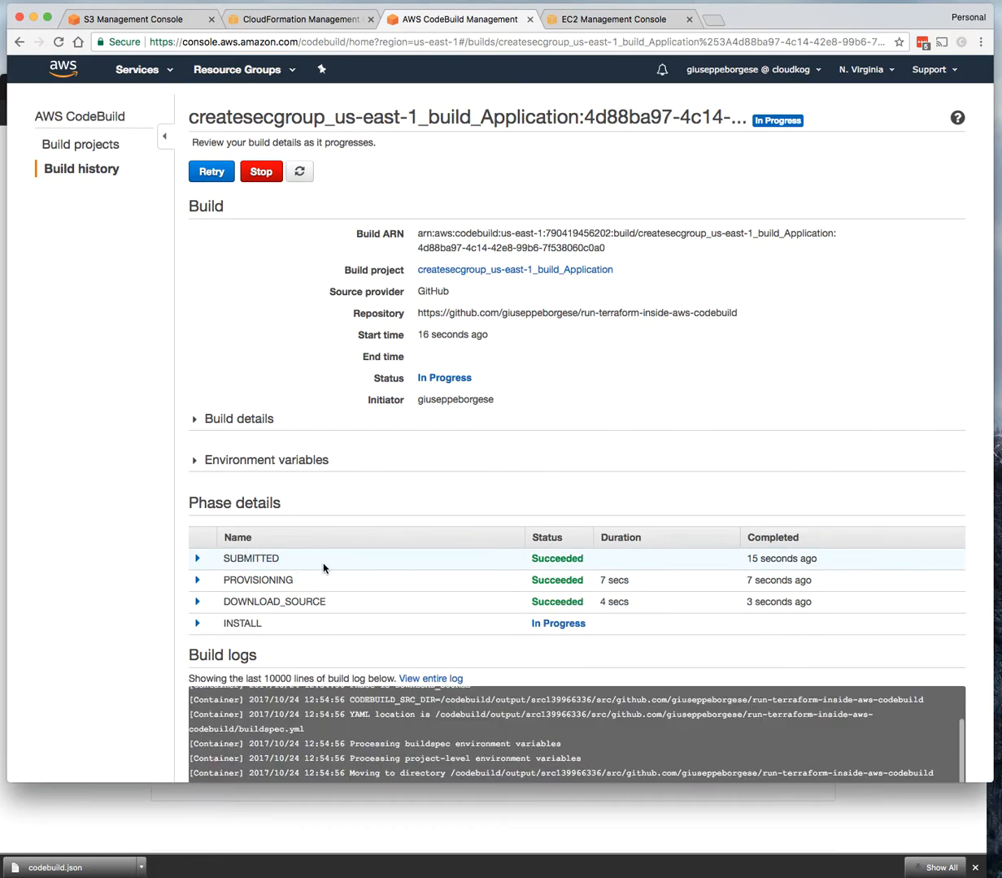
pyautogui.scroll(-3)
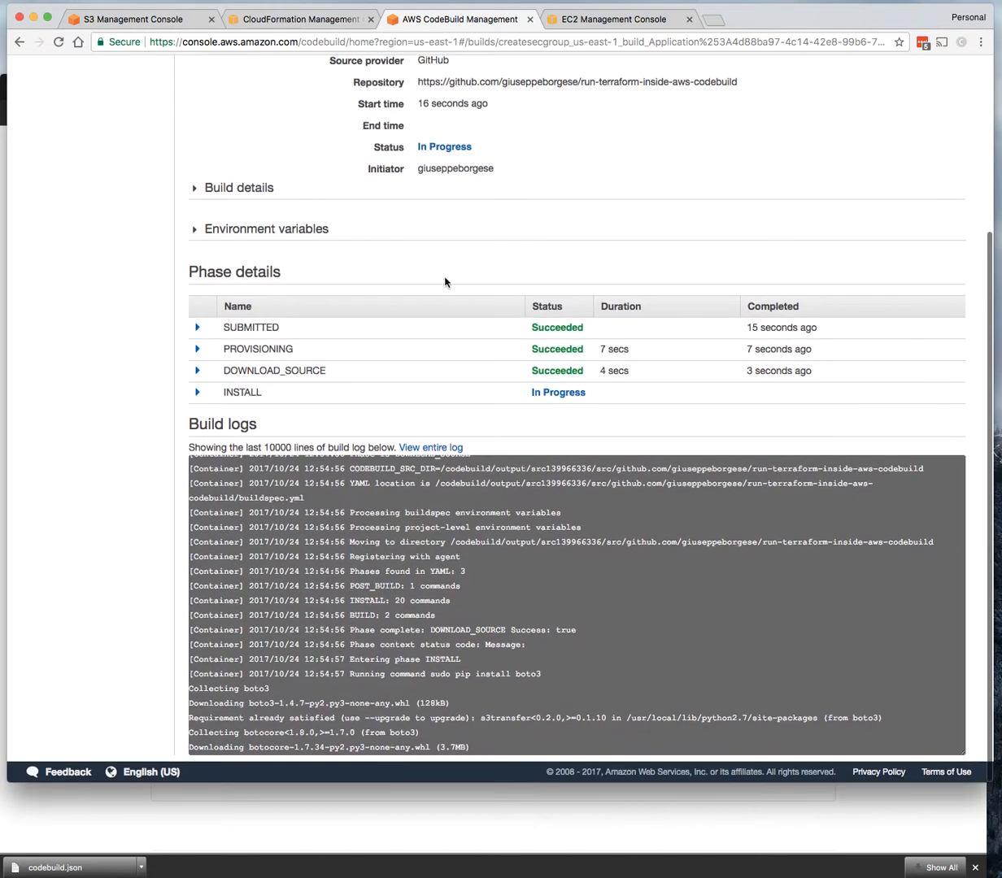
pyautogui.moveTo(137, 463)
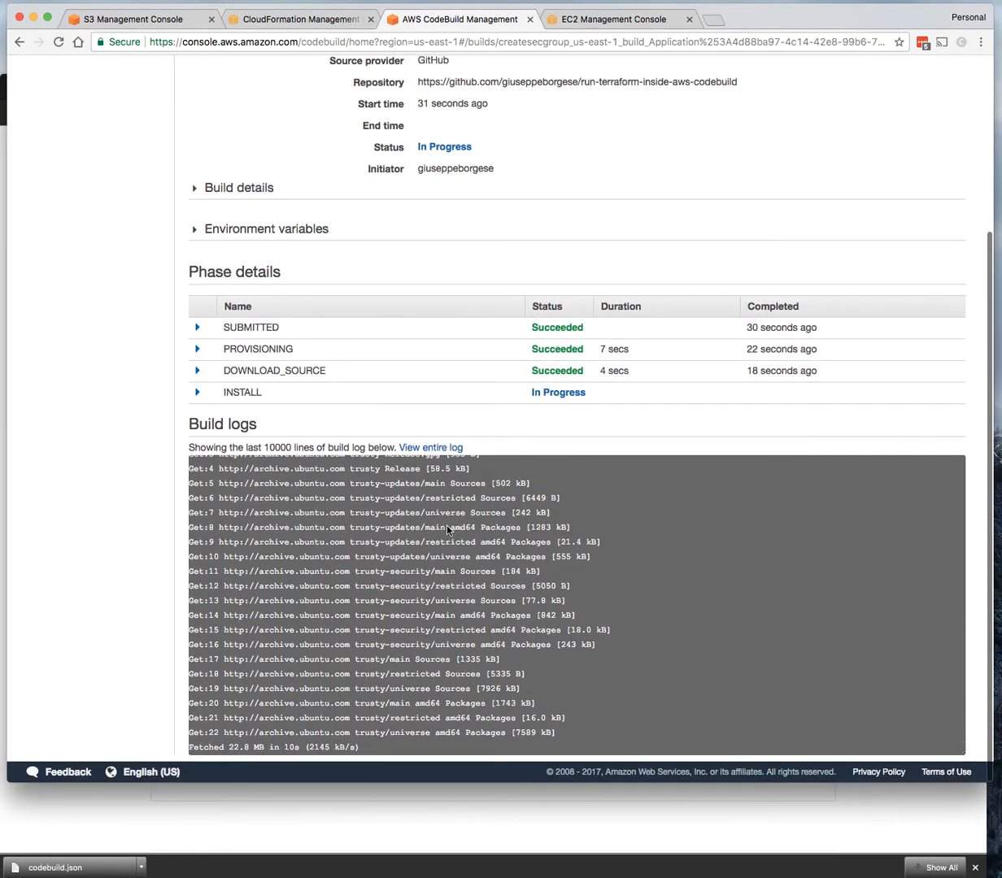
pyautogui.moveTo(514, 587)
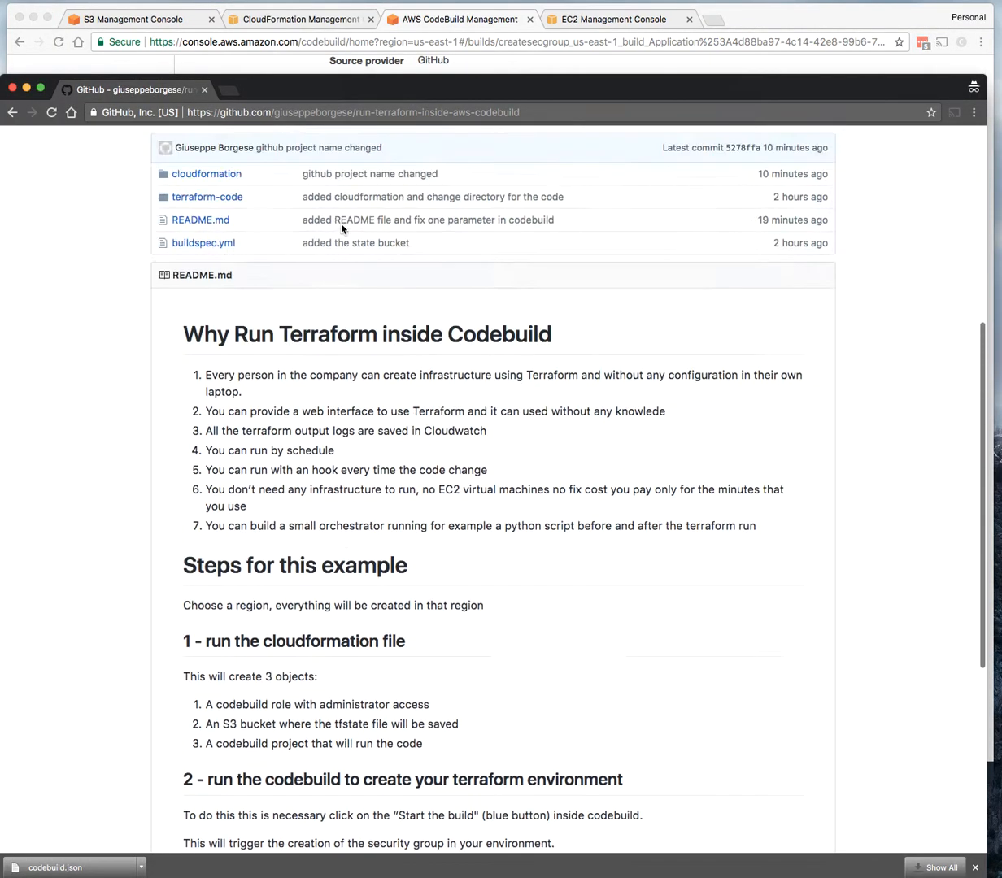
# Step: Browse the terraform-code folder, read secgroup.tf, and navigate back to terraform-code
pyautogui.scroll(3)
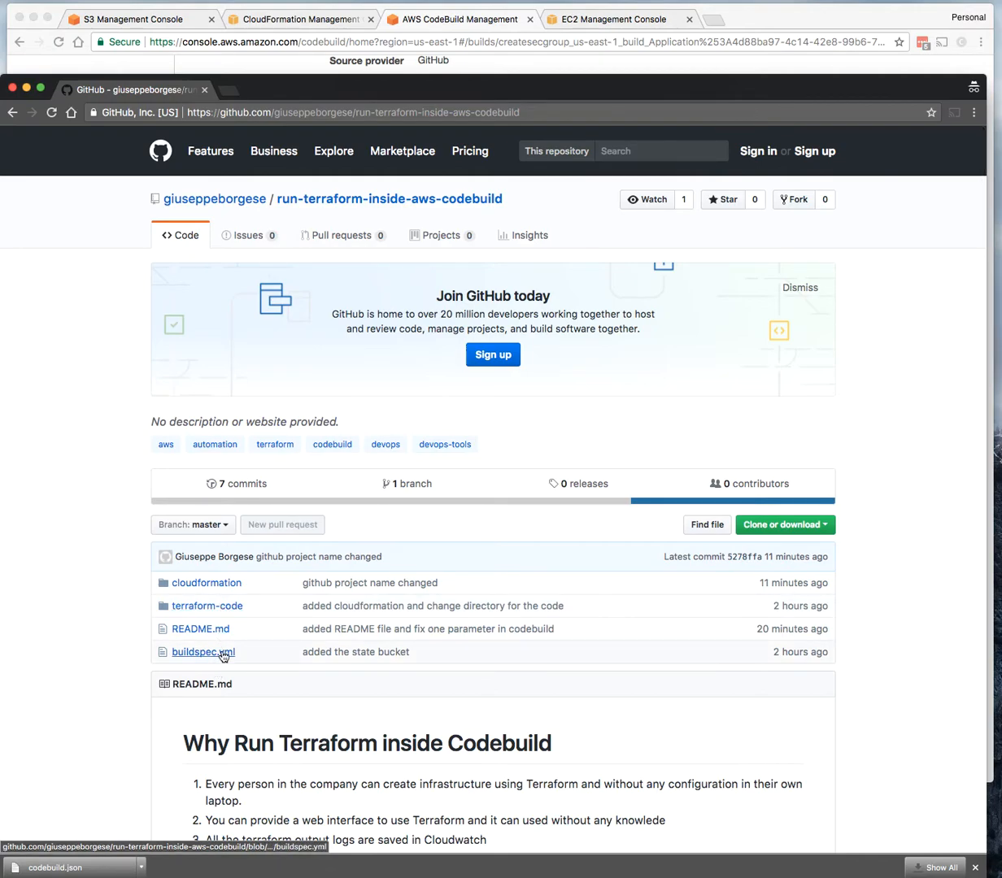
pyautogui.moveTo(202, 652)
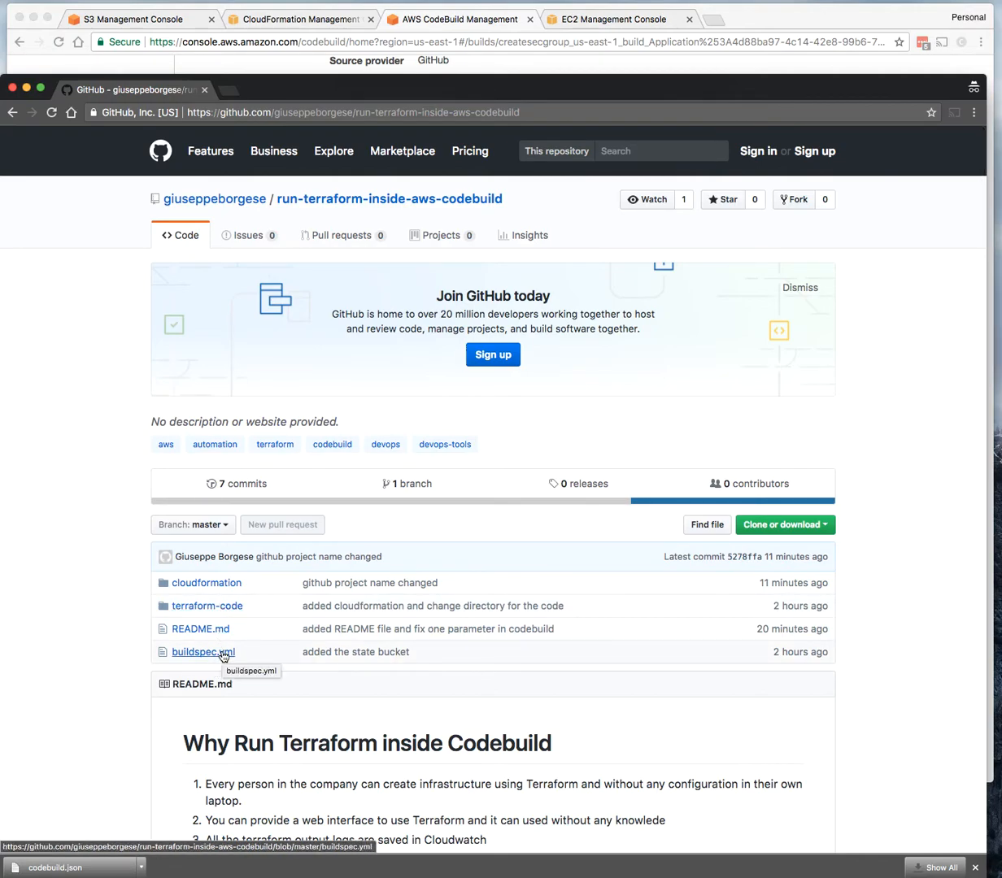
pyautogui.click(207, 605)
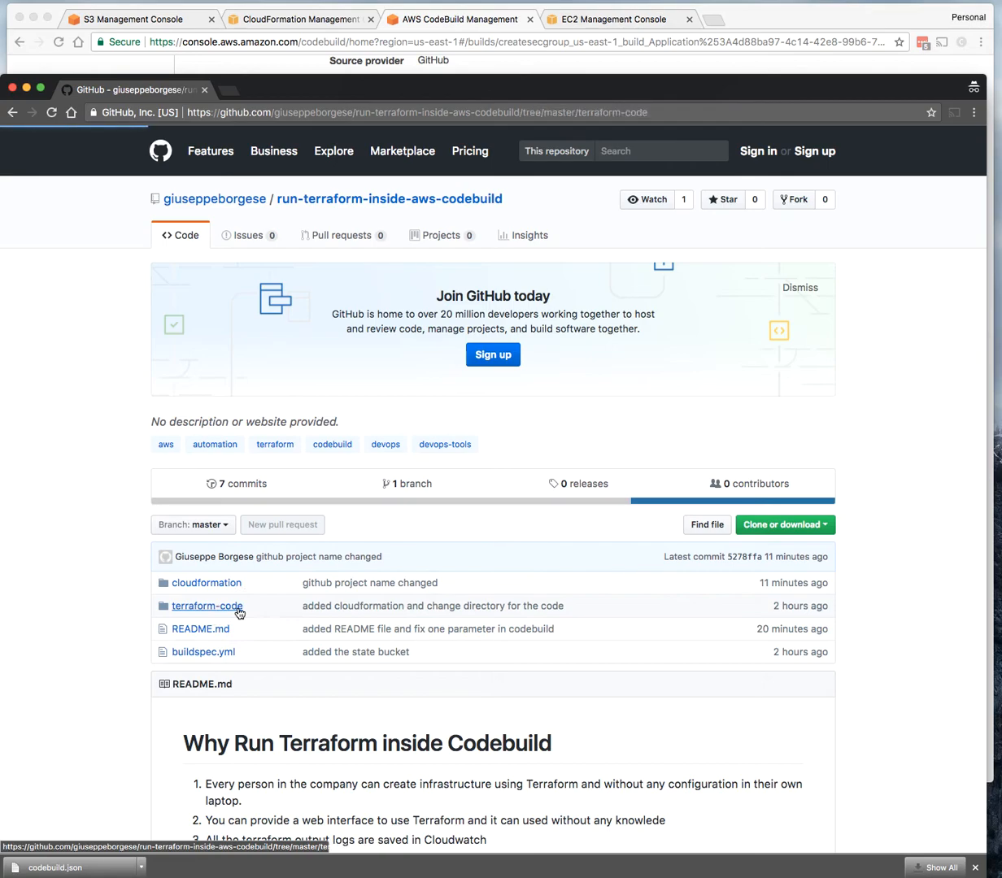
pyautogui.click(207, 606)
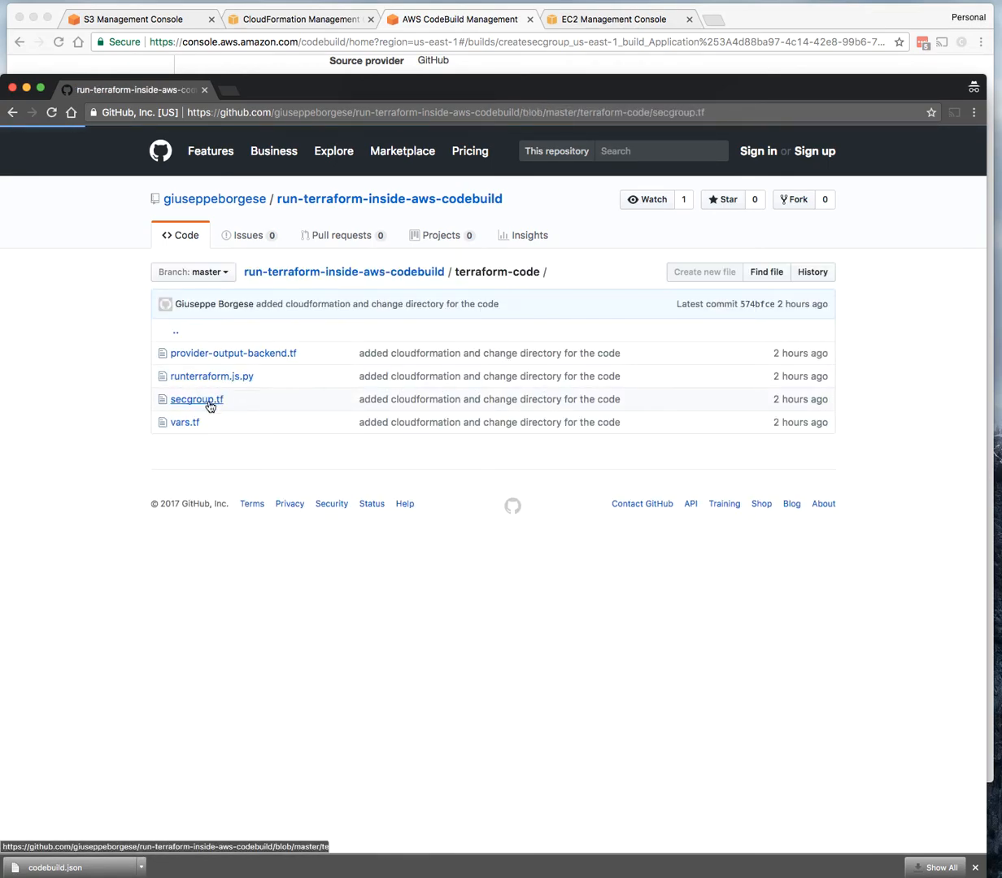
pyautogui.click(196, 399)
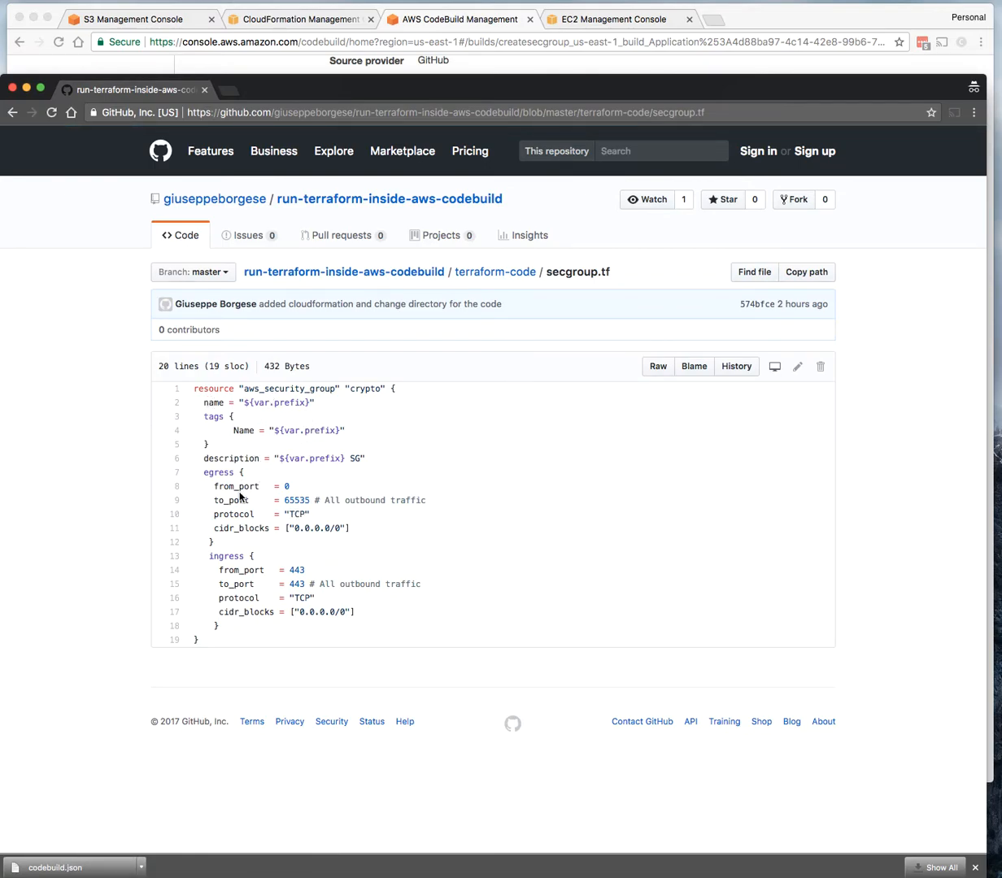
pyautogui.moveTo(243, 595)
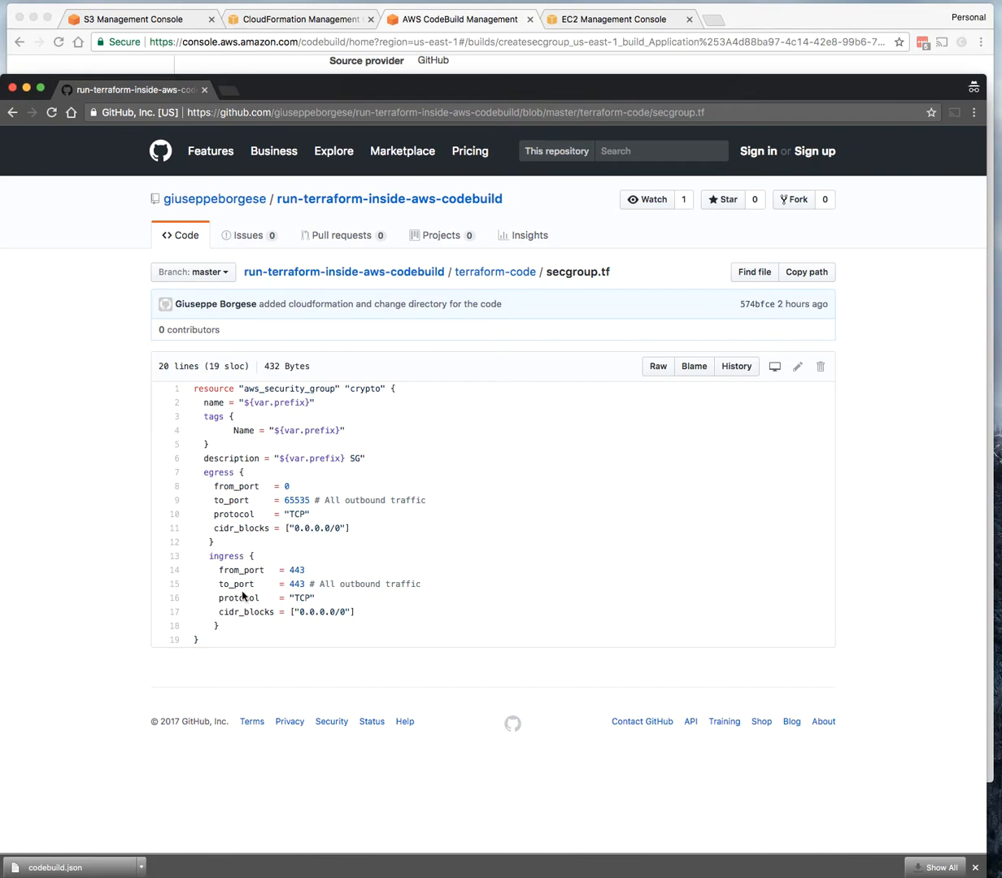
pyautogui.click(215, 199)
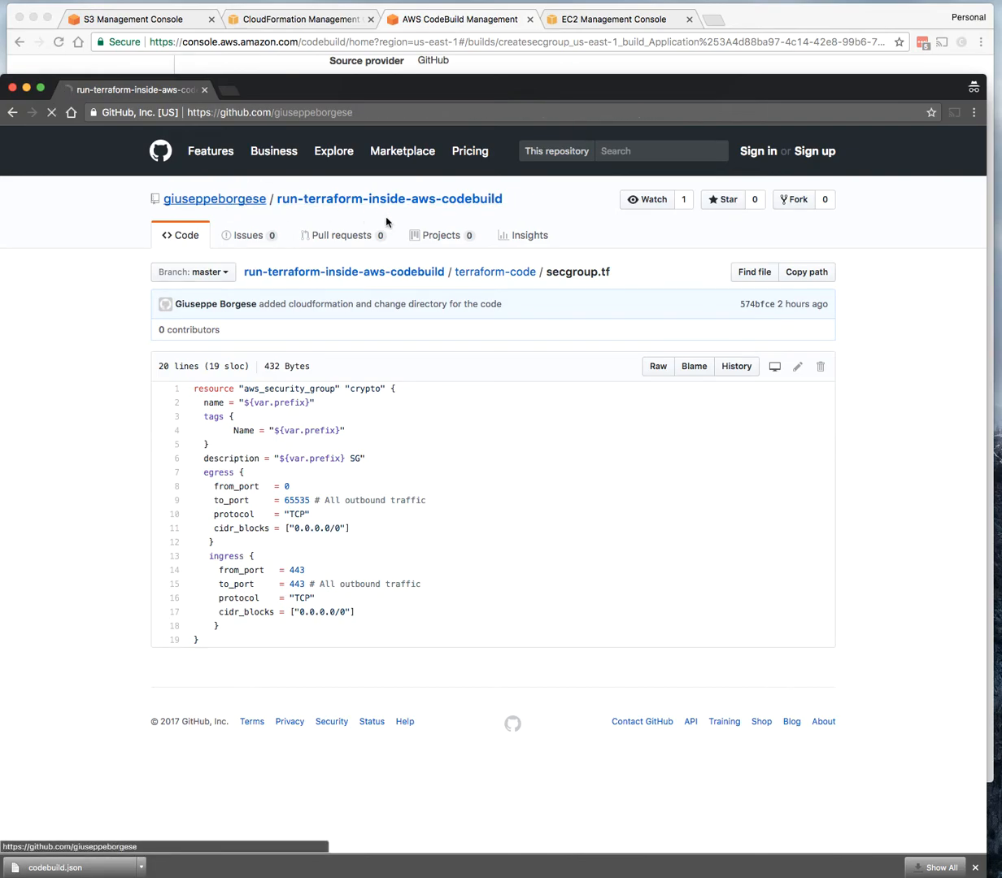
pyautogui.click(214, 198)
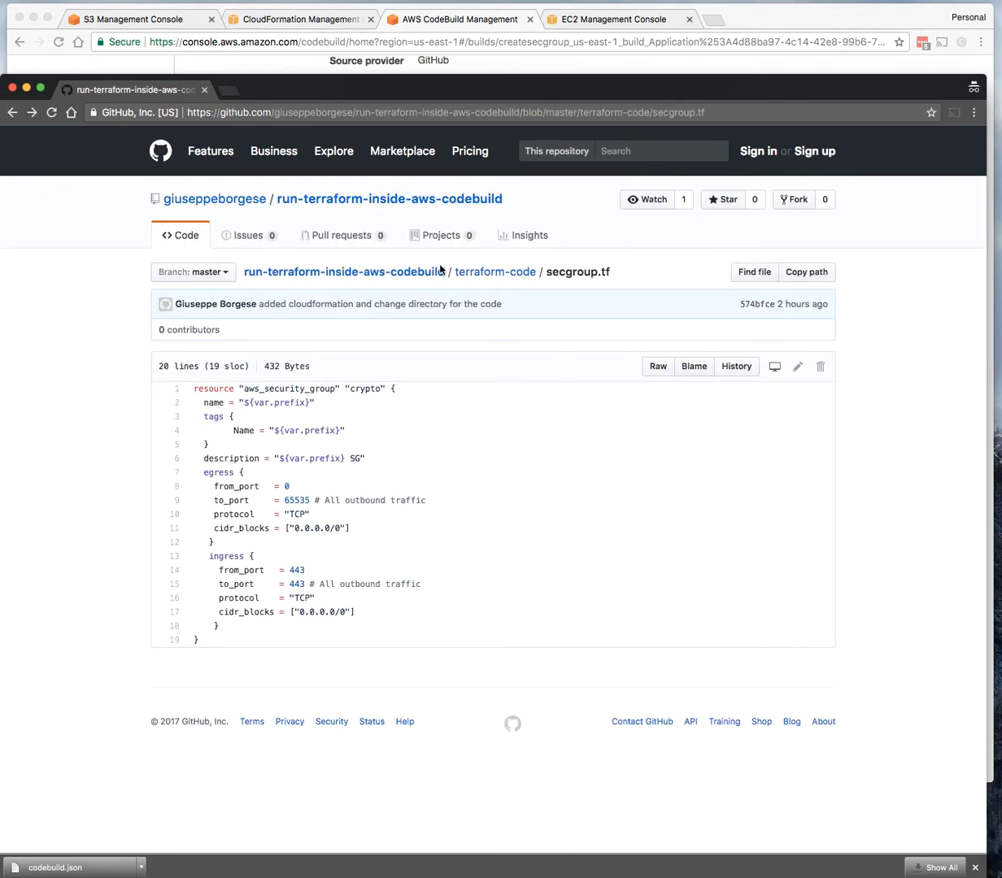
pyautogui.click(494, 272)
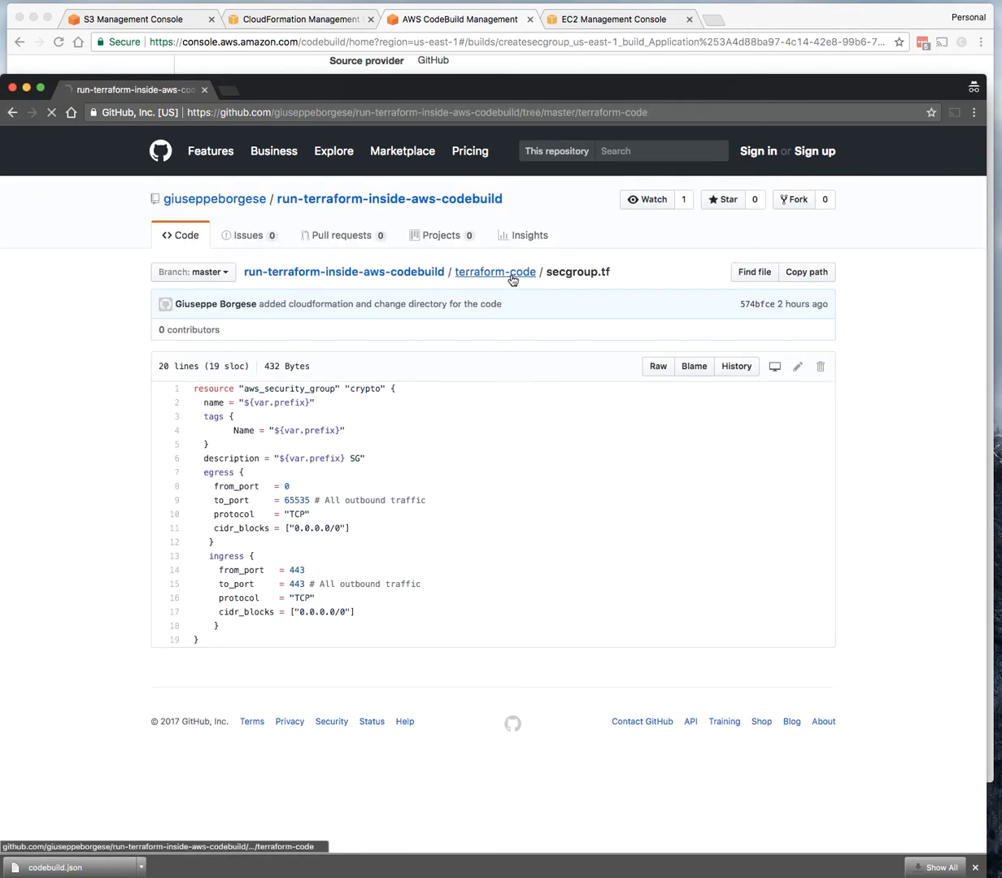
pyautogui.click(455, 18)
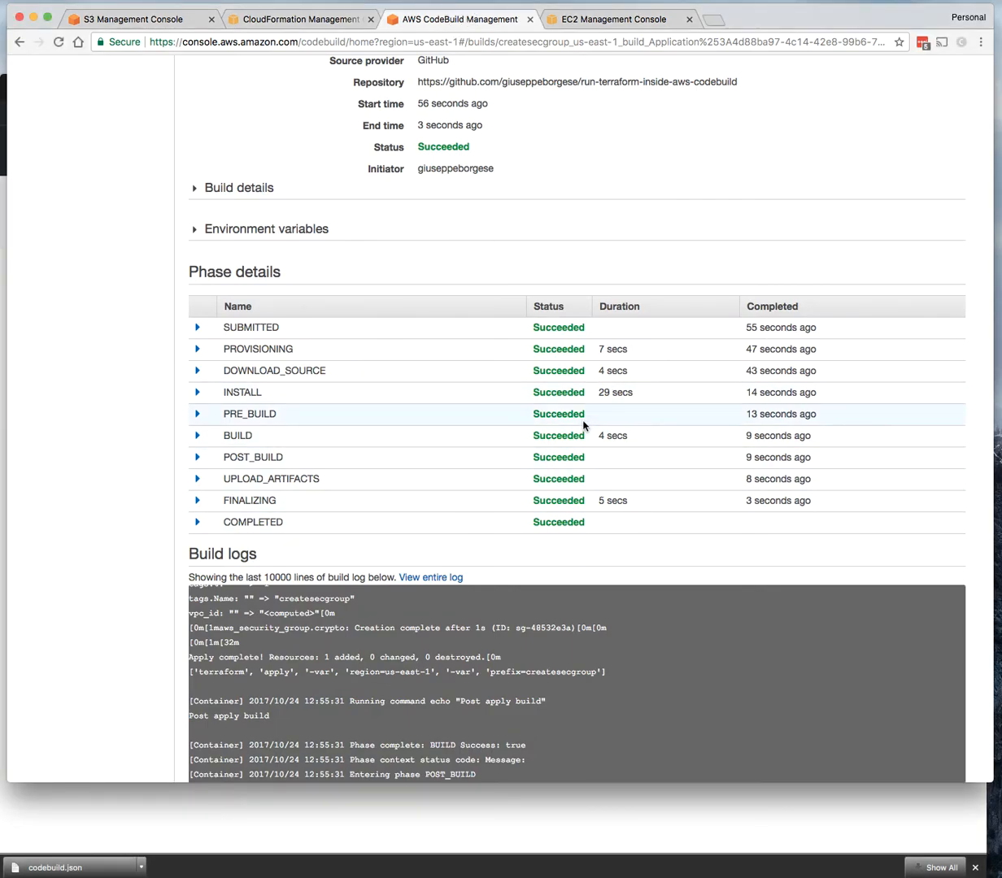
pyautogui.moveTo(570, 478)
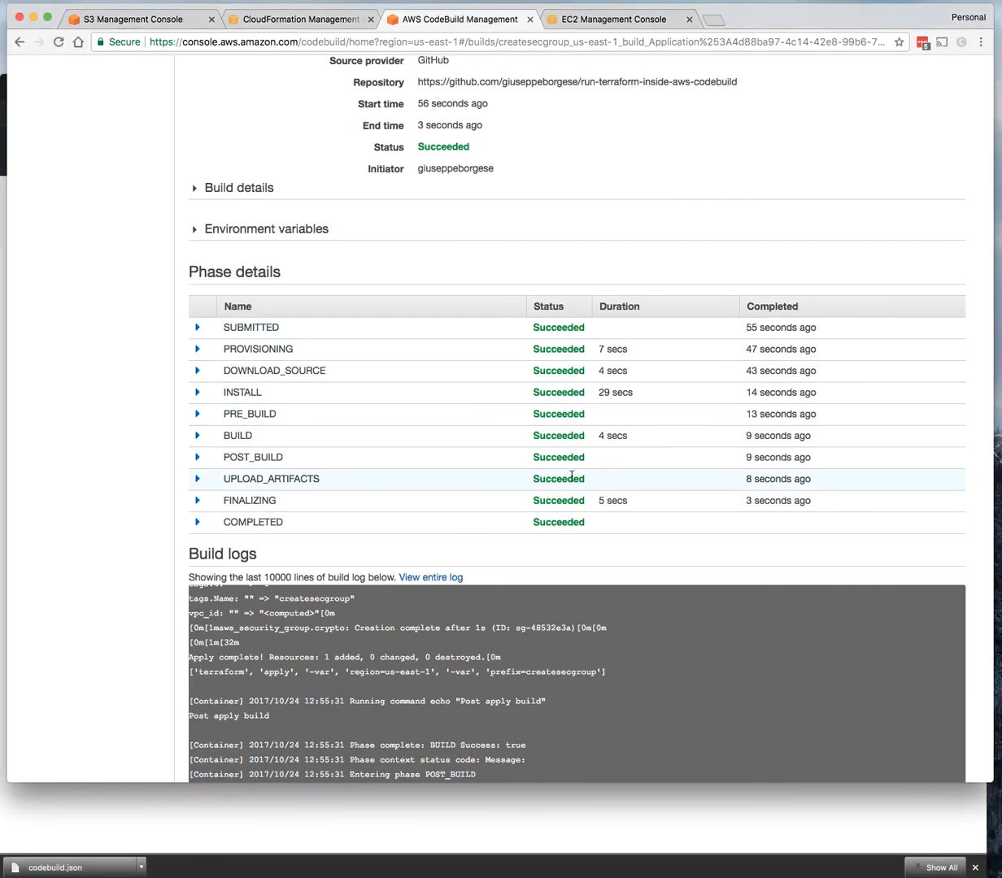
# Step: Scroll the build log to verify all phases succeeded and createsecgroup was created
pyautogui.scroll(-3)
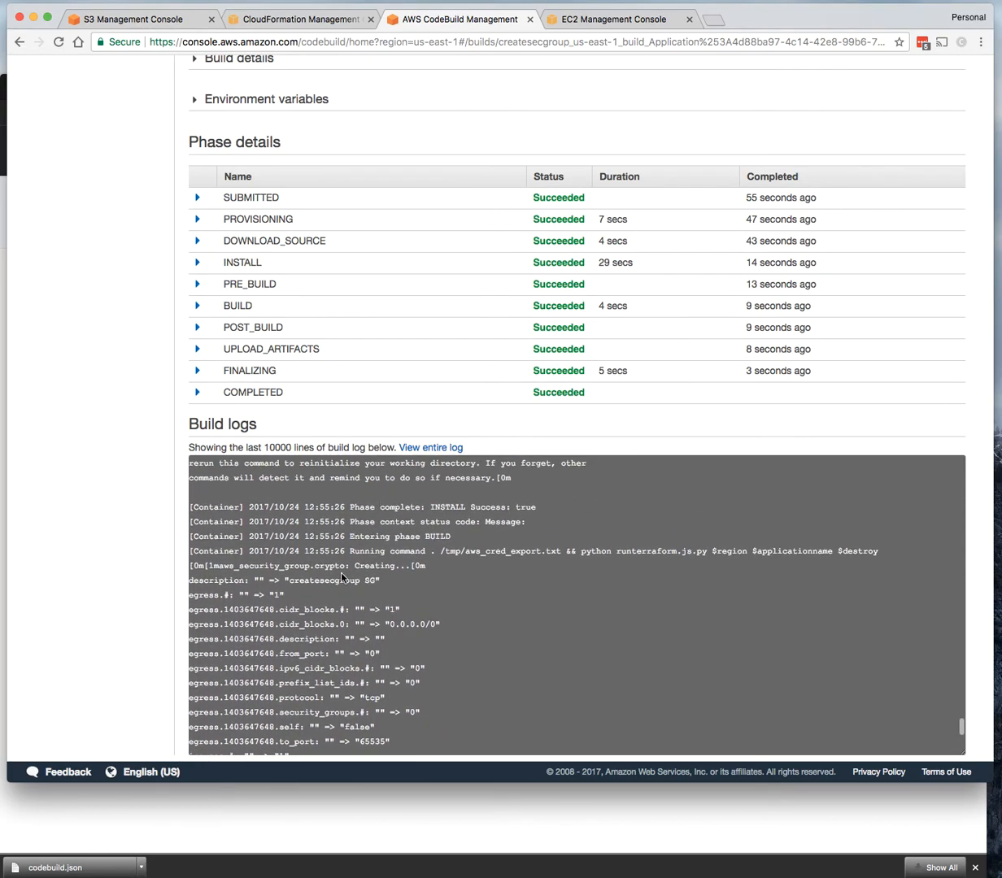
pyautogui.scroll(-3)
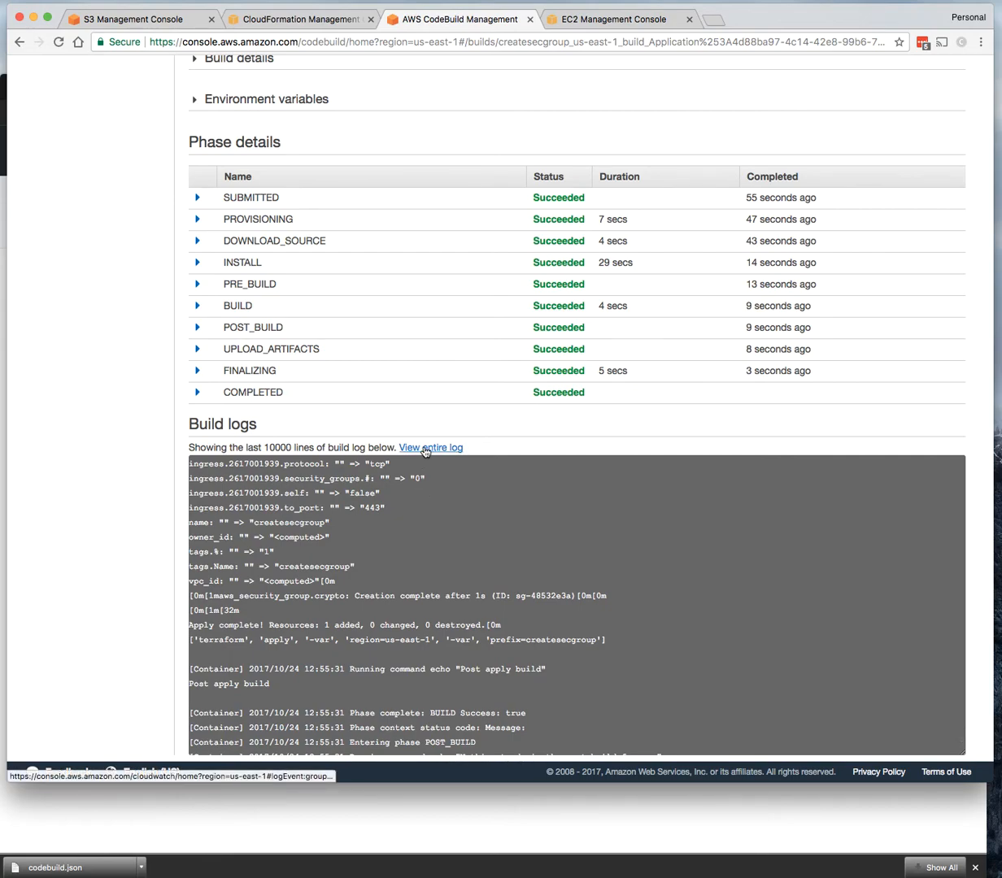
# Step: Open the full build log stream in CloudWatch showing the security group creation entries
pyautogui.click(429, 447)
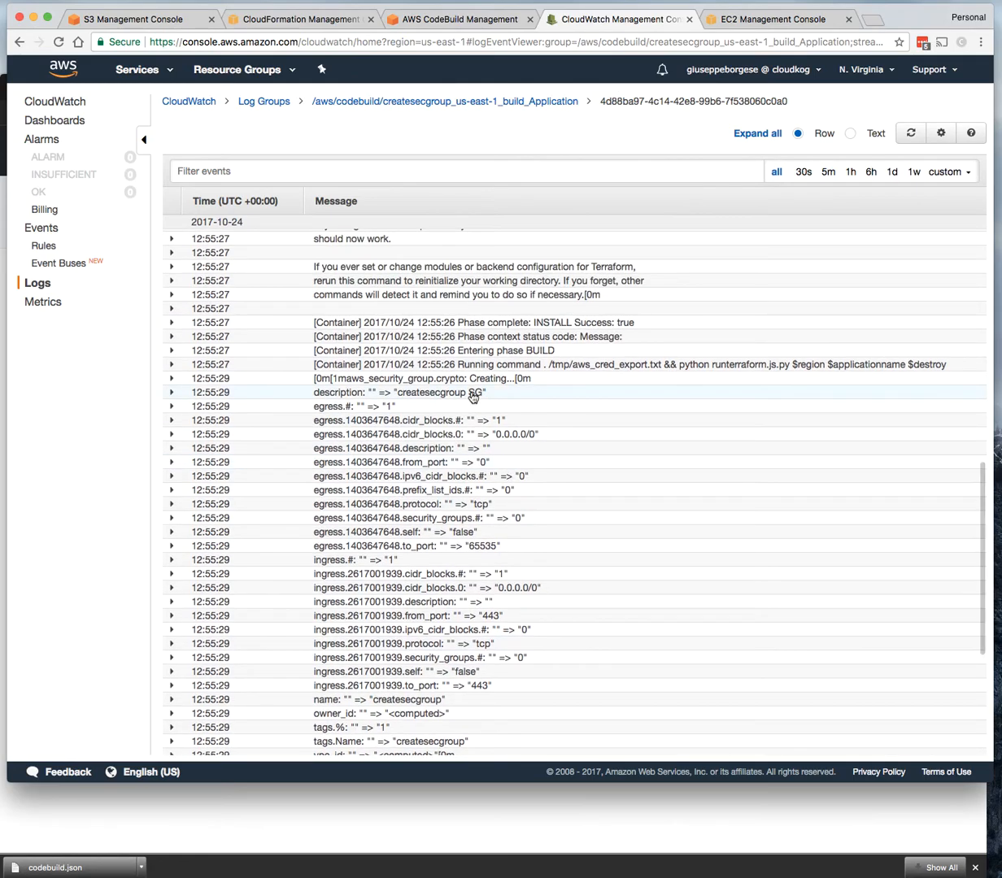
pyautogui.scroll(3)
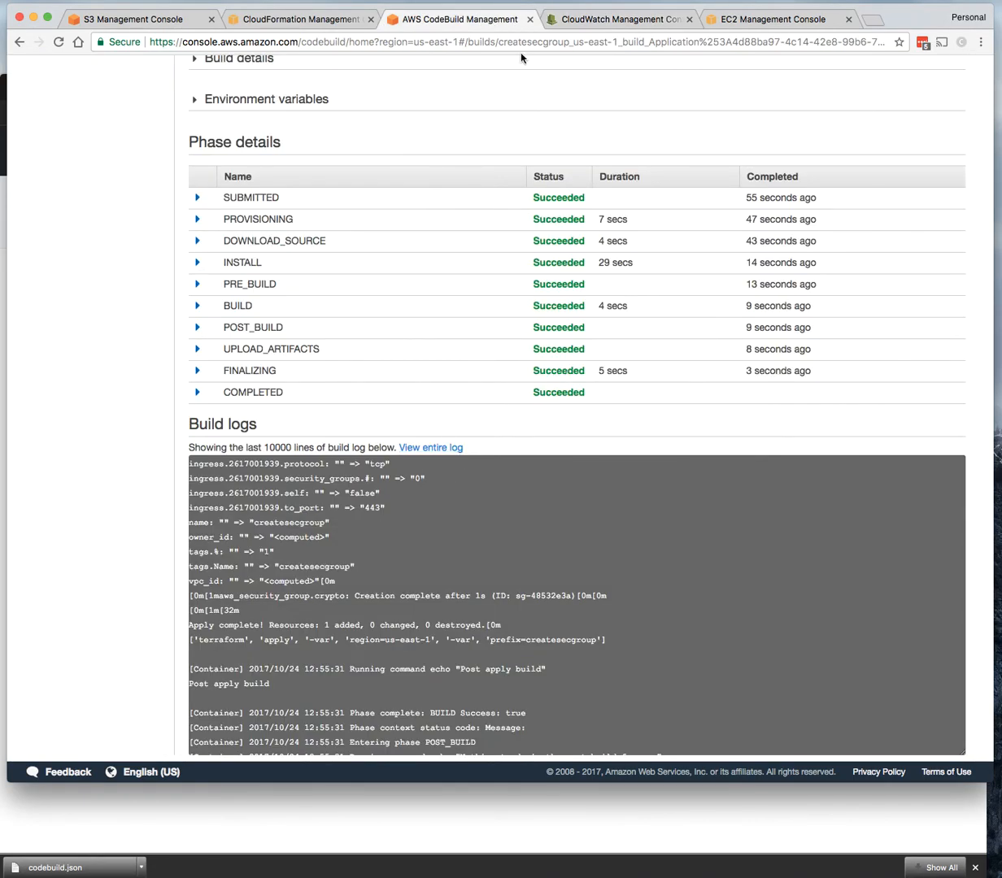
pyautogui.moveTo(496, 809)
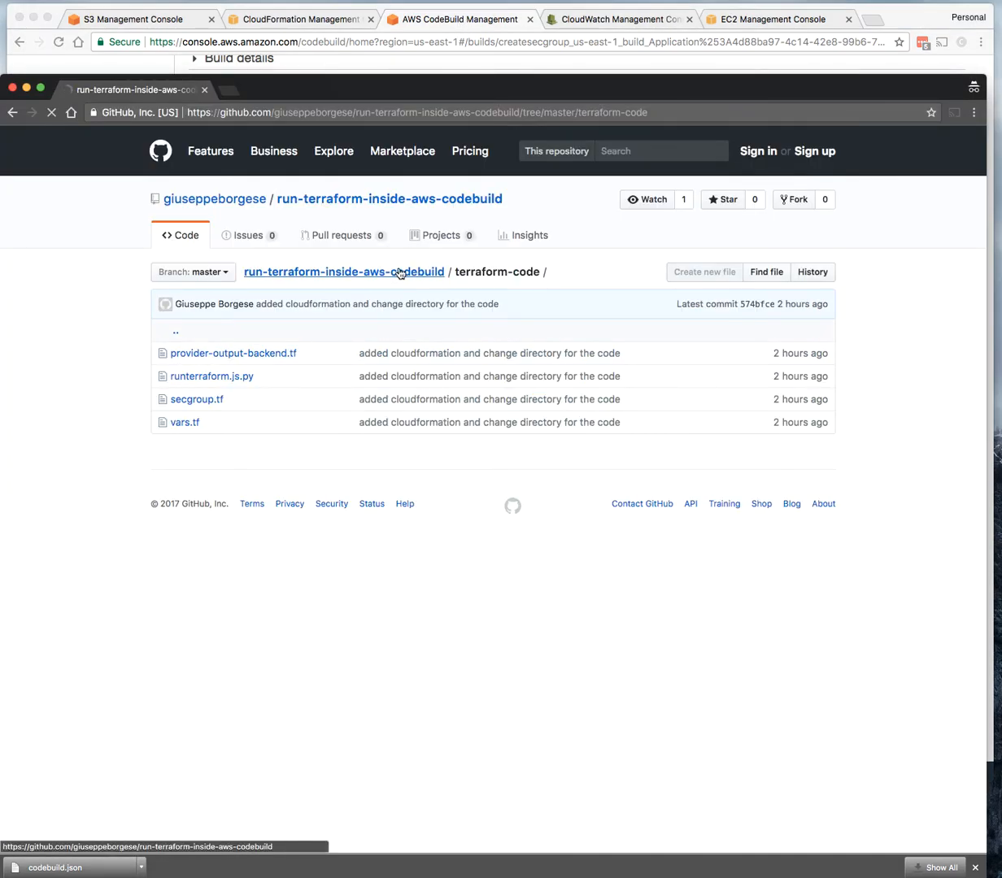
# Step: Return to the repository main page and scroll to the README's create, destroy and cleanup steps
pyautogui.click(344, 272)
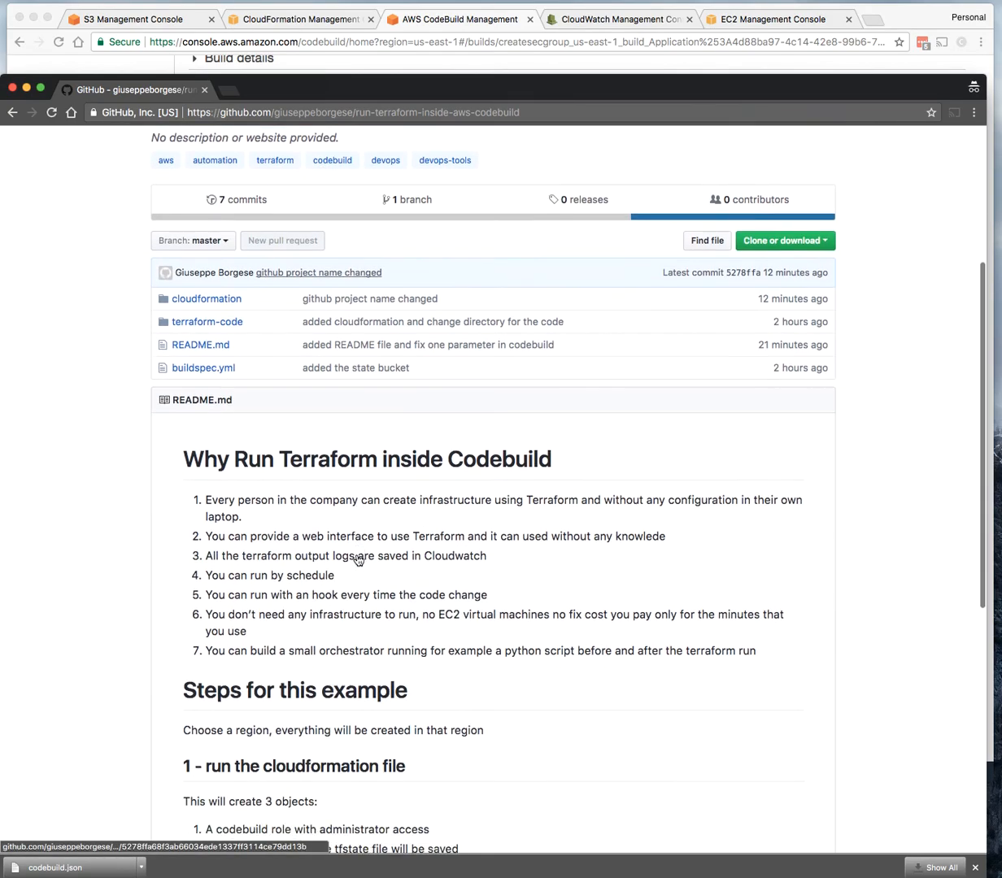
pyautogui.scroll(-3)
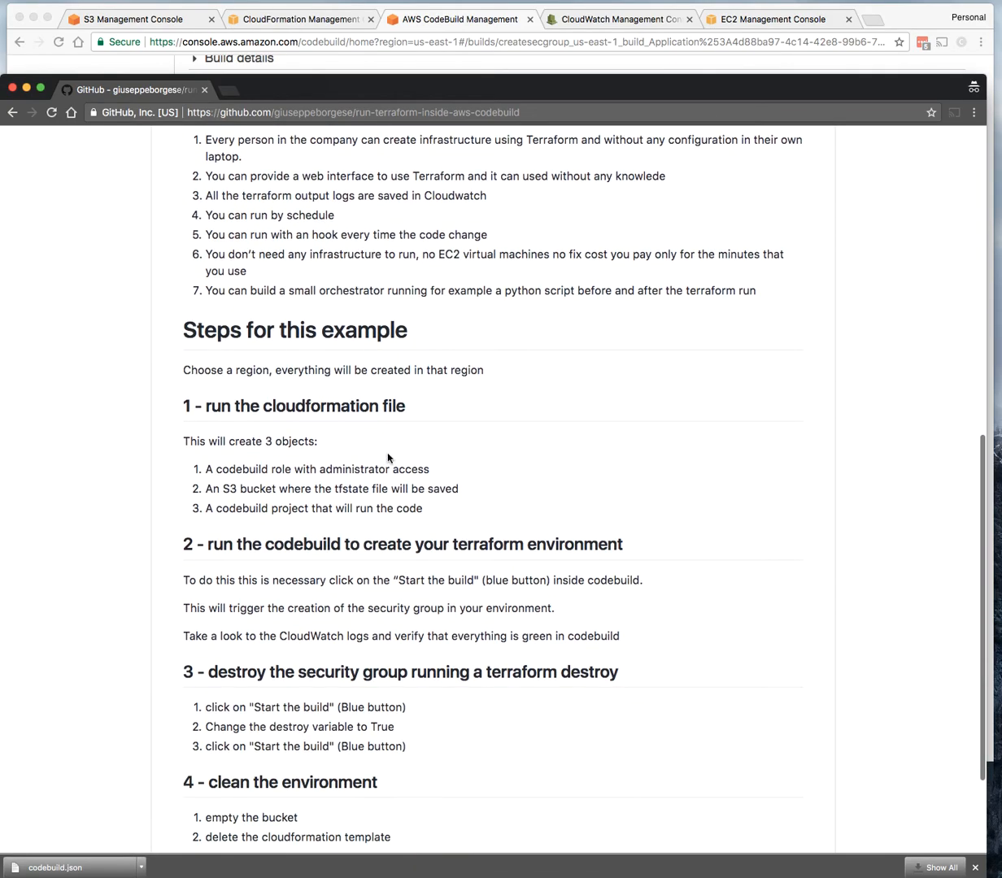
pyautogui.moveTo(329, 624)
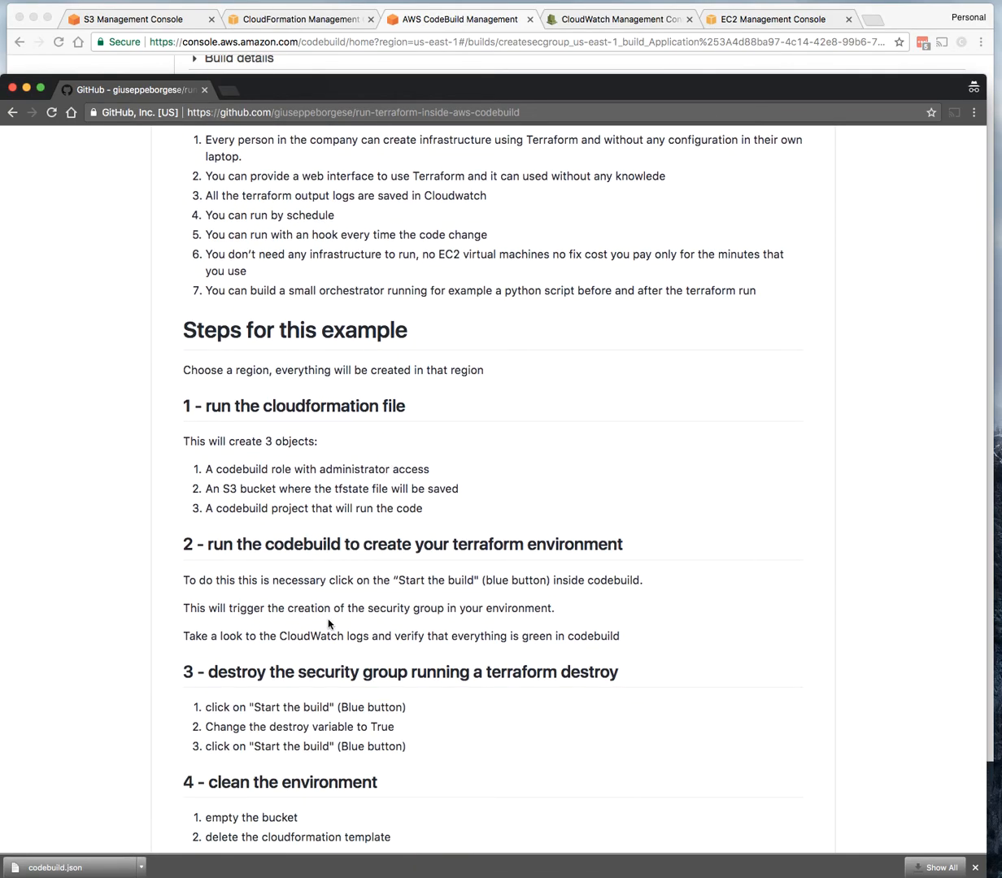
pyautogui.moveTo(294, 641)
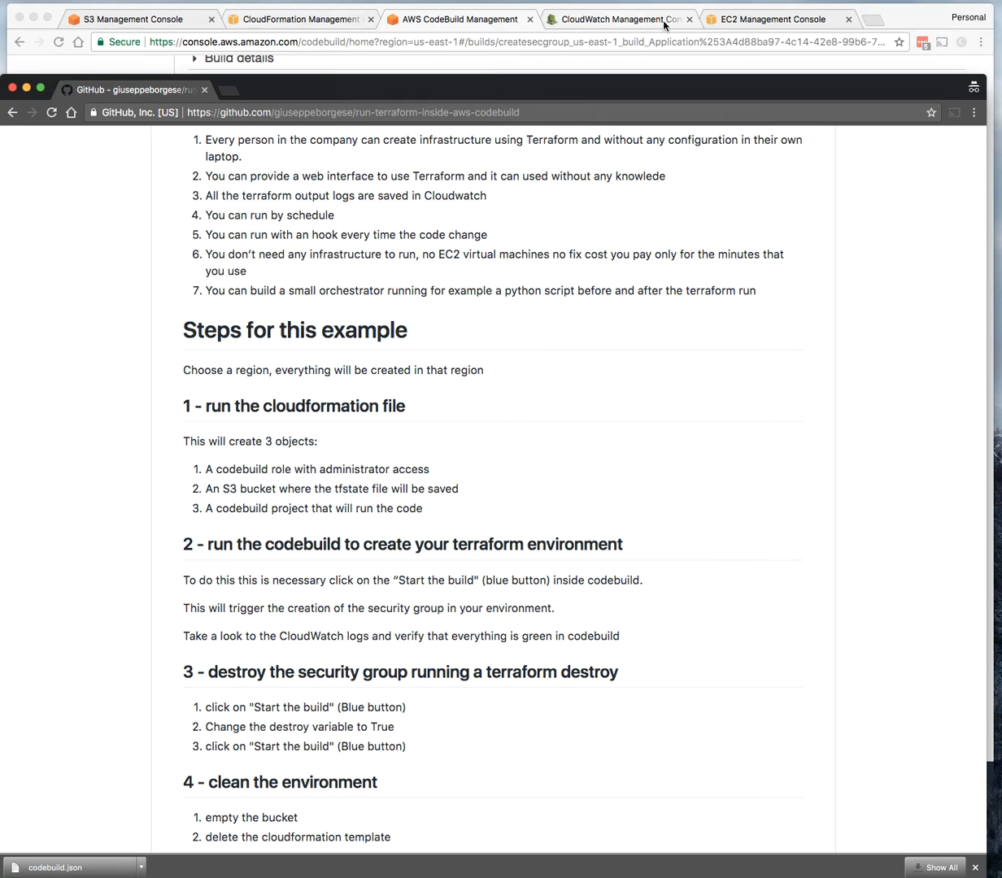
# Step: In EC2 Security Groups, select the new createsecgroup group listed beside default
pyautogui.click(773, 19)
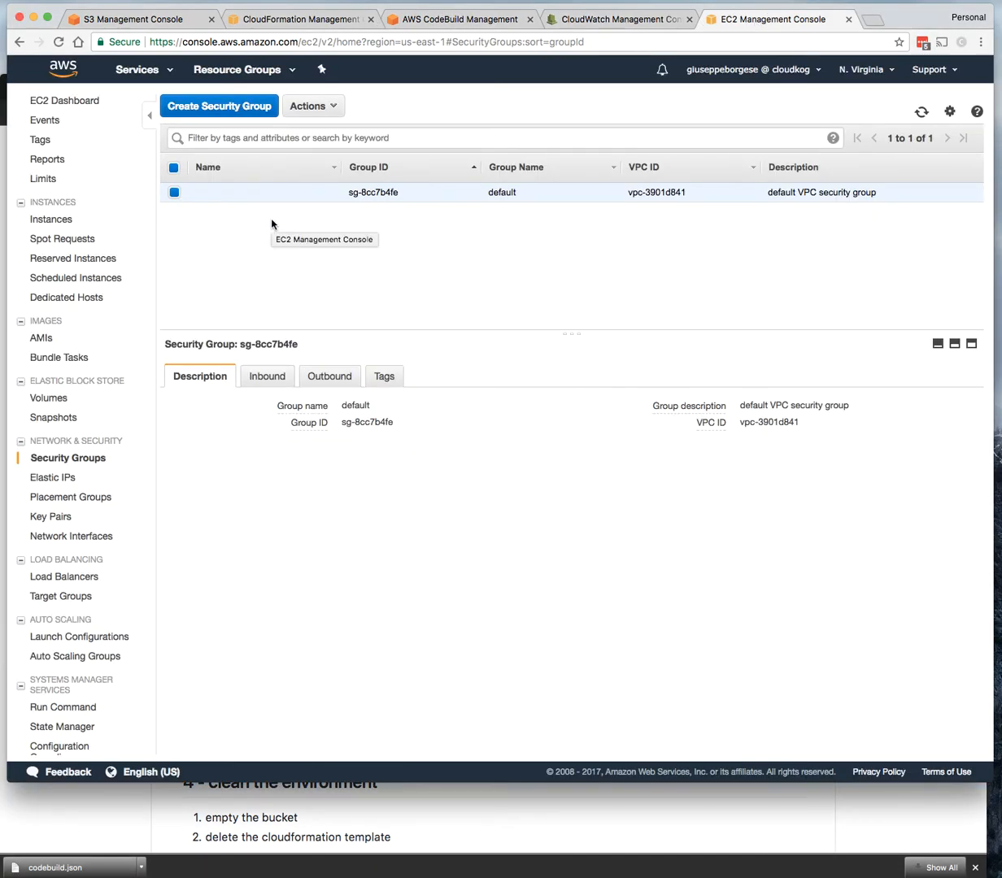
pyautogui.moveTo(642, 275)
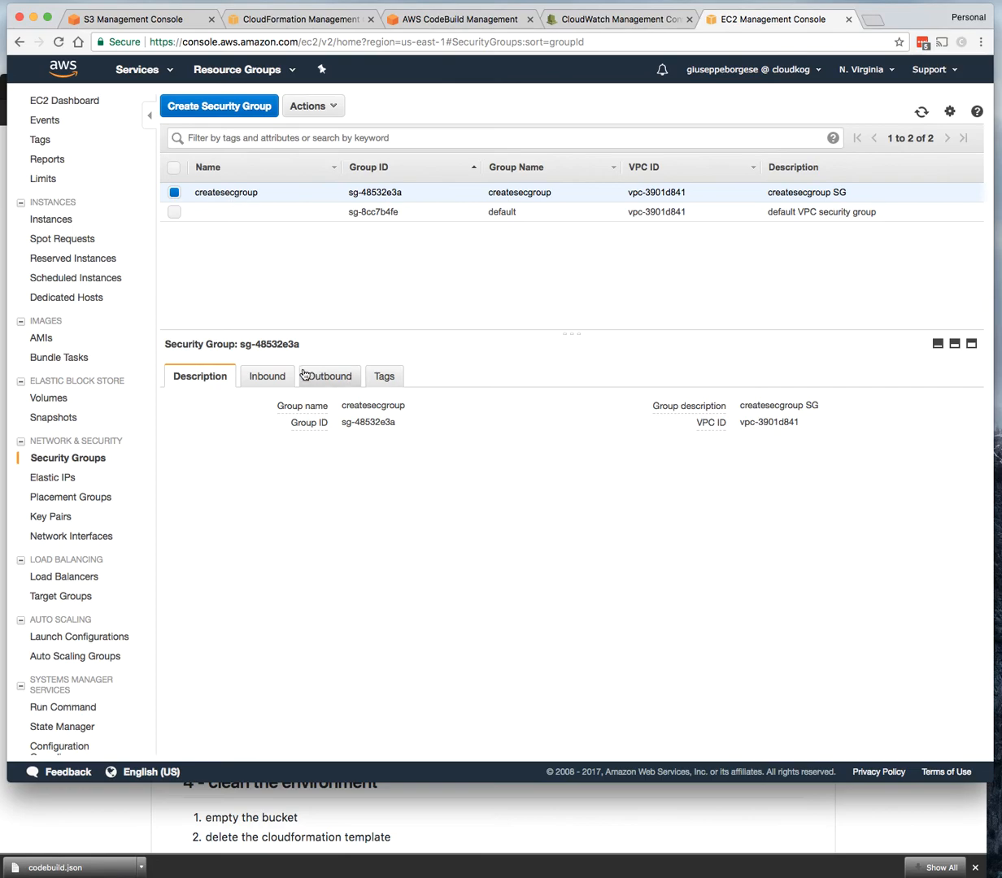
pyautogui.click(326, 376)
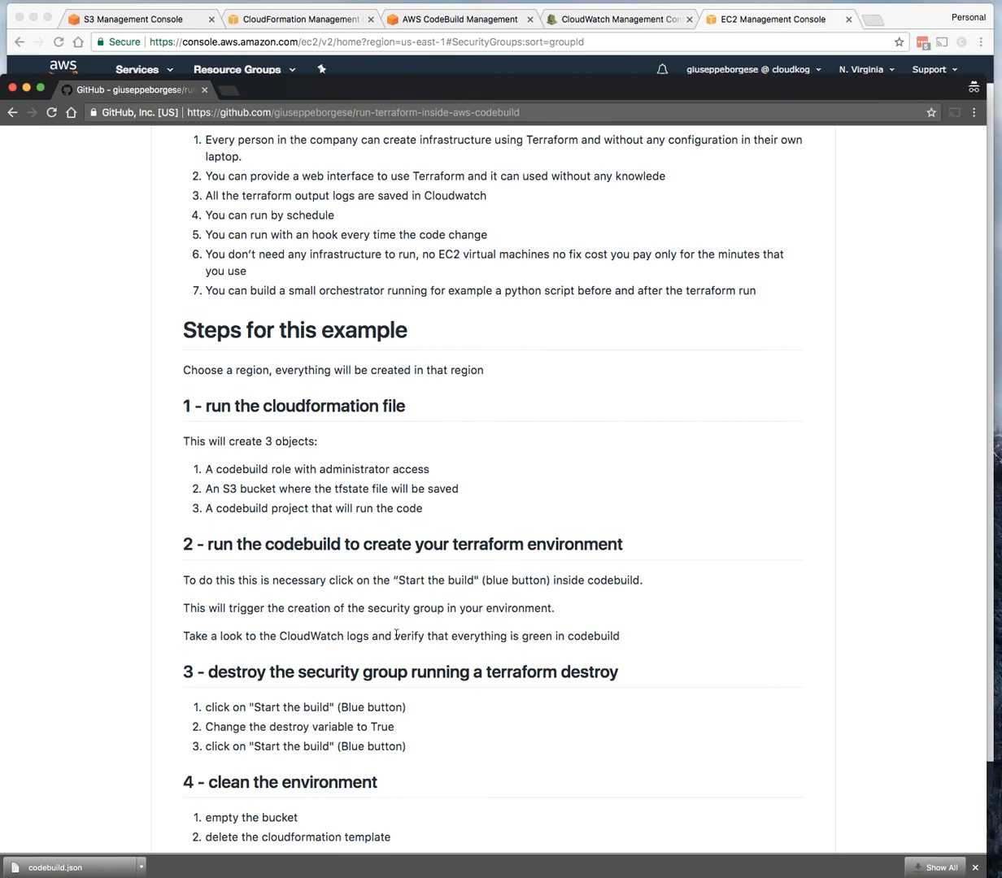
pyautogui.scroll(-3)
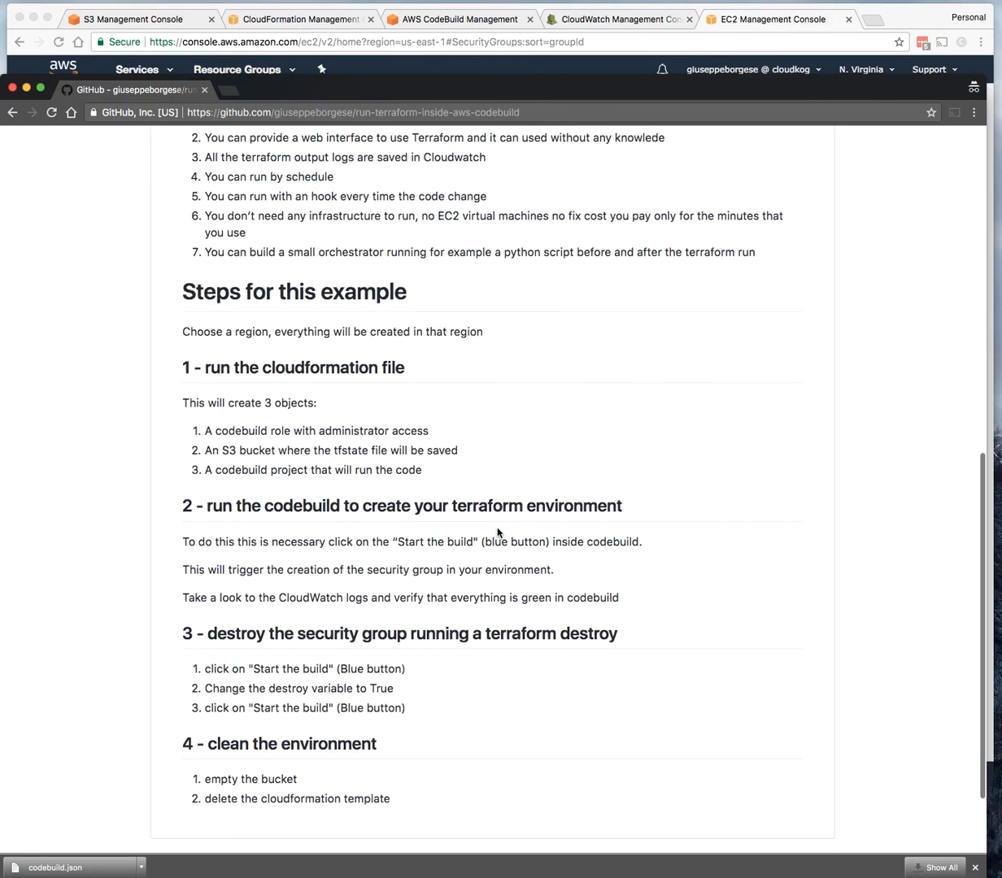